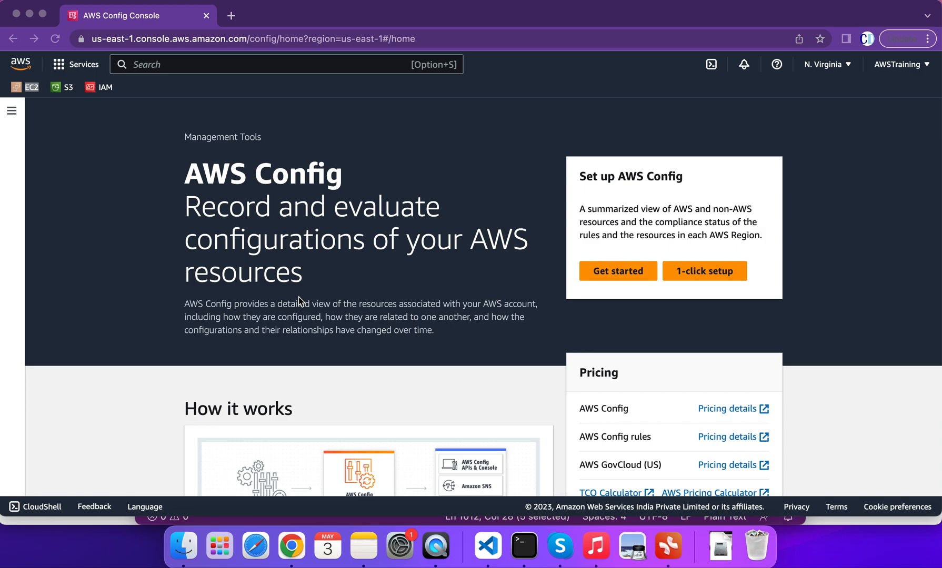
pyautogui.moveTo(690, 199)
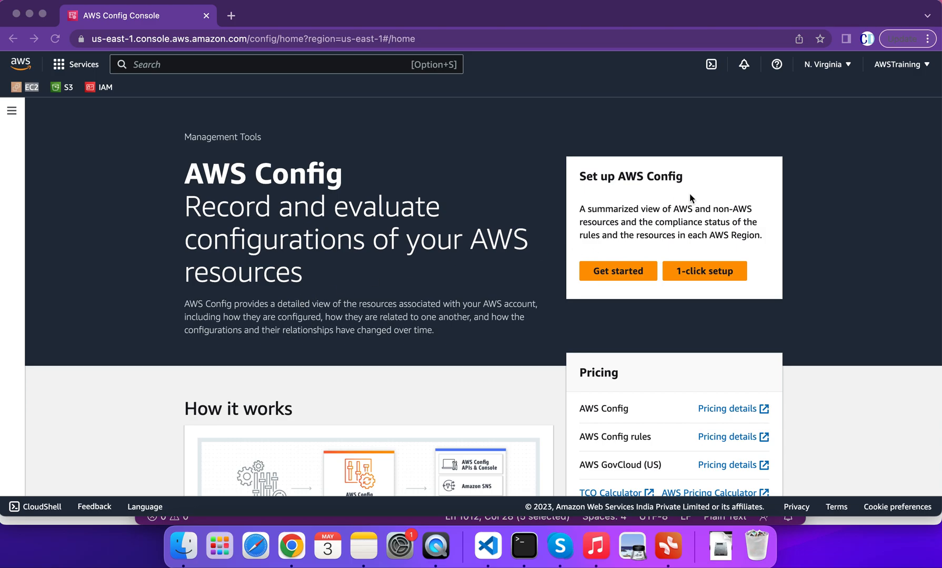
pyautogui.moveTo(163, 81)
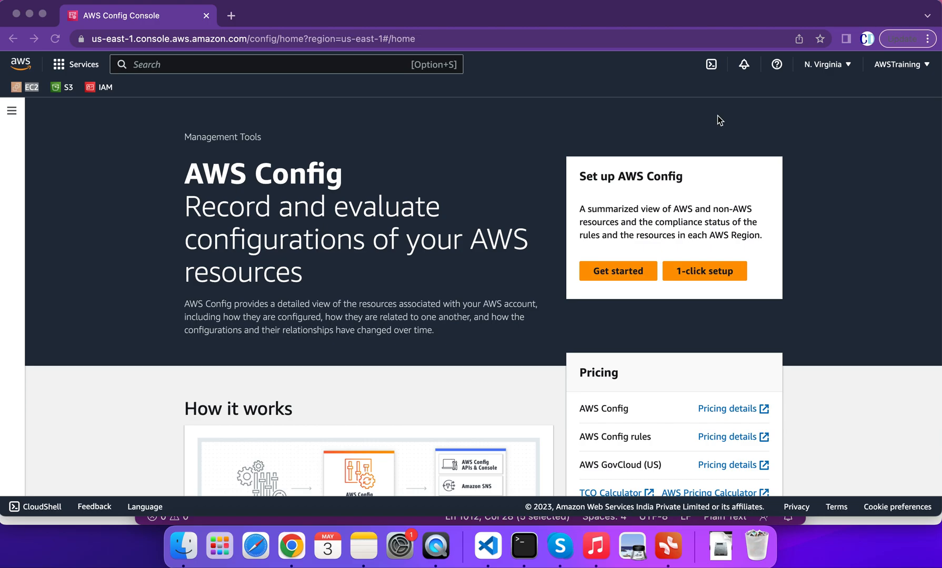
pyautogui.moveTo(846, 96)
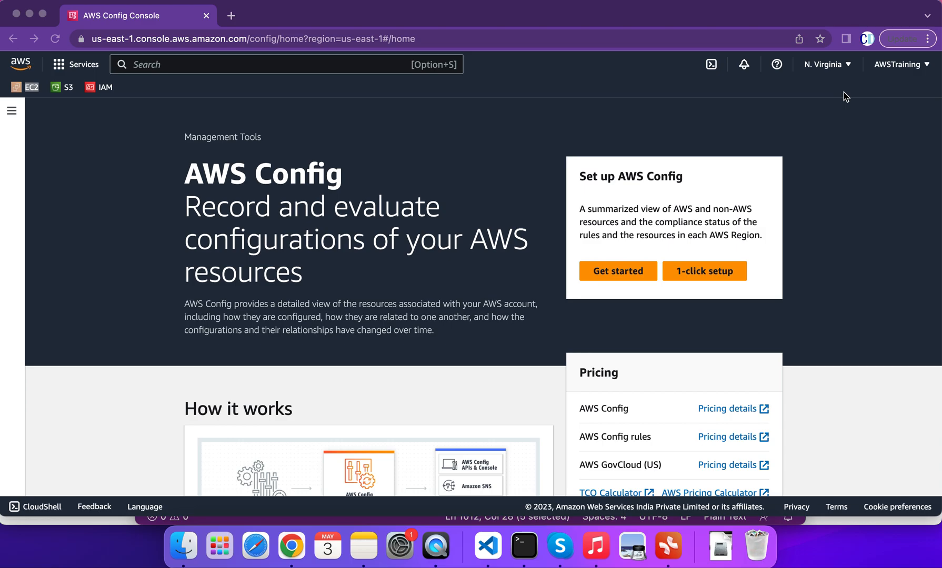
pyautogui.moveTo(295, 179)
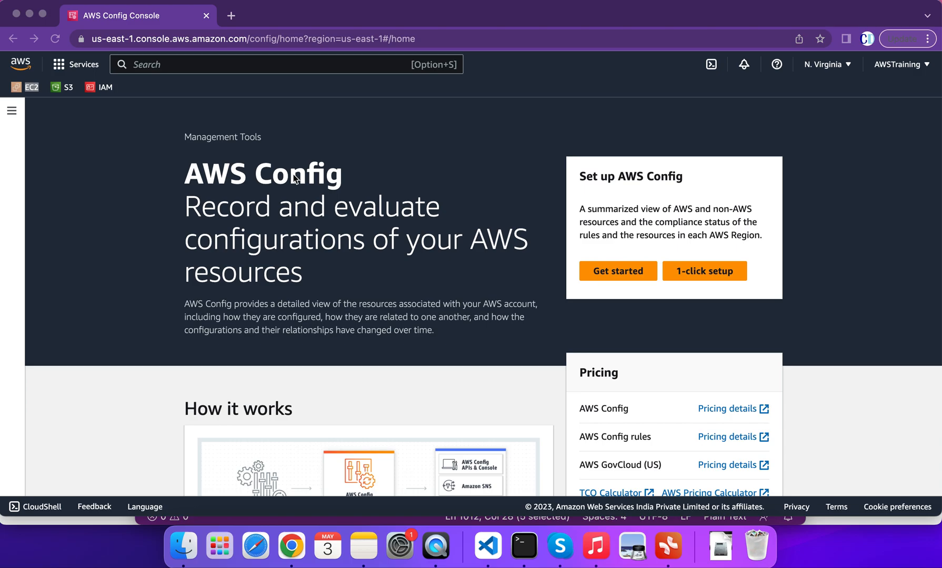
pyautogui.moveTo(639, 140)
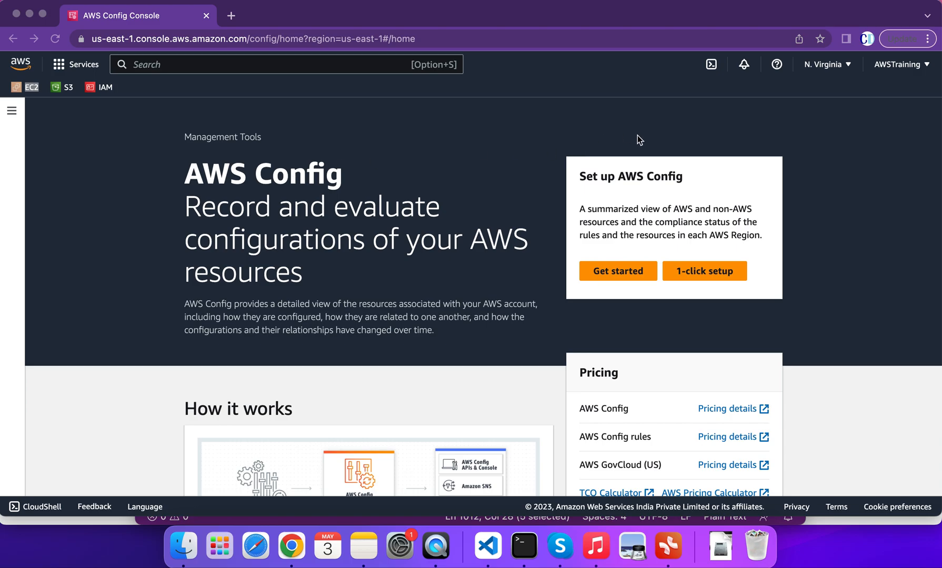
pyautogui.moveTo(572, 183)
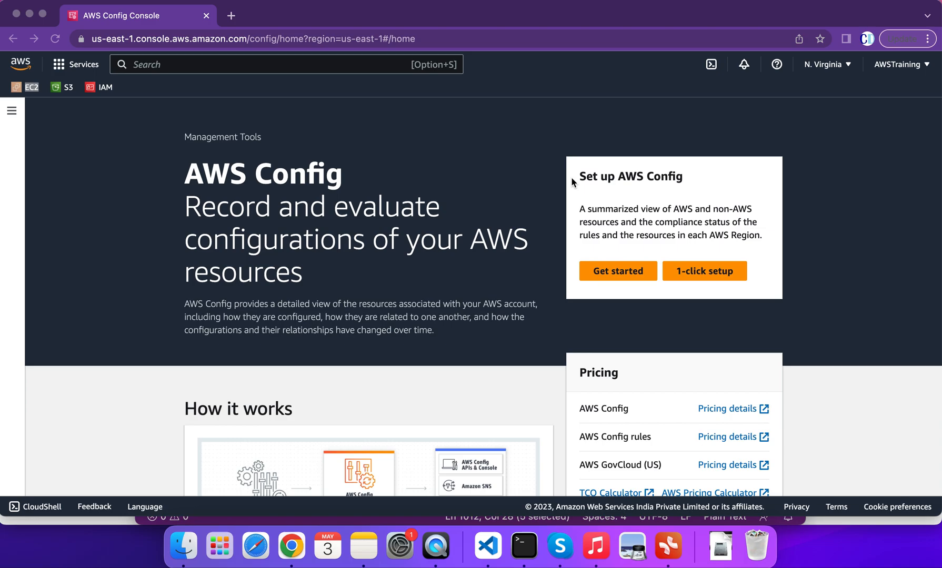
pyautogui.moveTo(461, 234)
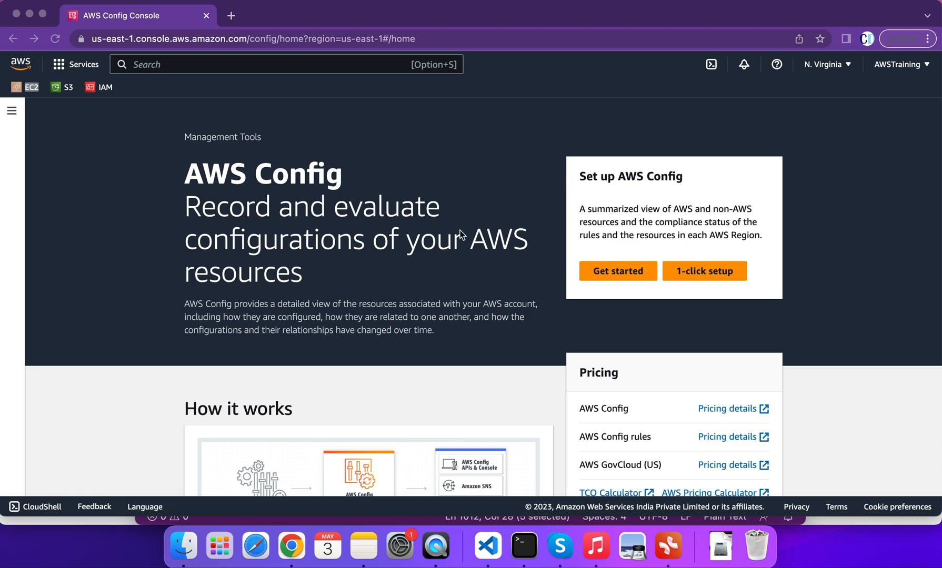
pyautogui.moveTo(369, 279)
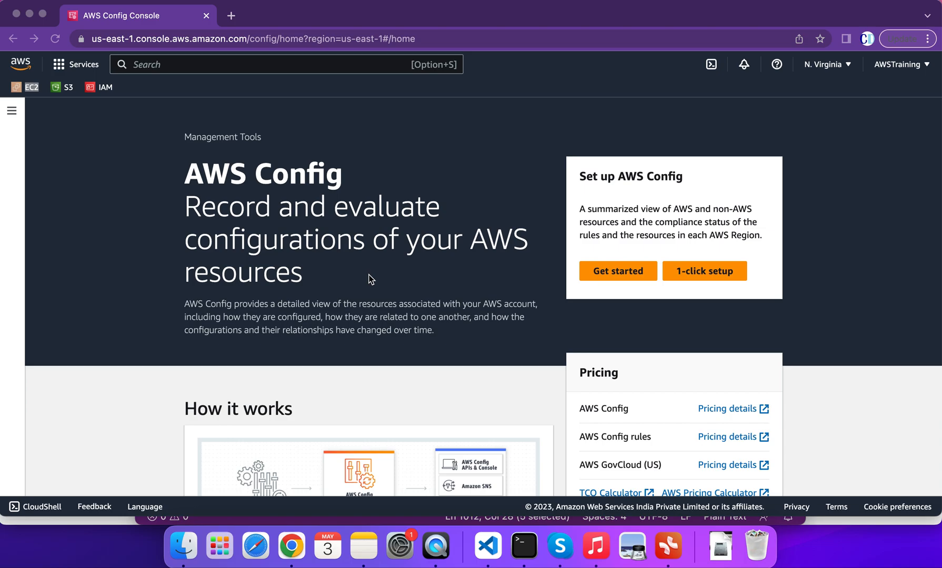
pyautogui.moveTo(557, 188)
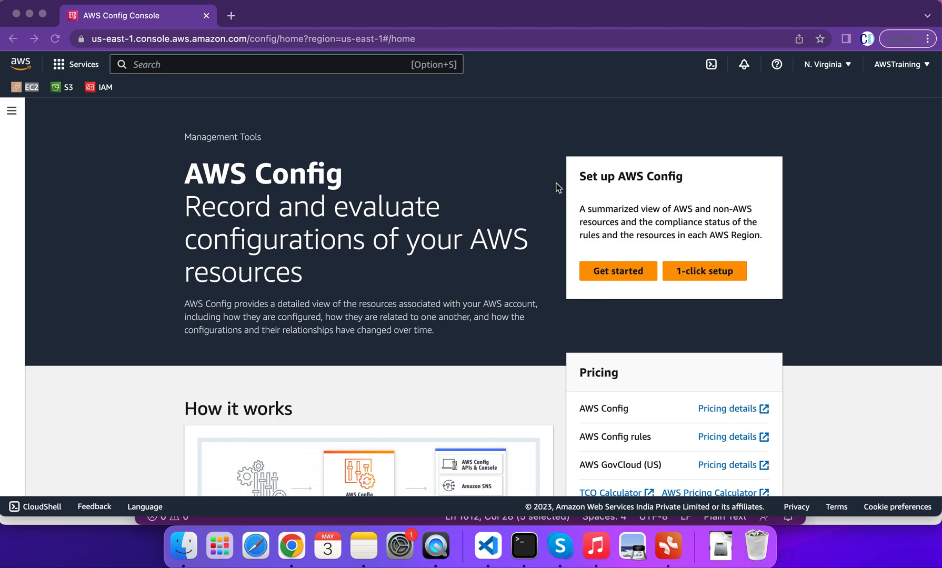
pyautogui.moveTo(419, 251)
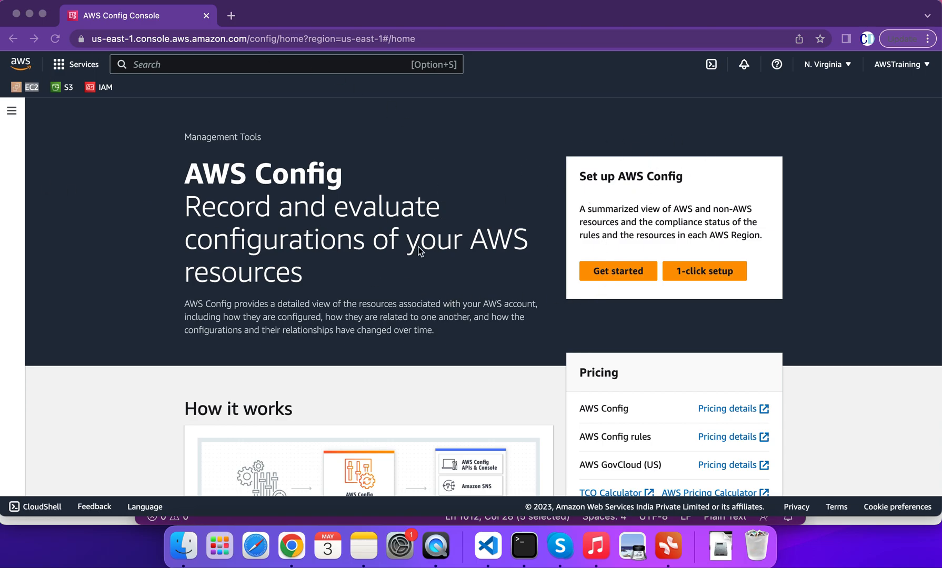
pyautogui.moveTo(116, 286)
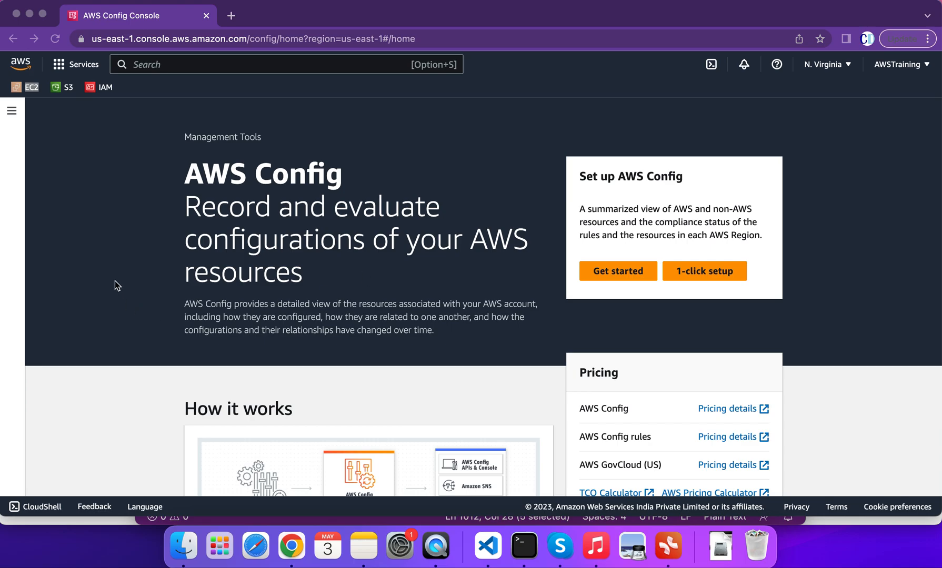
pyautogui.moveTo(656, 200)
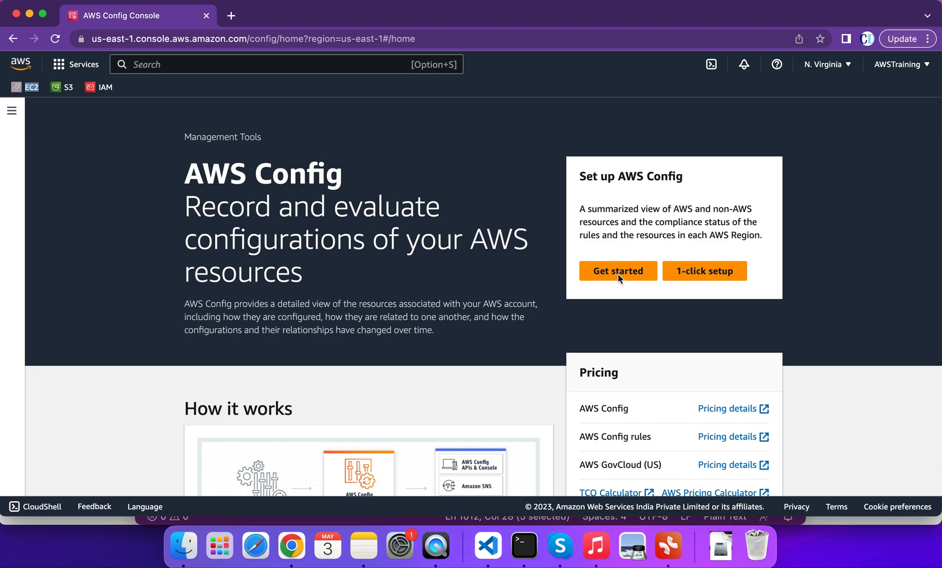
# Start the AWS Config setup wizard from the Get started panel
pyautogui.click(618, 270)
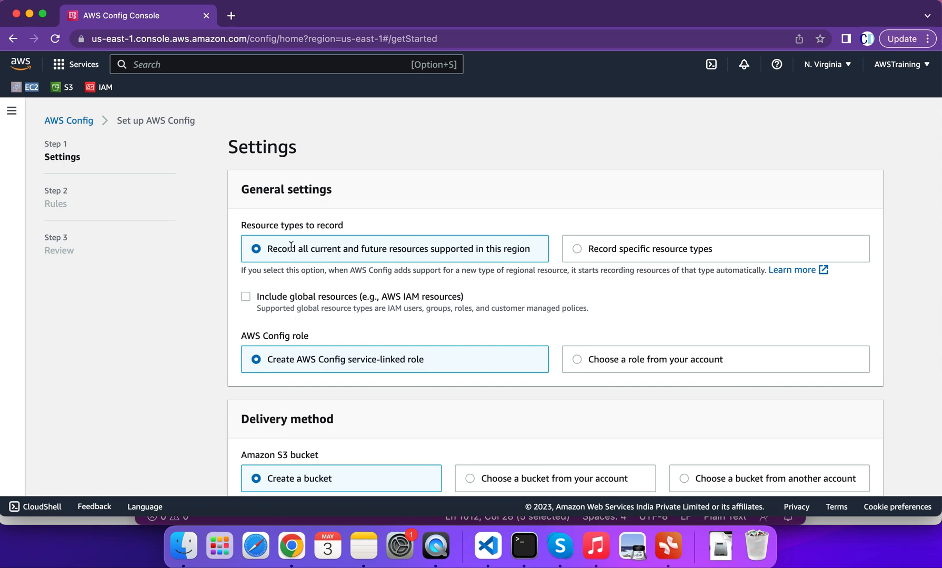
pyautogui.moveTo(297, 239)
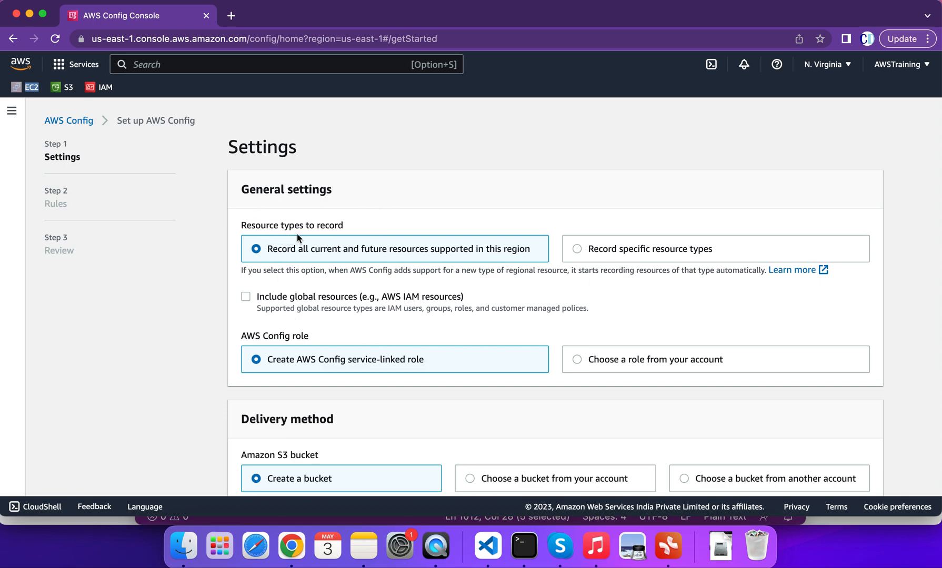
pyautogui.moveTo(337, 239)
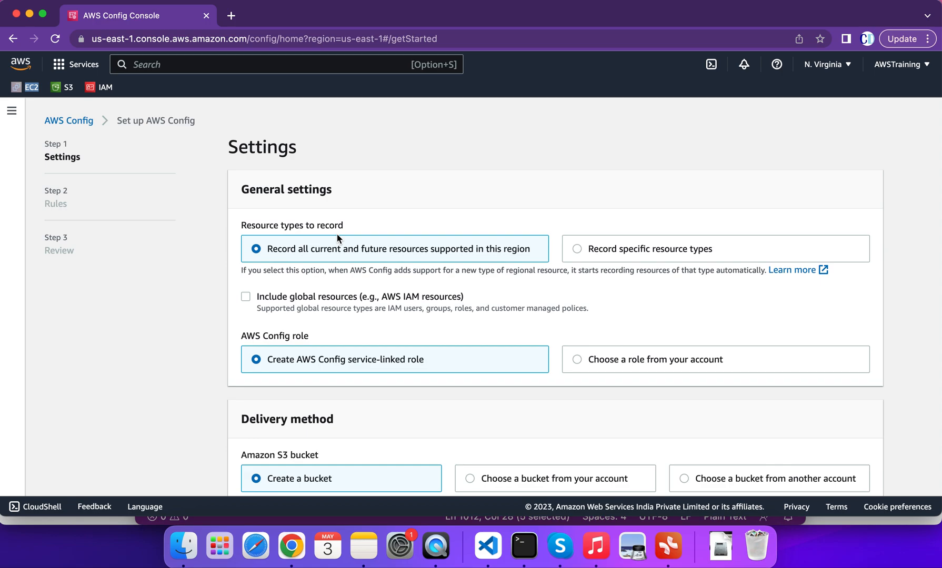
pyautogui.moveTo(545, 260)
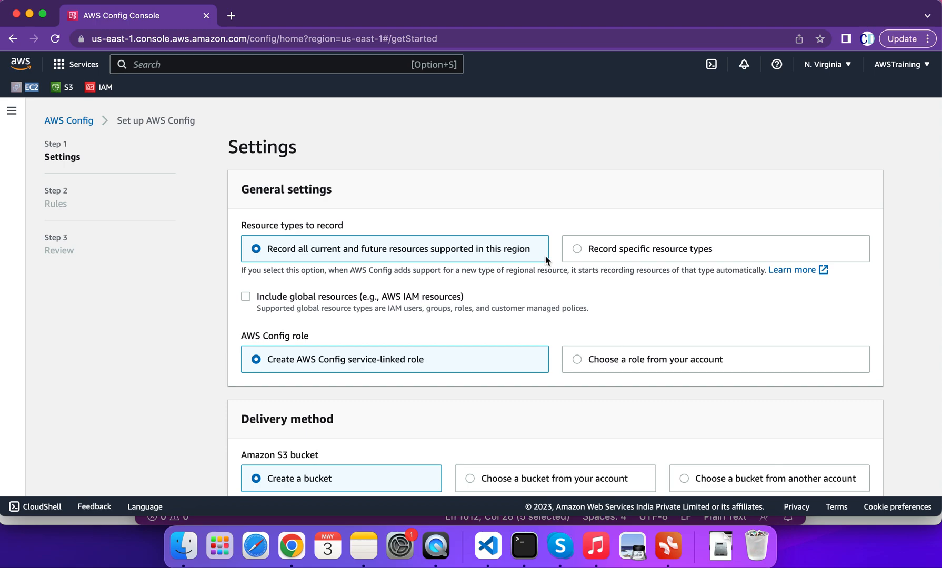
# Record specific resource types in the AWS resources category, browsing the resource type list
pyautogui.click(577, 249)
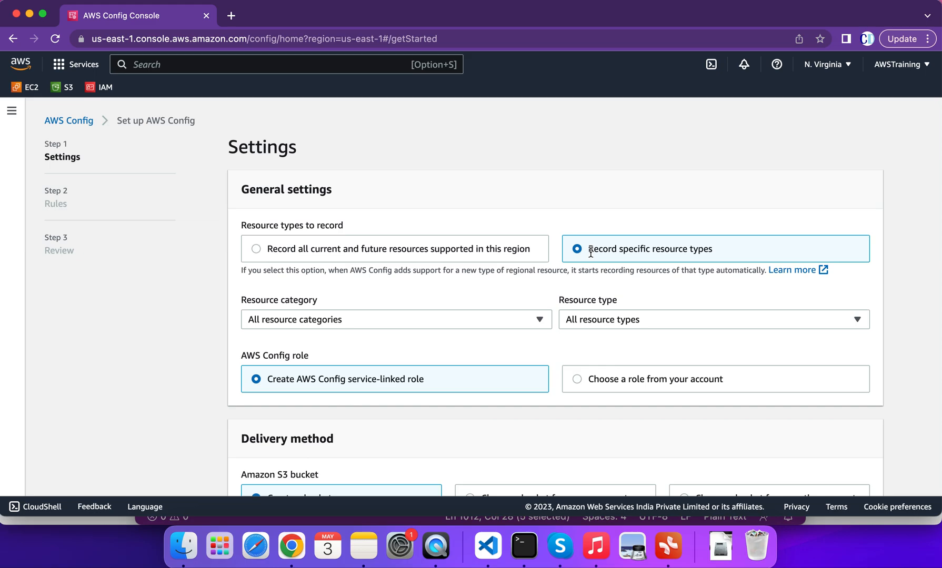
pyautogui.click(395, 319)
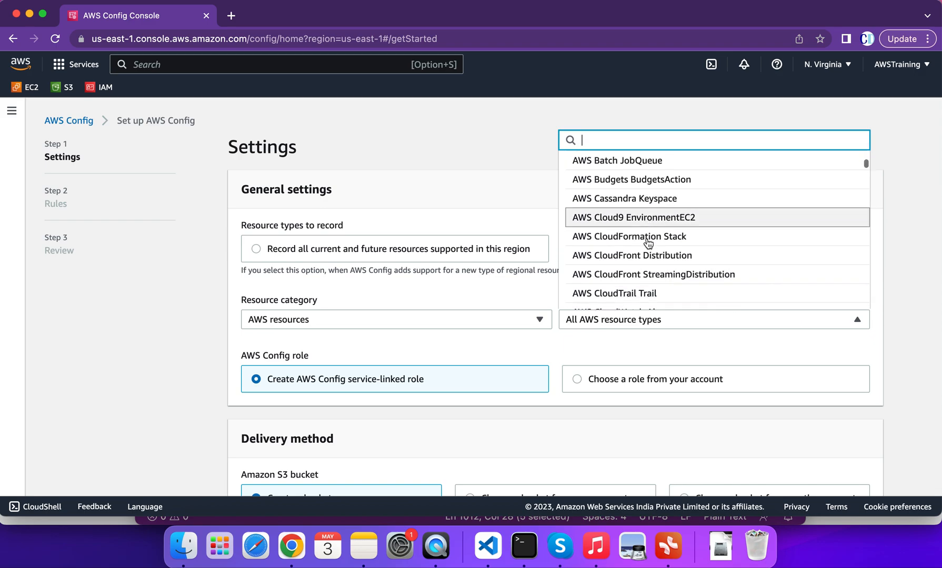
pyautogui.scroll(-3)
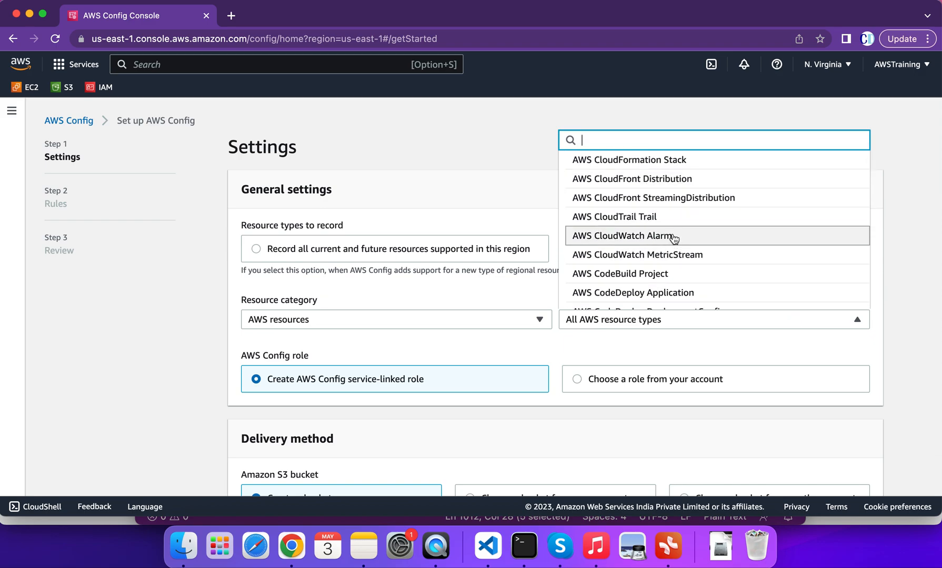
pyautogui.click(623, 235)
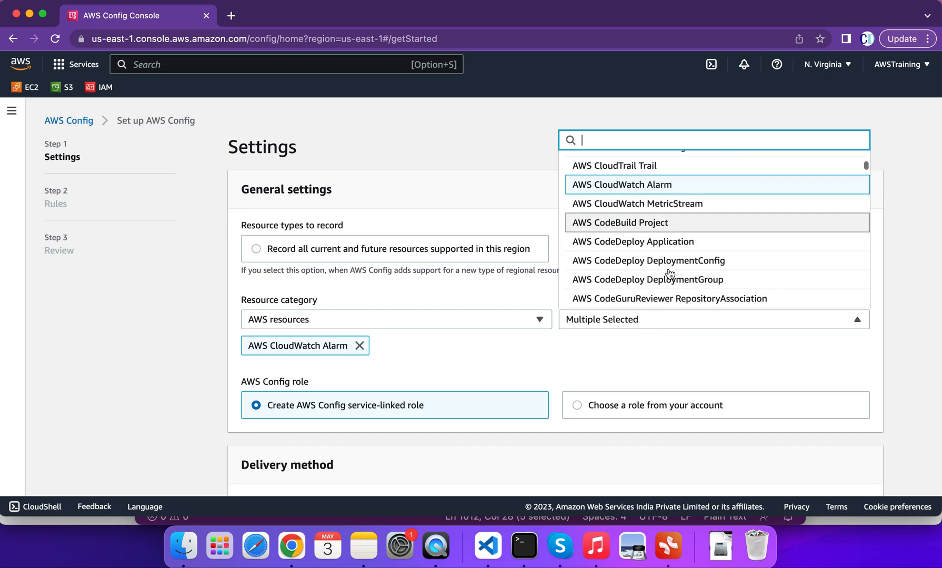
pyautogui.scroll(-3)
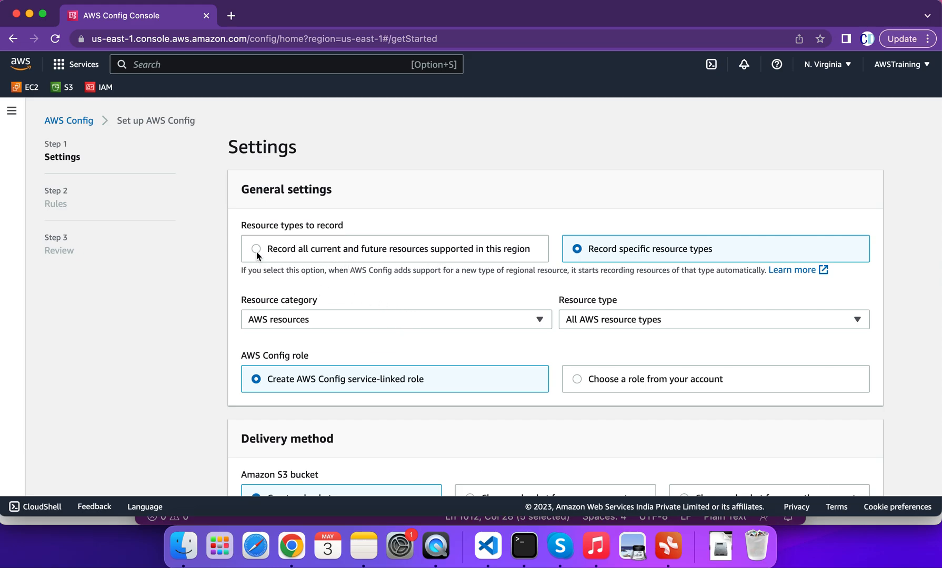
# Switch recording back to all current and future resources in the region
pyautogui.click(257, 249)
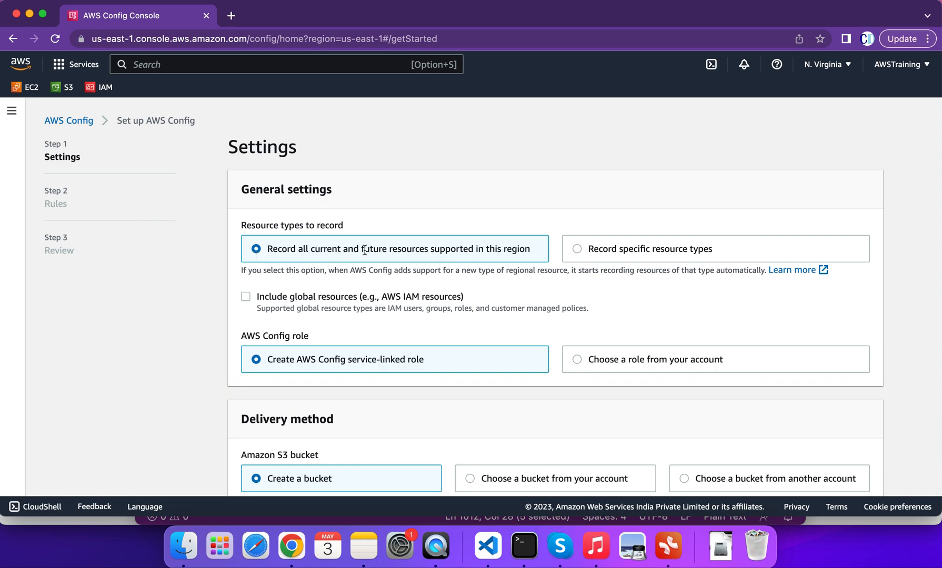
pyautogui.moveTo(439, 248)
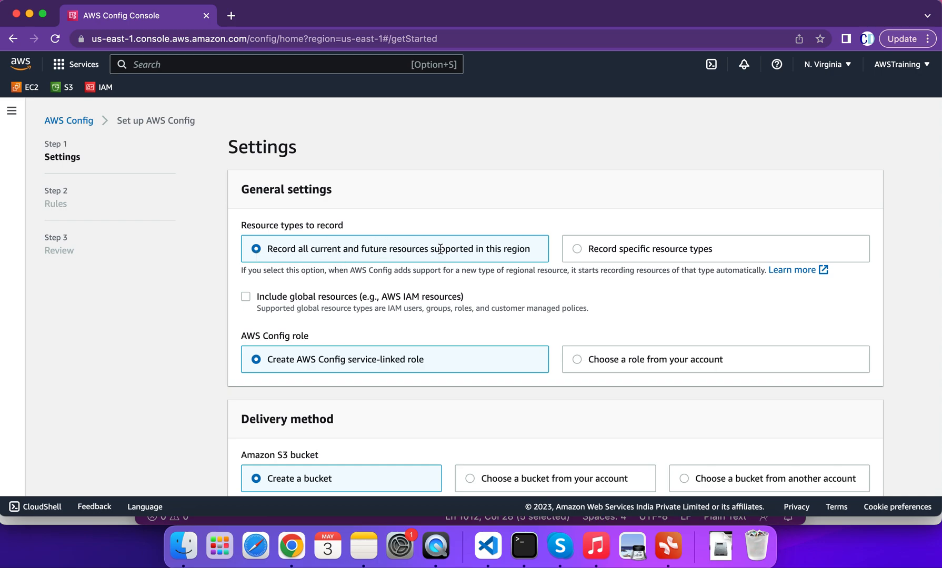
pyautogui.moveTo(529, 240)
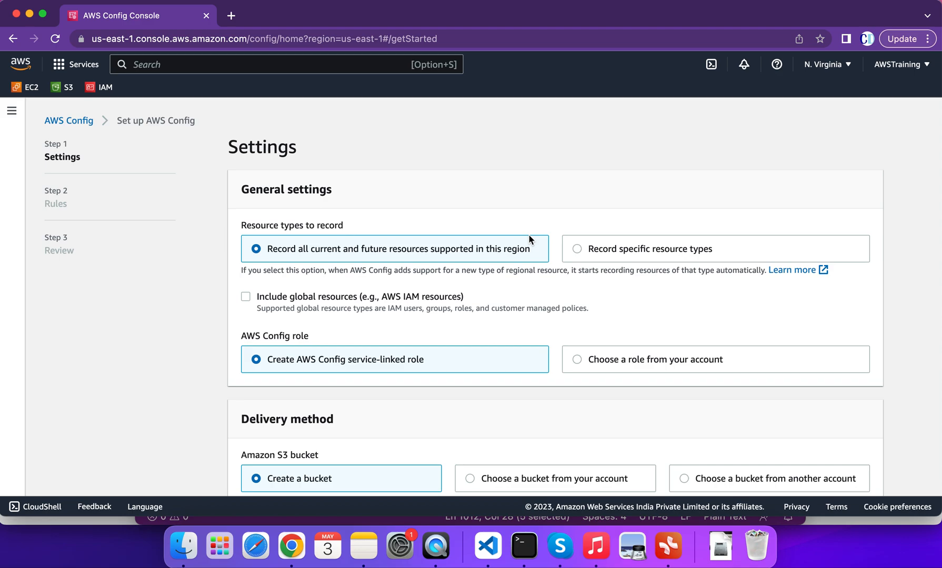
pyautogui.moveTo(355, 248)
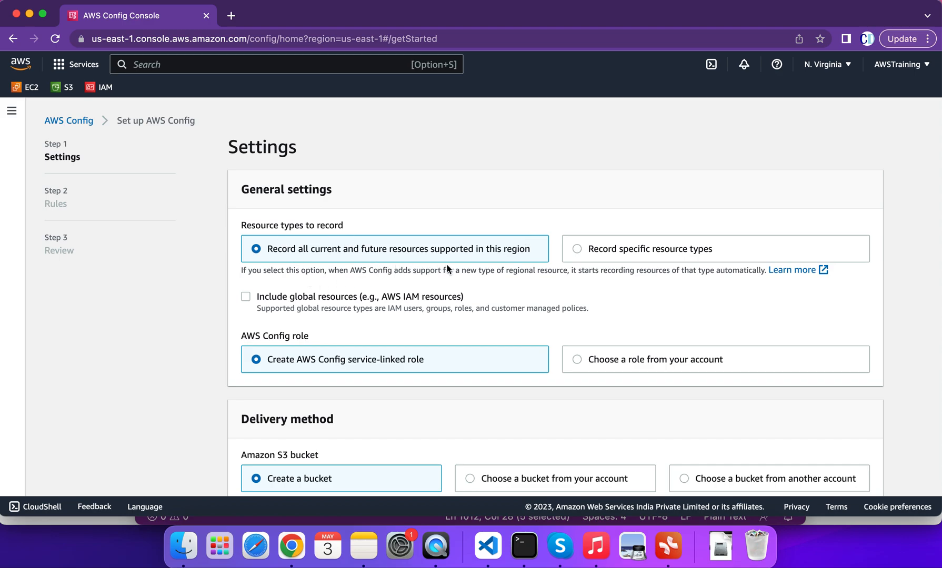
# Include global resources such as IAM in the Config recording settings
pyautogui.scroll(-3)
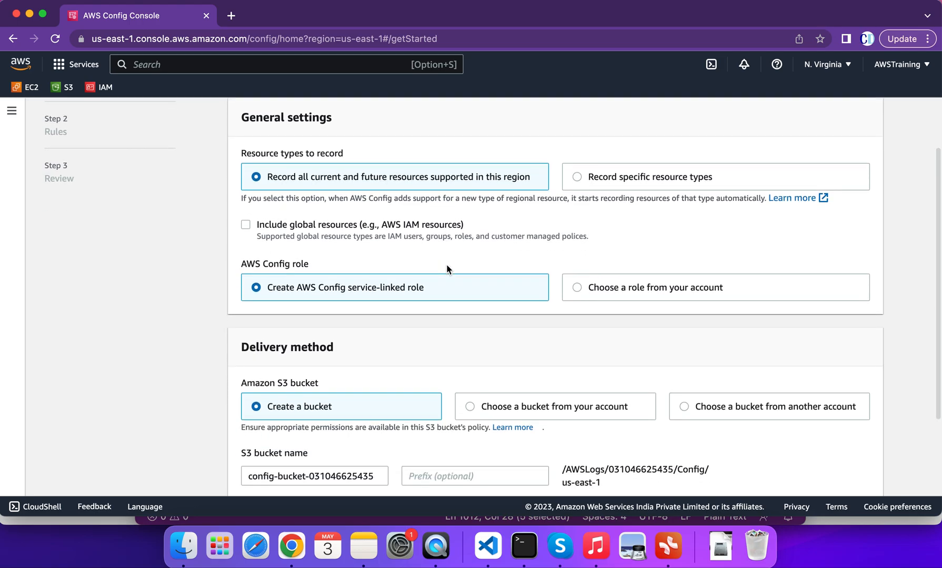
pyautogui.moveTo(324, 250)
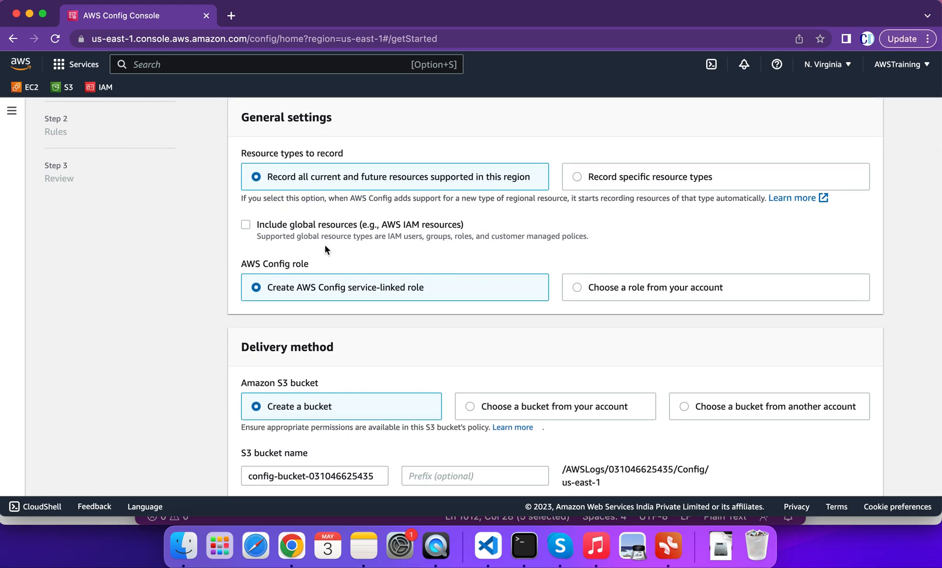
pyautogui.moveTo(826, 64)
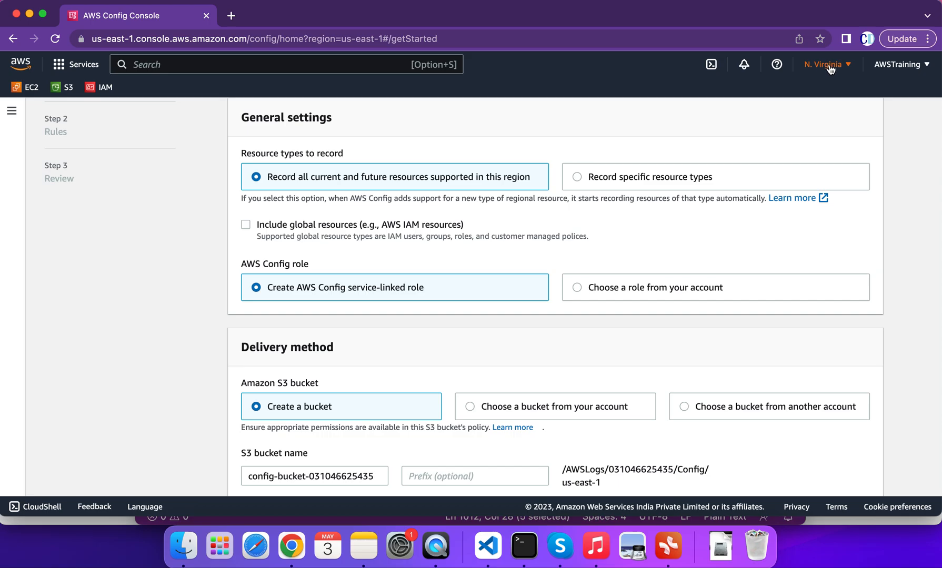
pyautogui.moveTo(284, 232)
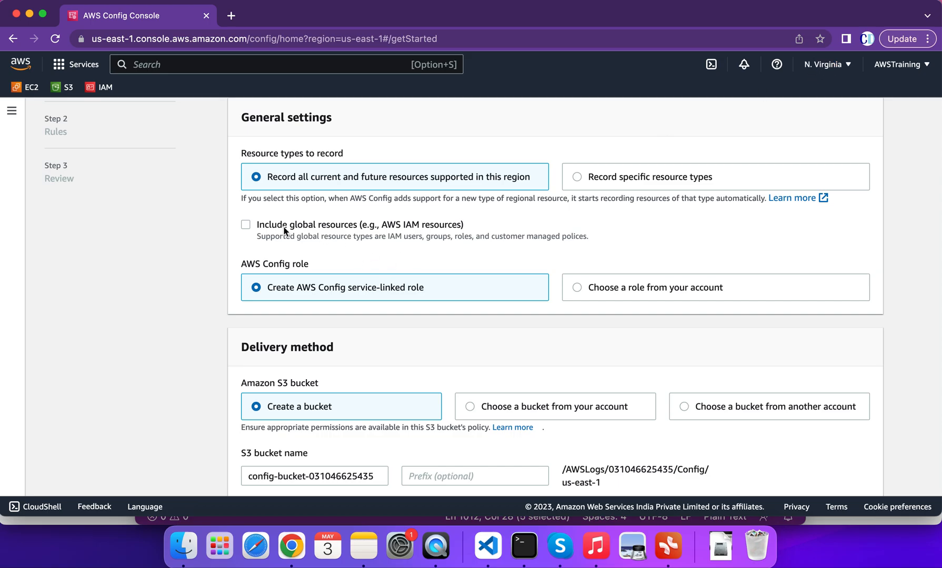
pyautogui.moveTo(323, 253)
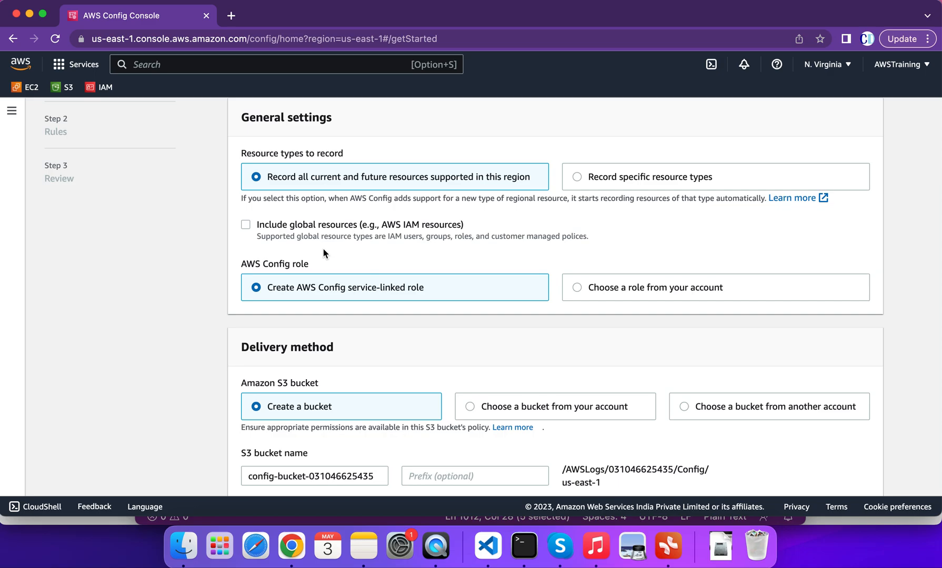
pyautogui.click(245, 224)
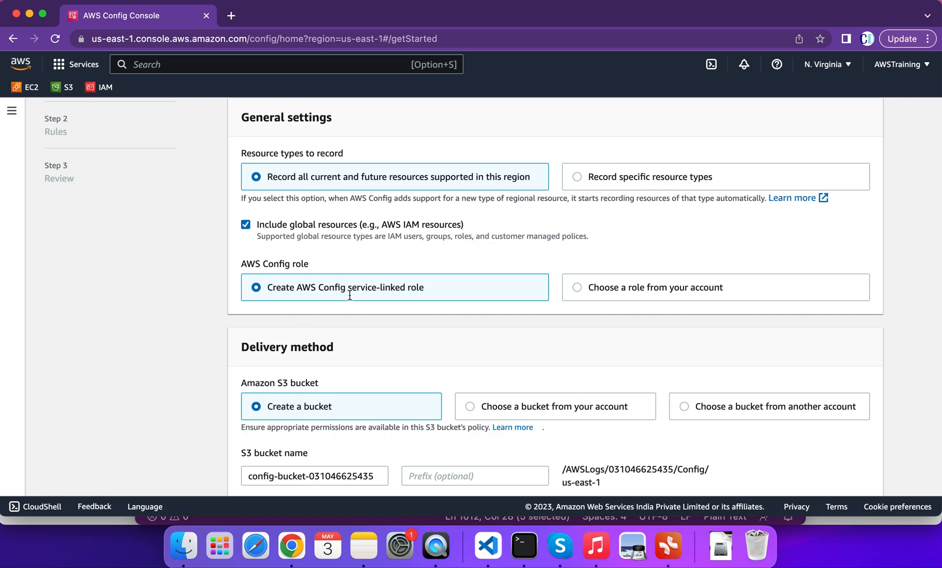
pyautogui.moveTo(372, 303)
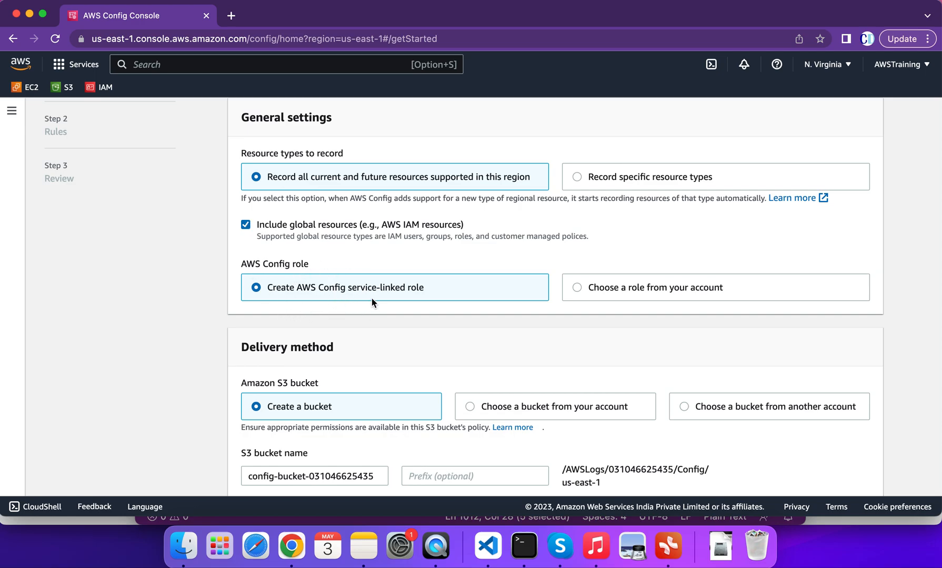
pyautogui.moveTo(648, 291)
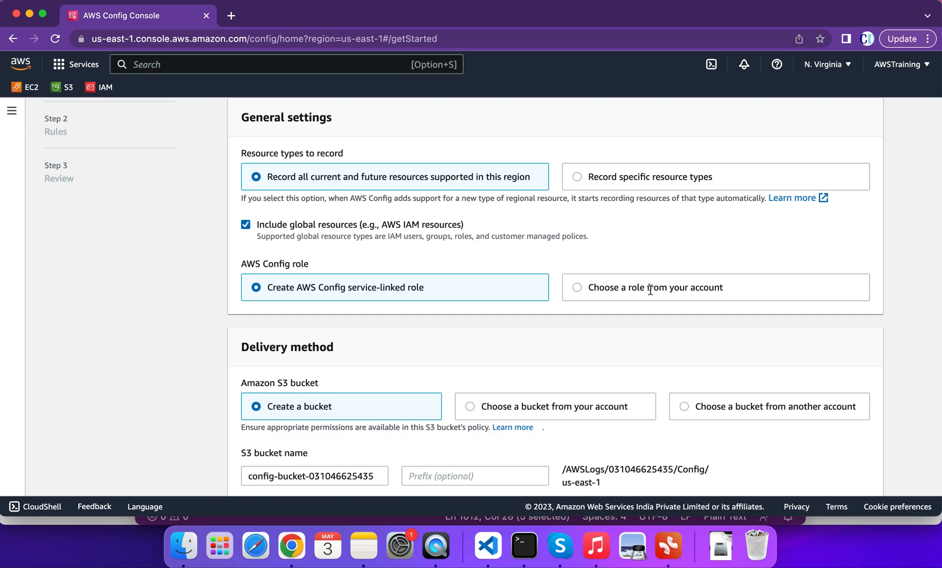
pyautogui.moveTo(636, 301)
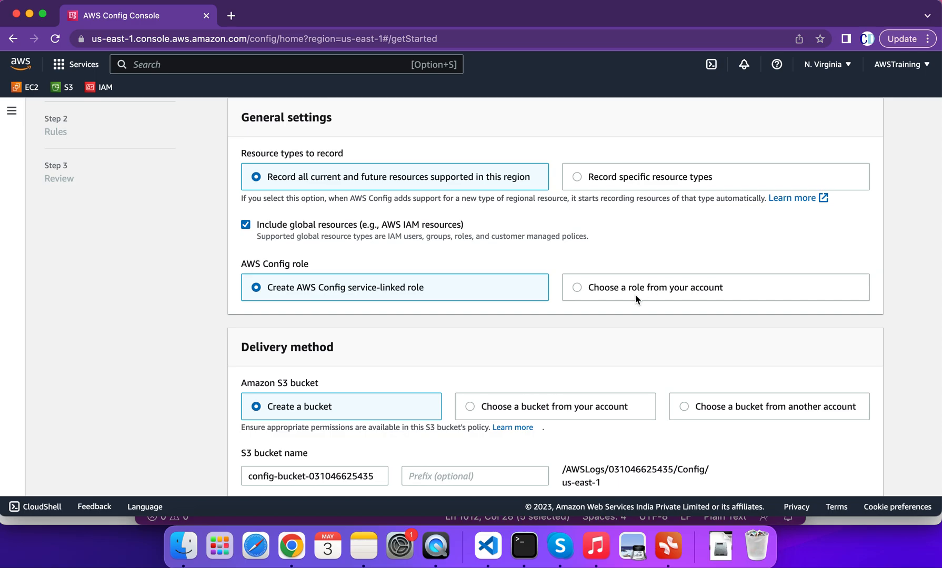
pyautogui.moveTo(313, 302)
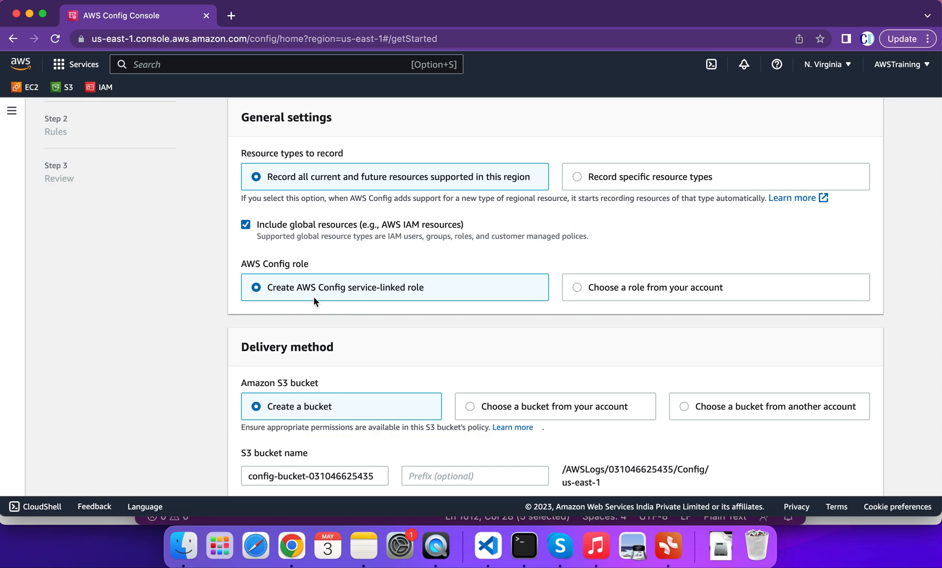
pyautogui.scroll(-3)
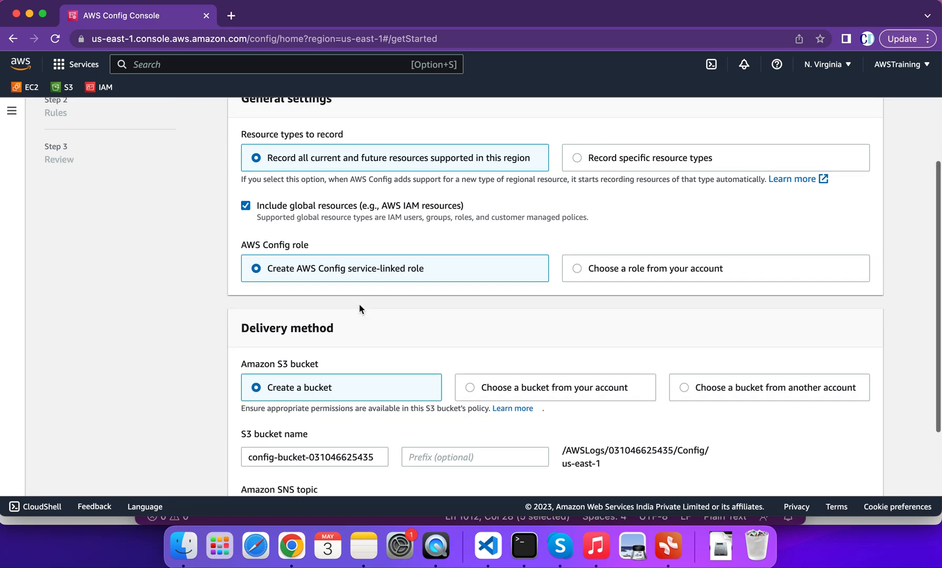
pyautogui.scroll(-3)
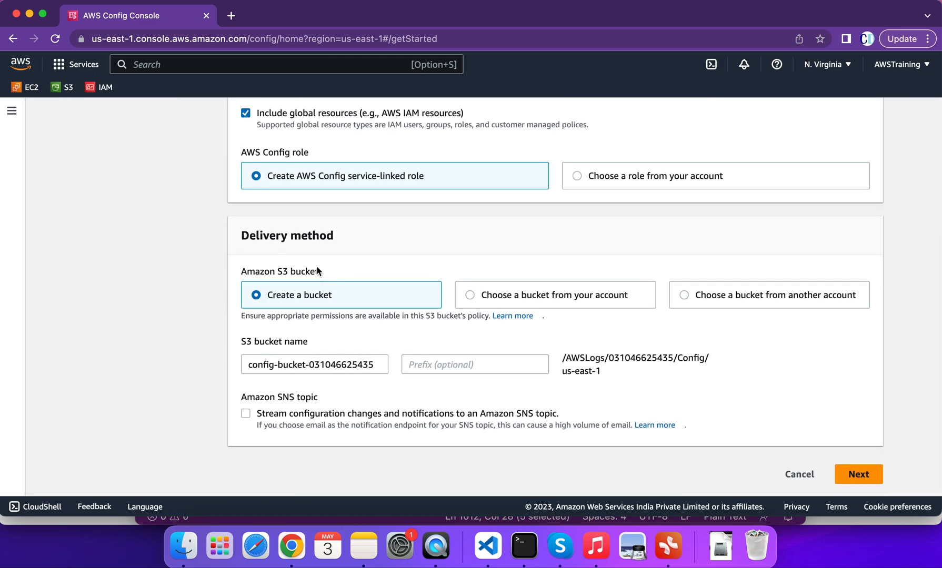
pyautogui.moveTo(354, 257)
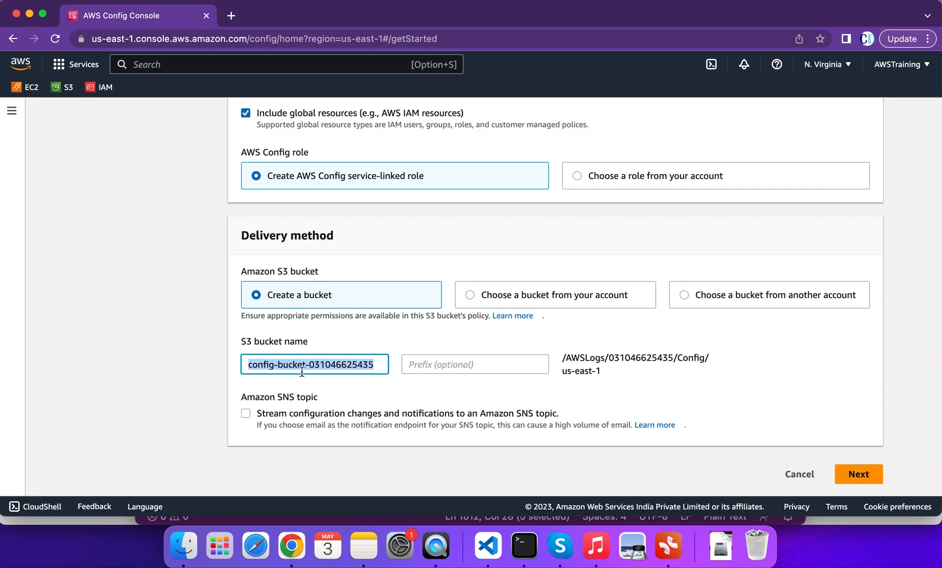
pyautogui.click(899, 64)
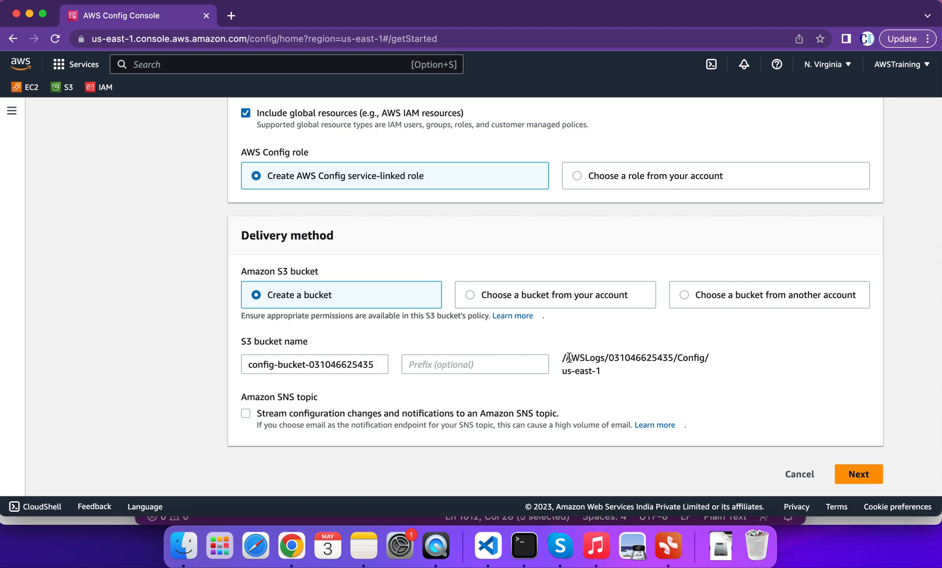
pyautogui.moveTo(563, 358); pyautogui.dragTo(706, 358)
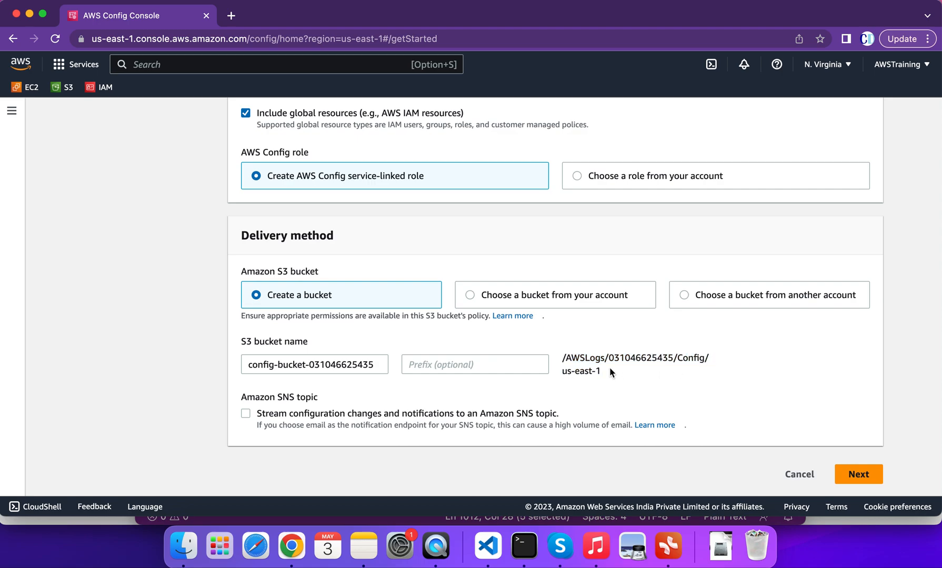
pyautogui.moveTo(291, 415)
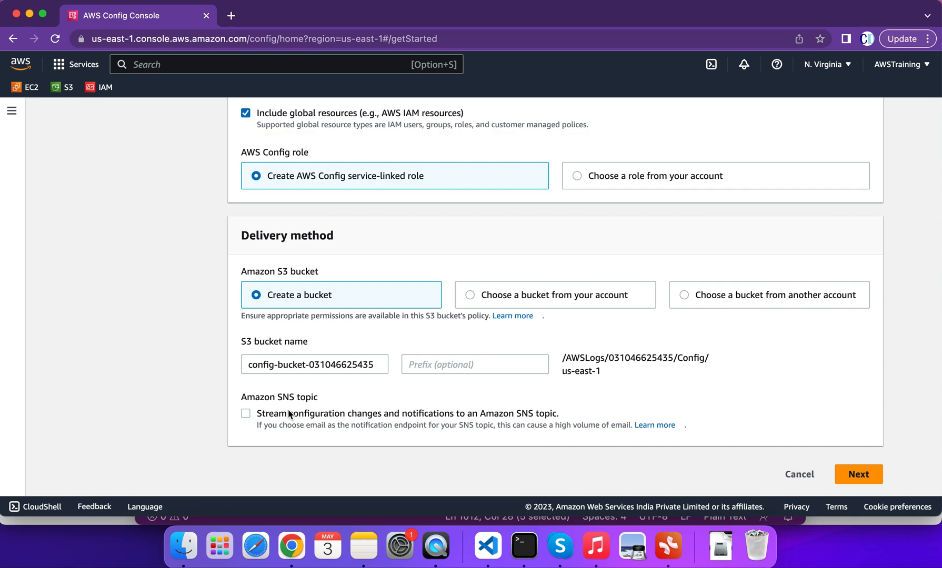
# Enable SNS streaming of configuration changes to a new topic named config-topic
pyautogui.click(245, 414)
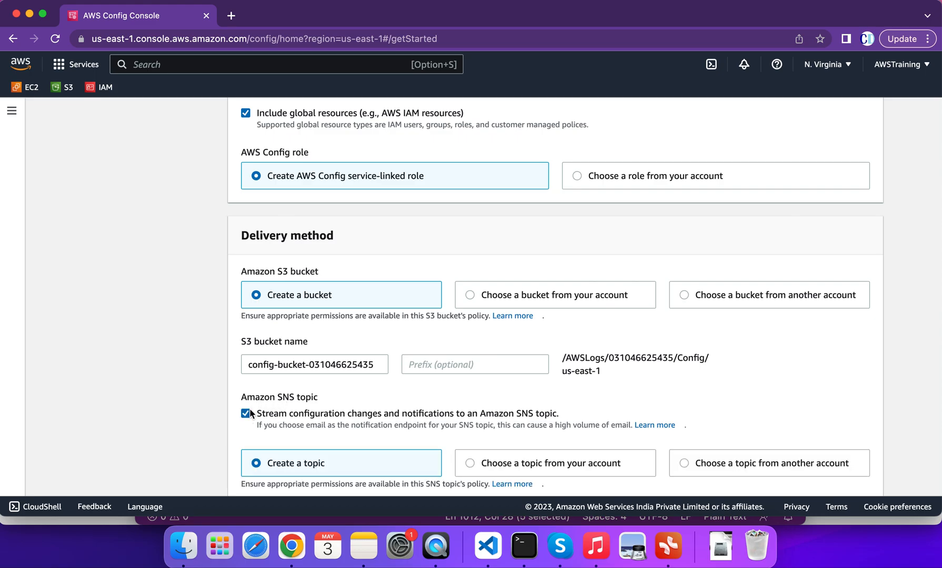
pyautogui.scroll(-3)
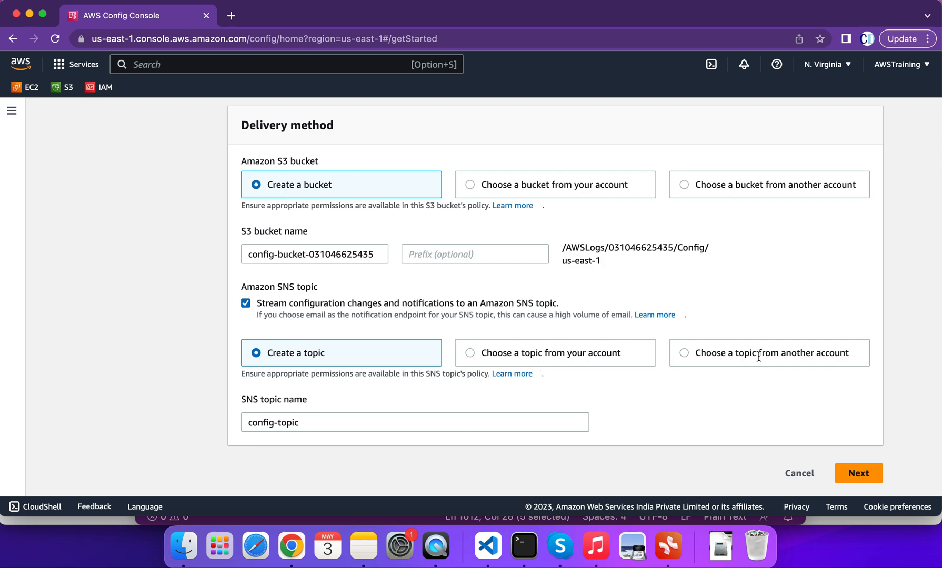
pyautogui.moveTo(680, 381)
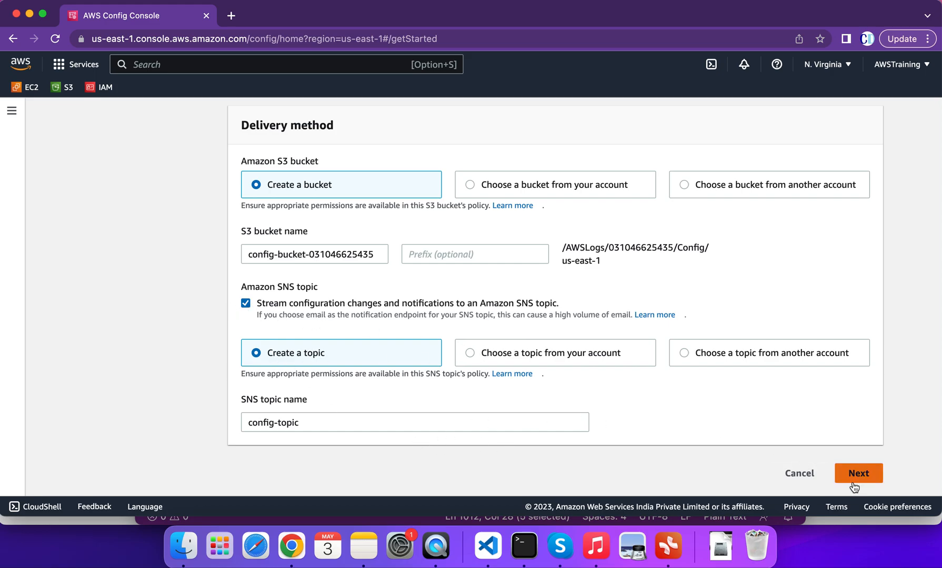
# Browse the AWS Managed Rules list without keeping any selected and continue to Review
pyautogui.click(857, 473)
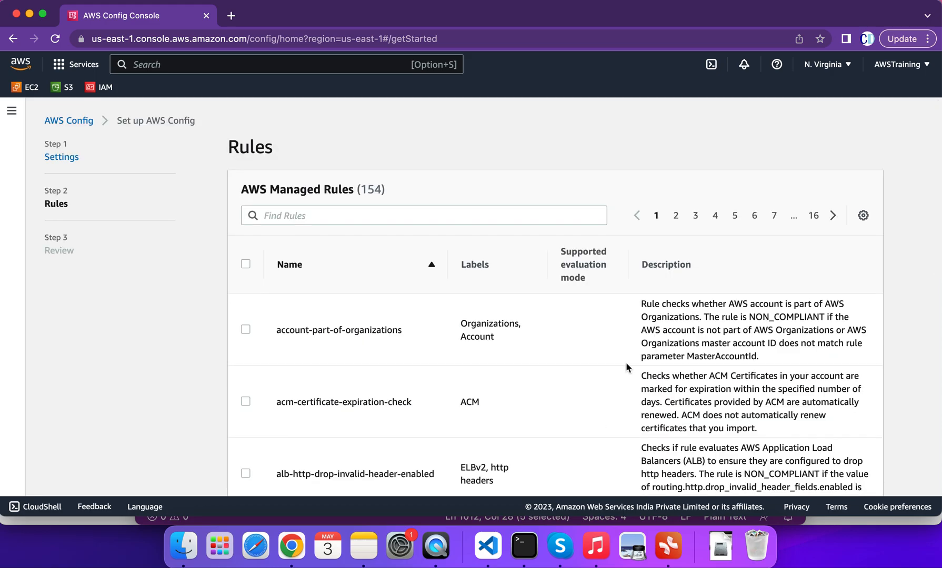
pyautogui.scroll(-3)
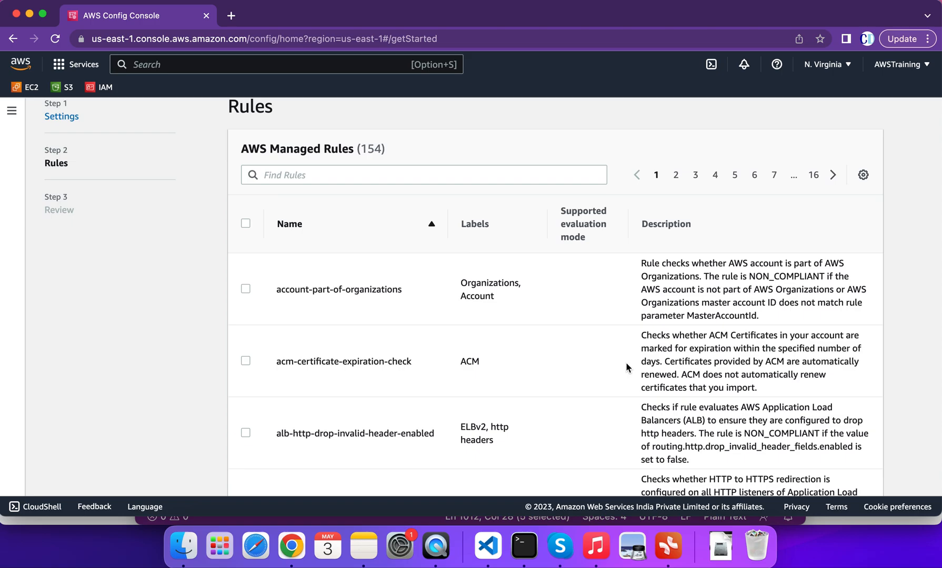
pyautogui.moveTo(295, 319)
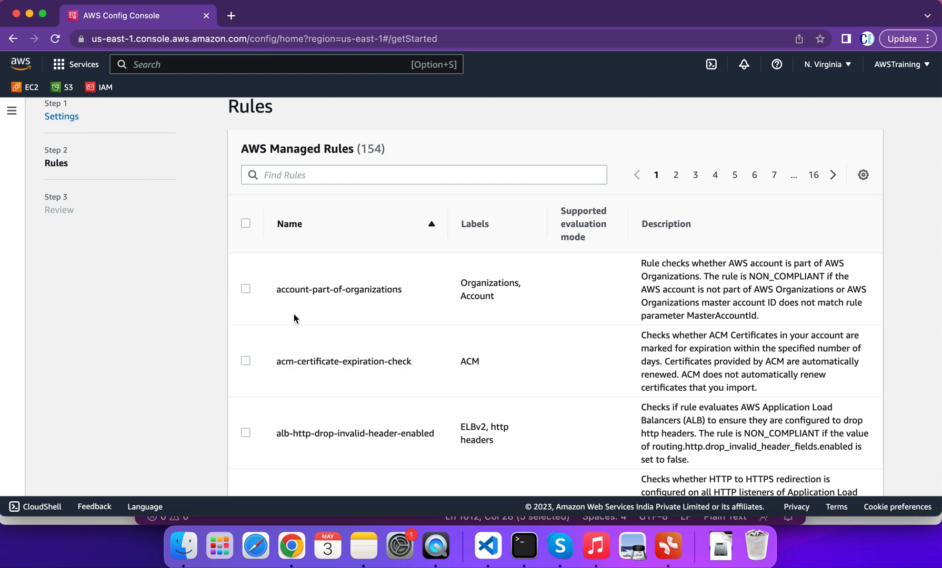
pyautogui.moveTo(402, 303)
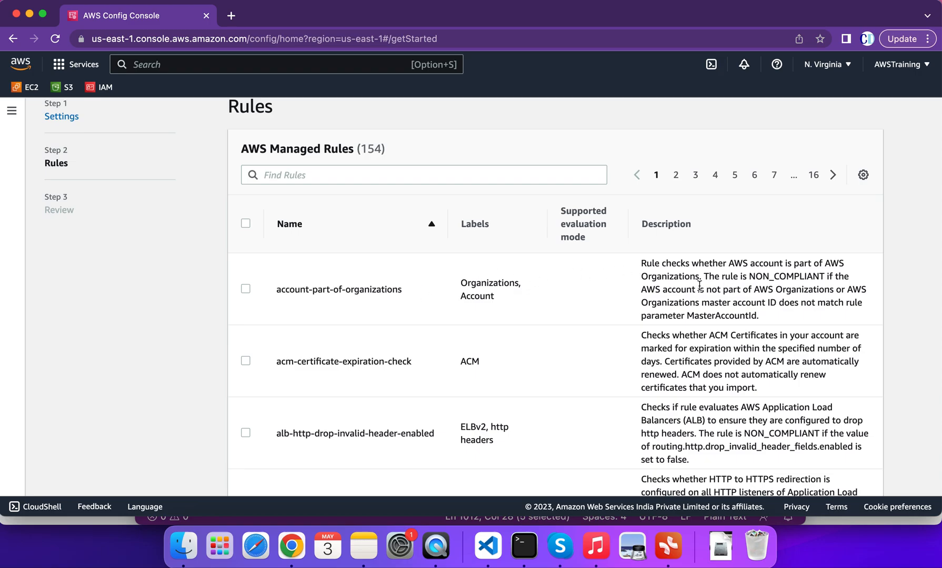
pyautogui.moveTo(400, 303)
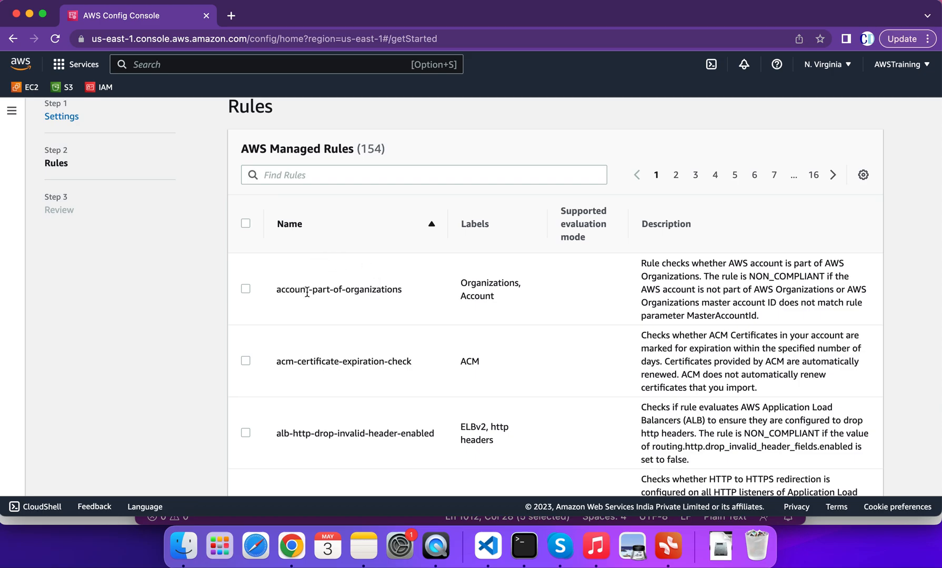
pyautogui.scroll(-3)
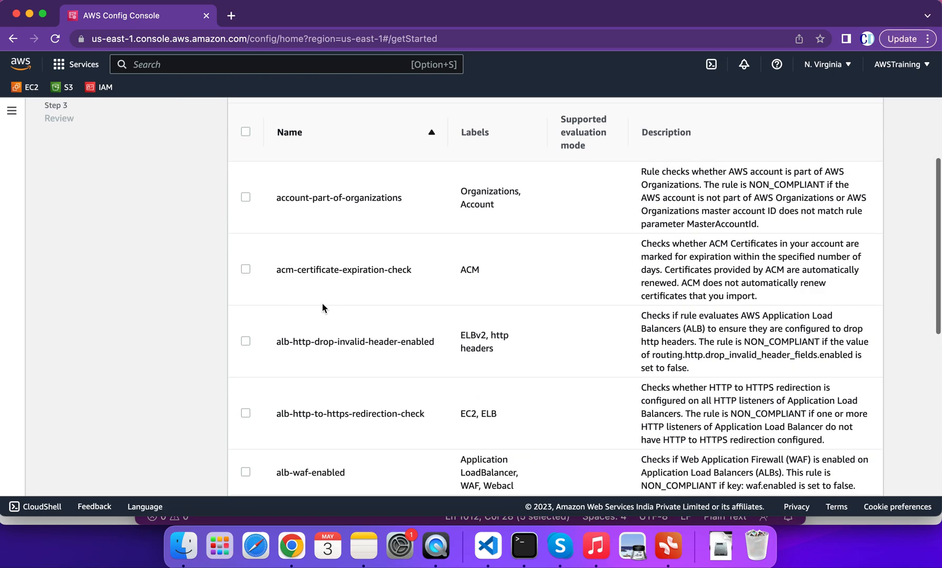
pyautogui.scroll(-3)
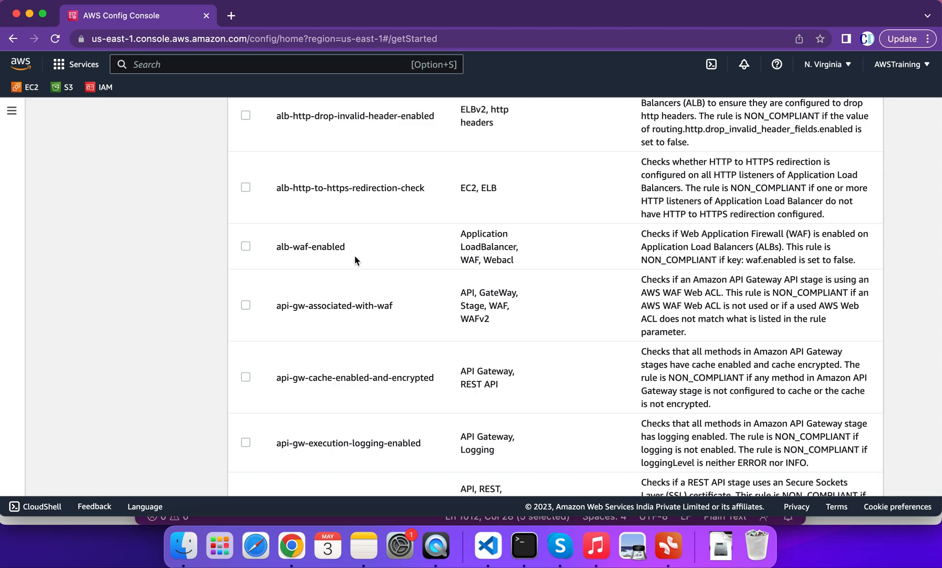
pyautogui.click(245, 246)
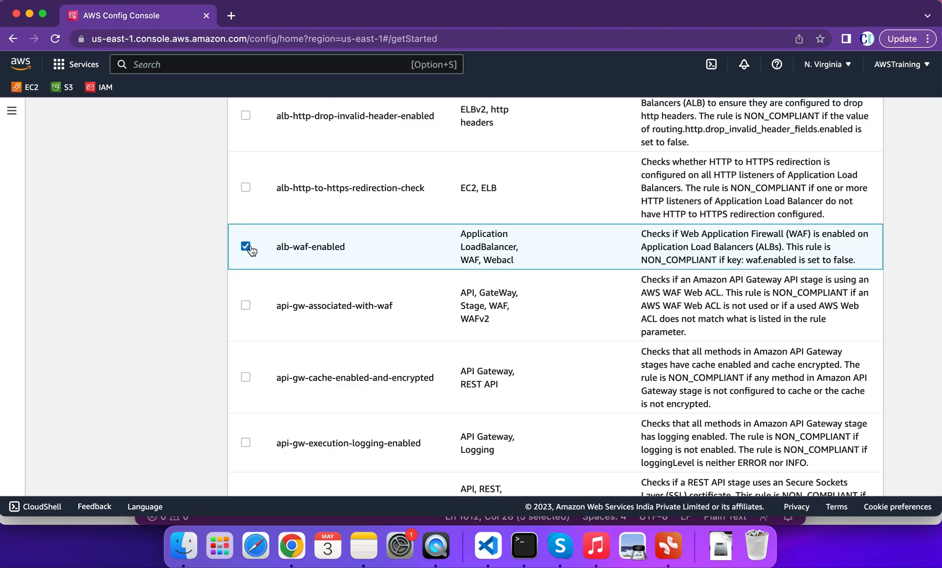
pyautogui.moveTo(355, 273)
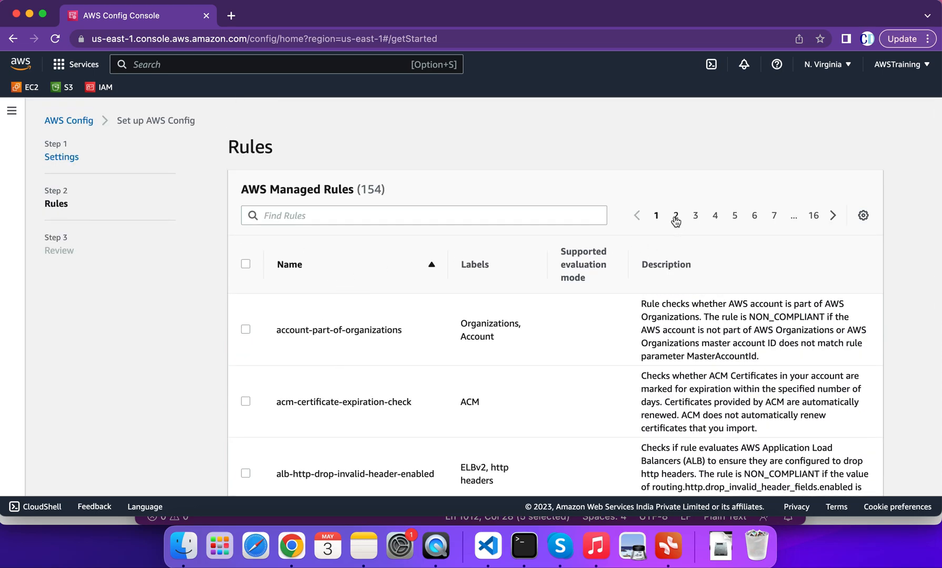
pyautogui.scroll(-3)
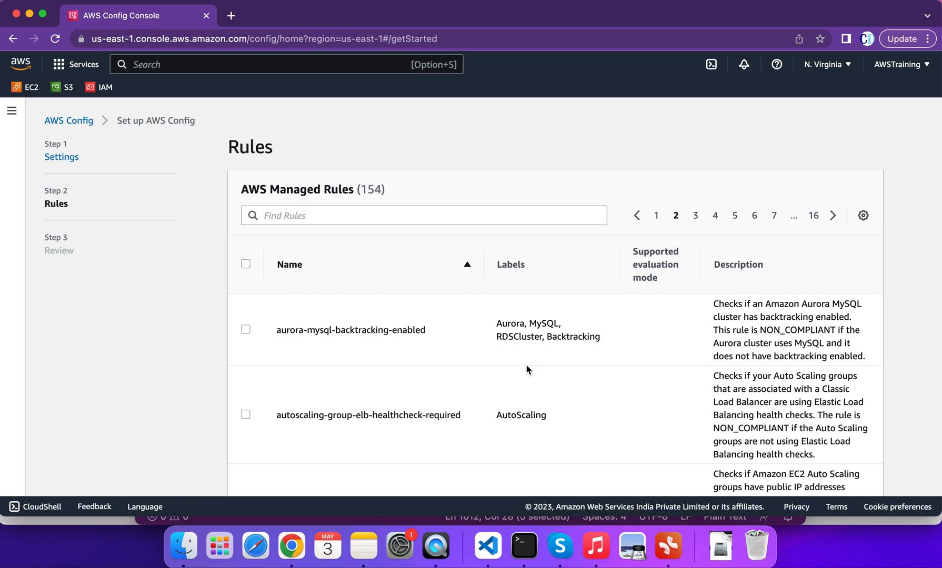
pyautogui.scroll(-3)
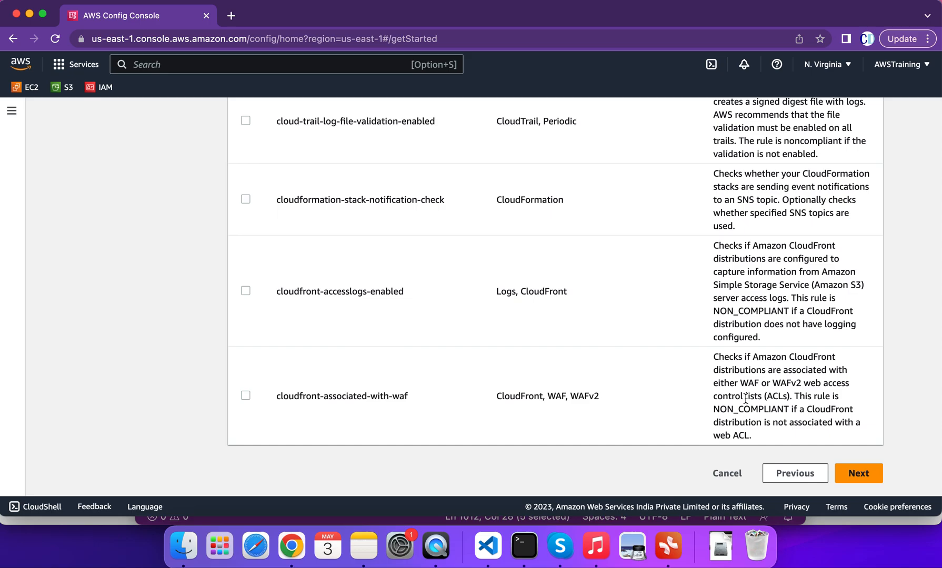
pyautogui.click(857, 473)
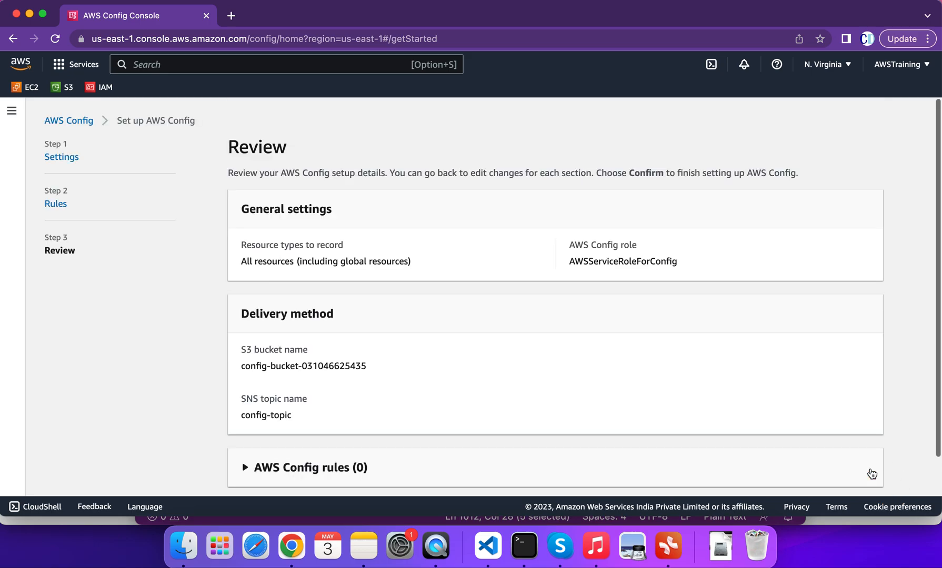
# Confirm the Config setup, creating role, S3 bucket and SNS topic, then view the dashboard
pyautogui.scroll(-3)
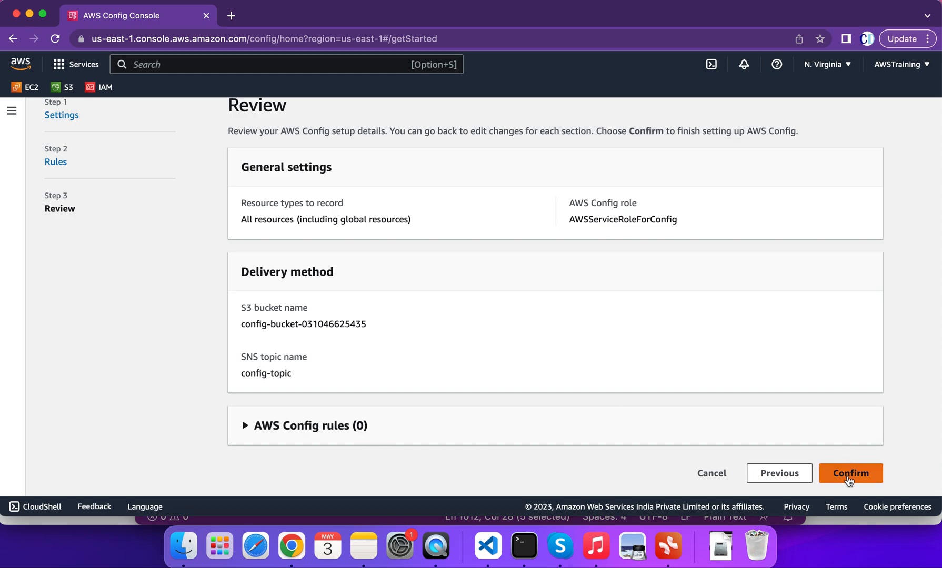
pyautogui.click(850, 473)
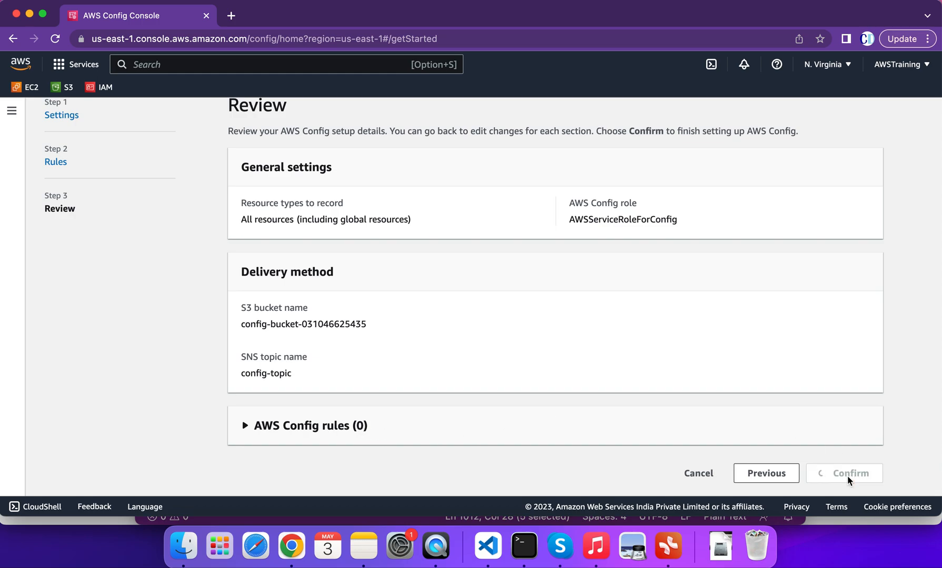
pyautogui.moveTo(550, 364)
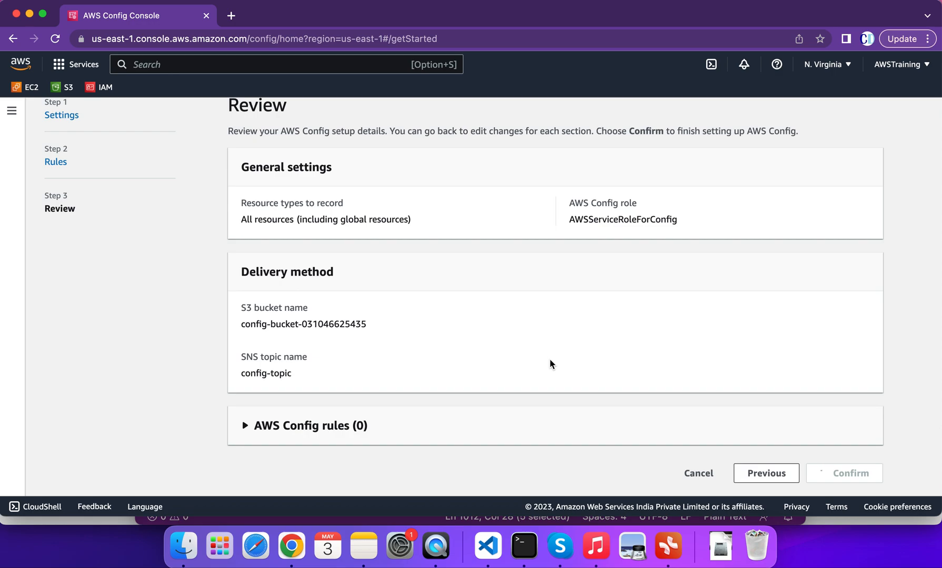
pyautogui.click(843, 473)
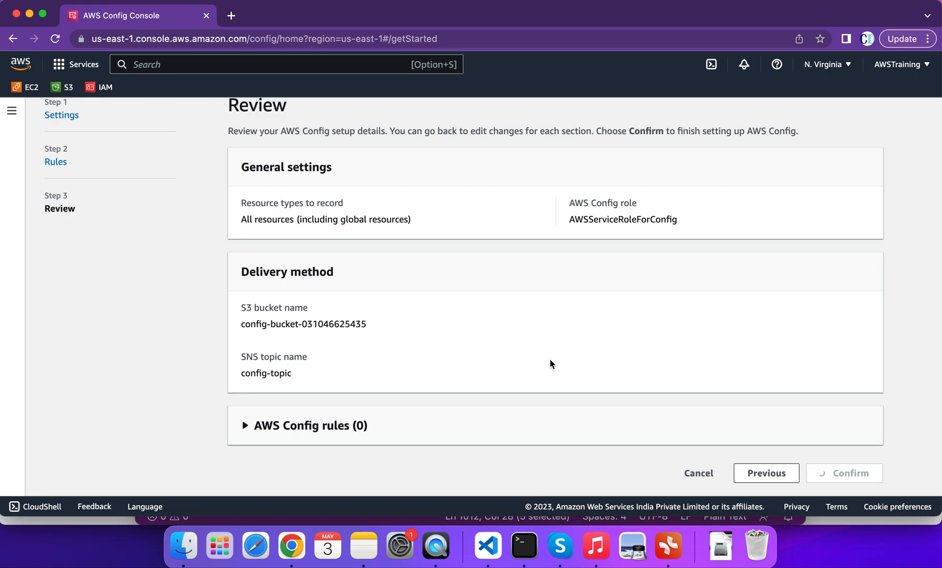
pyautogui.click(843, 473)
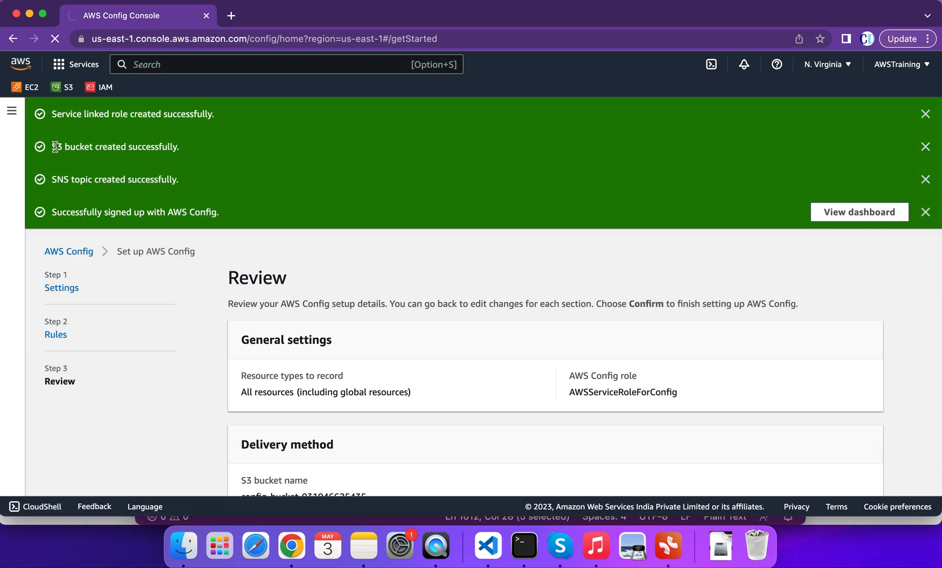
pyautogui.scroll(-3)
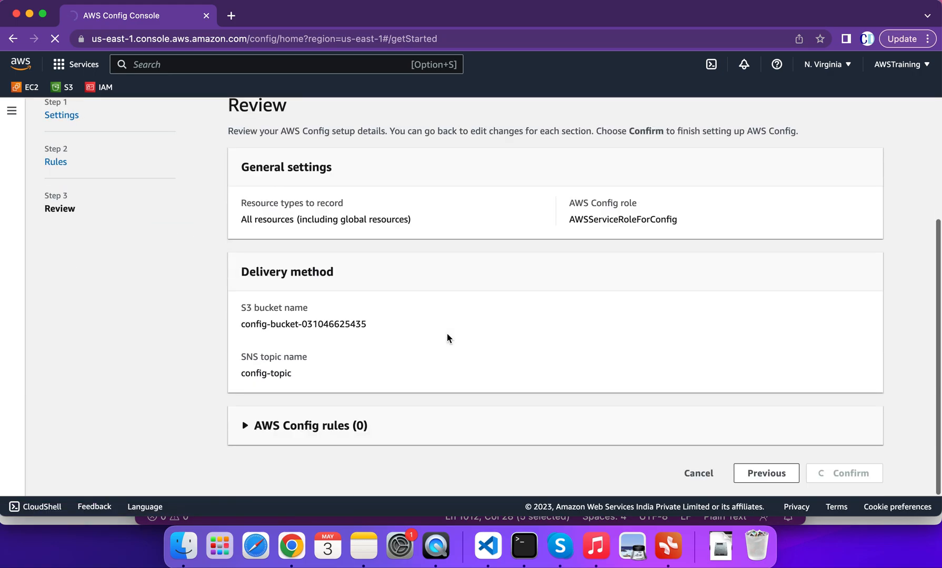
pyautogui.click(849, 474)
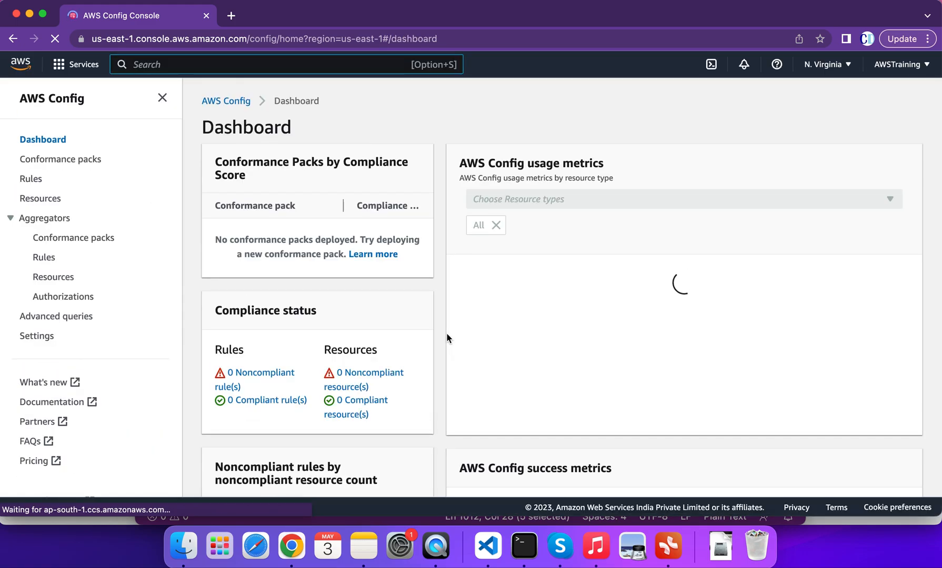
# Check Compliance status on the dashboard and go to the empty Rules page
pyautogui.scroll(-3)
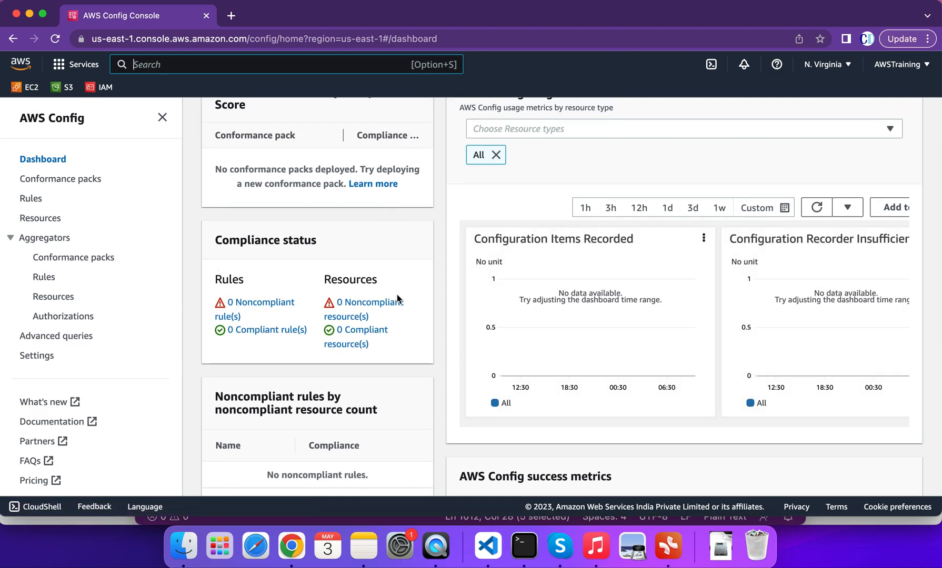
pyautogui.moveTo(256, 245)
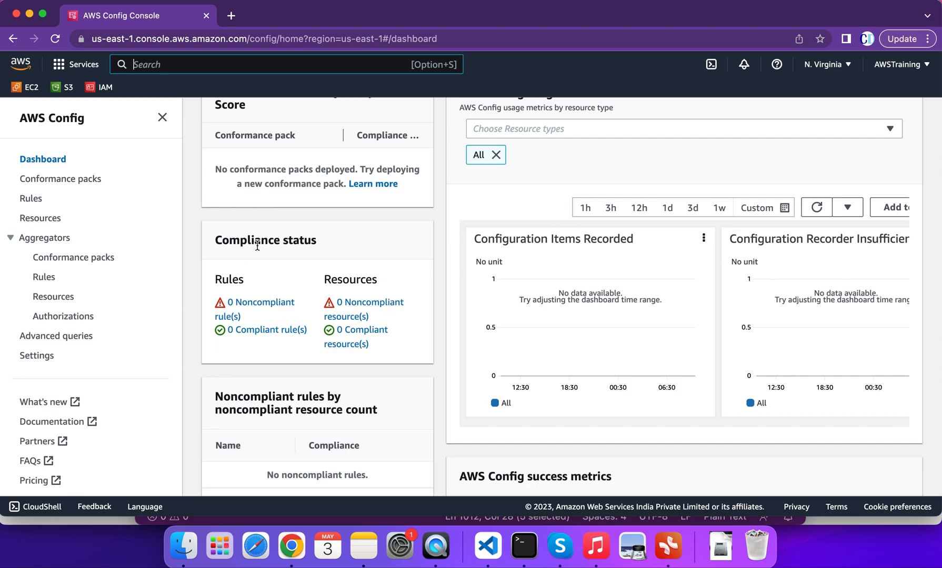
pyautogui.doubleClick(265, 240)
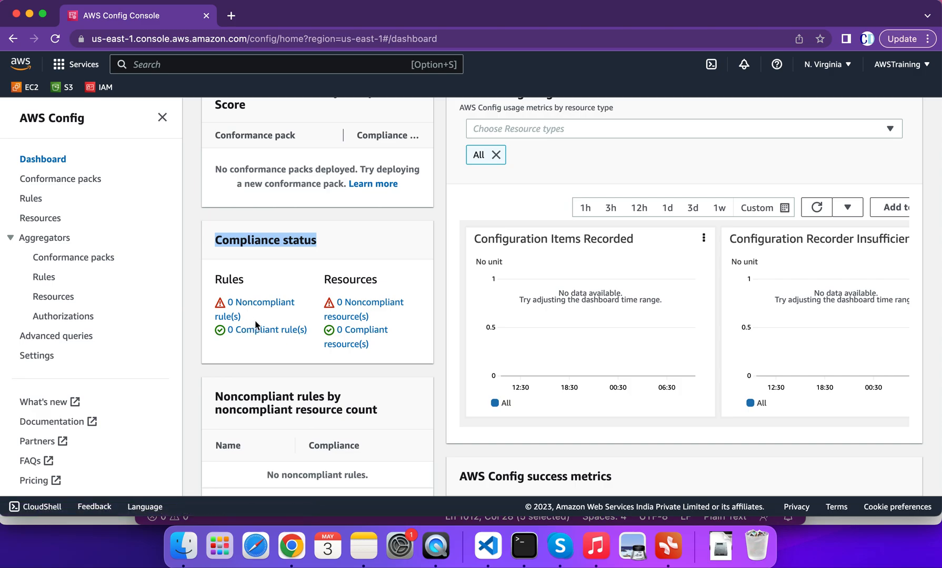
pyautogui.moveTo(252, 294)
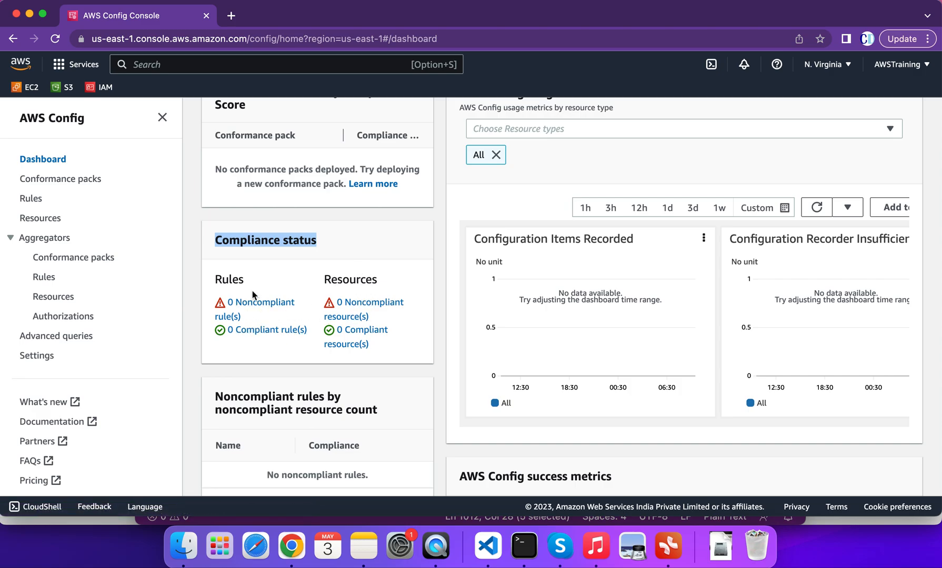
pyautogui.moveTo(246, 299)
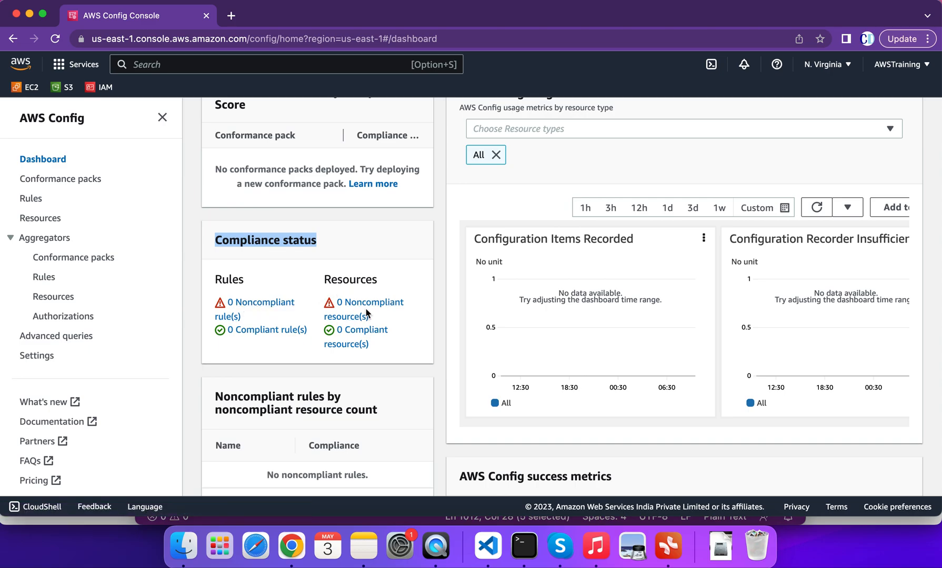
pyautogui.moveTo(368, 317)
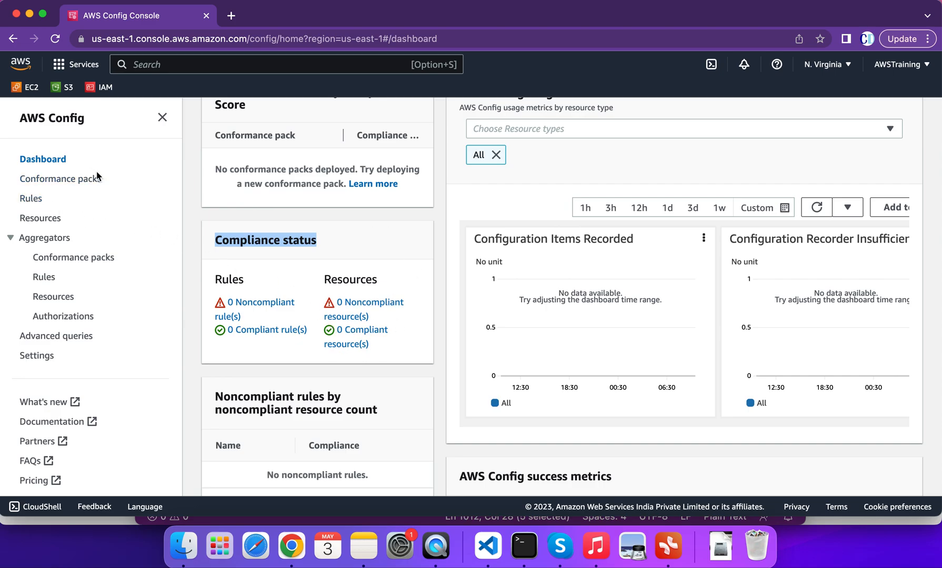
pyautogui.click(31, 198)
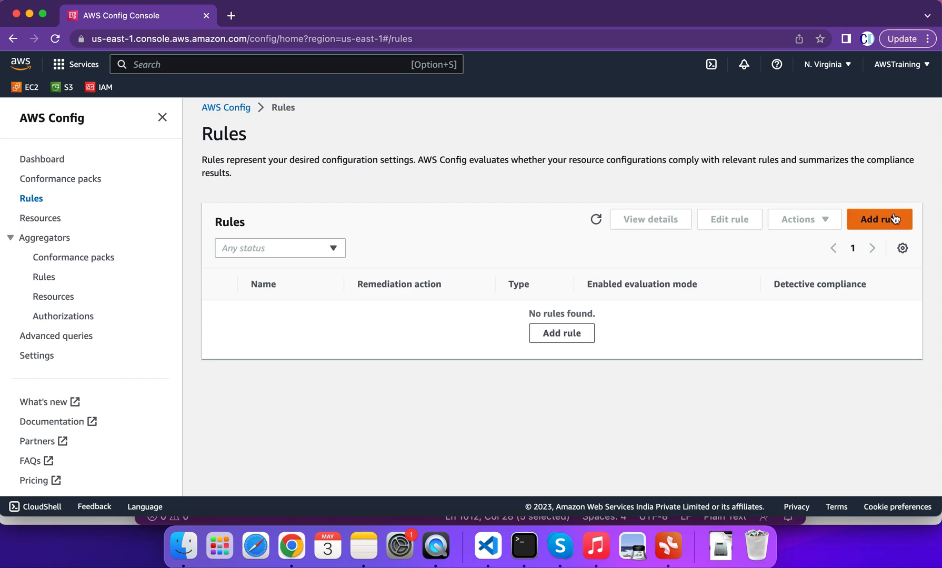
# Add a new AWS managed rule and filter the list with 'inst'
pyautogui.click(879, 219)
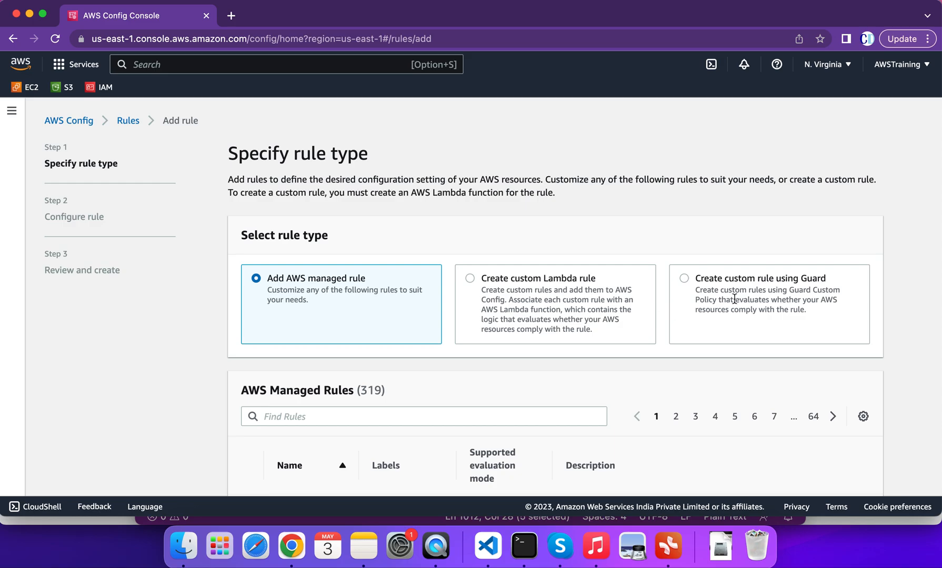
pyautogui.moveTo(728, 299)
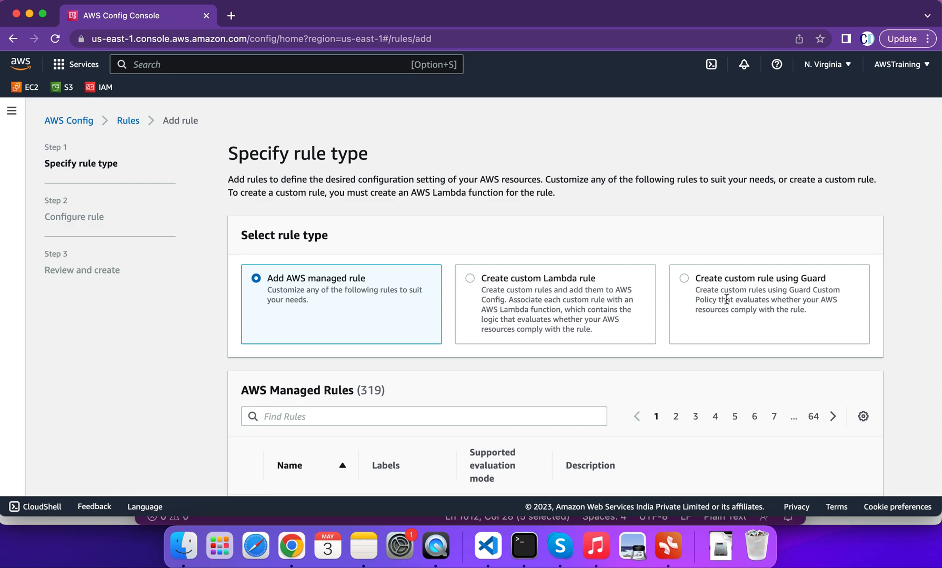
pyautogui.moveTo(360, 291)
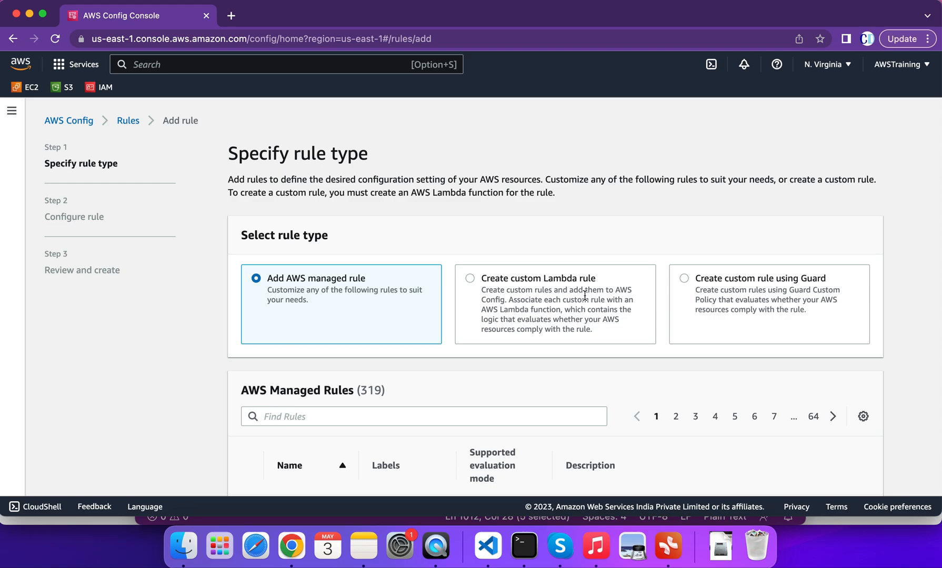
pyautogui.moveTo(613, 337)
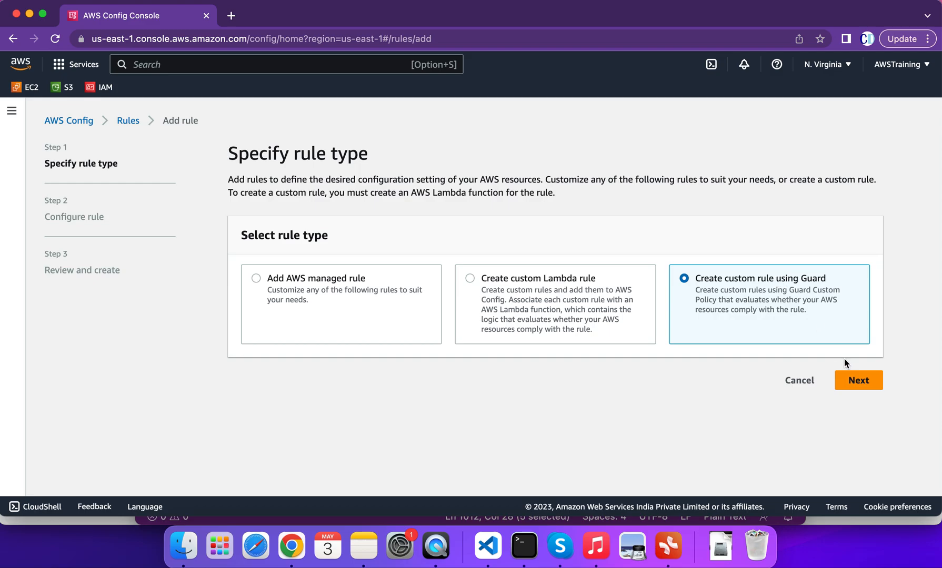
pyautogui.click(256, 278)
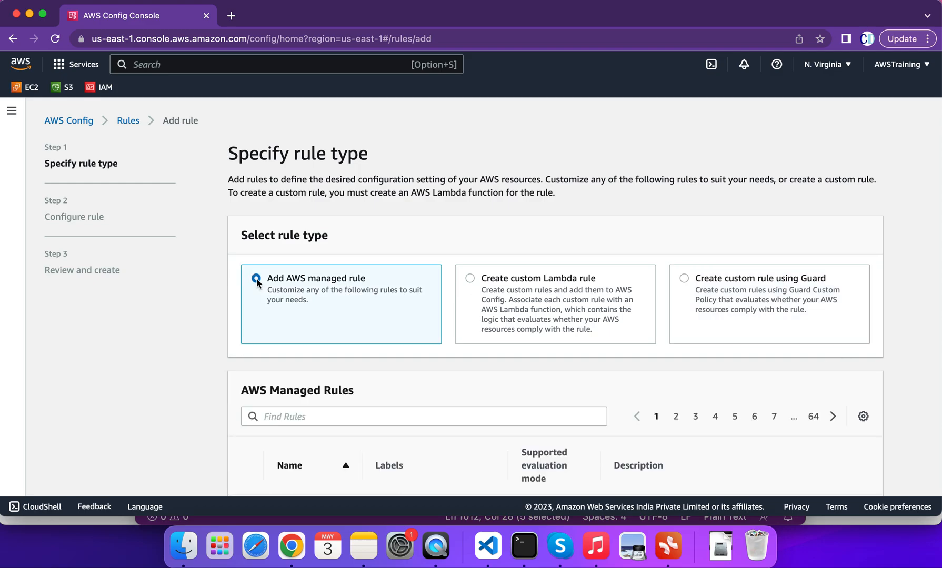
pyautogui.scroll(-3)
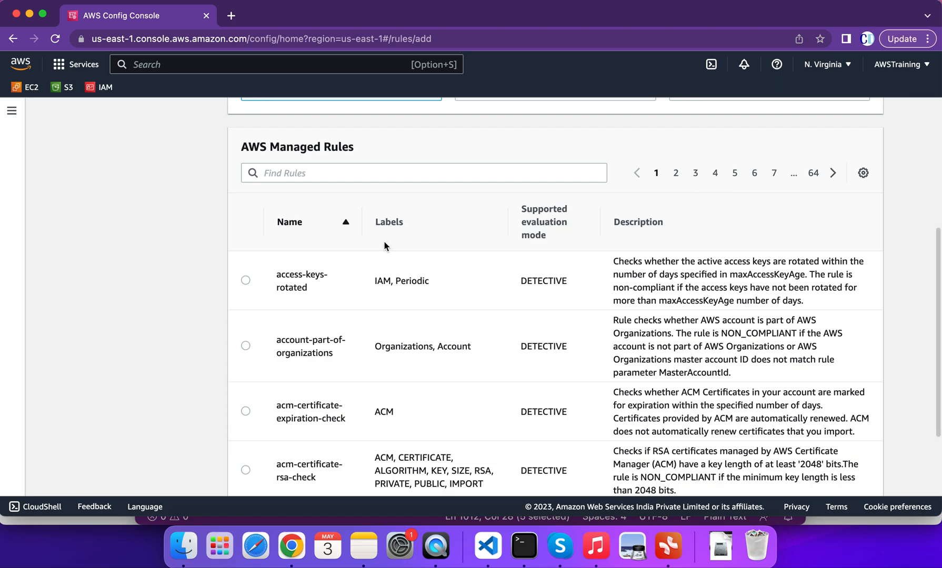
pyautogui.write('instance')
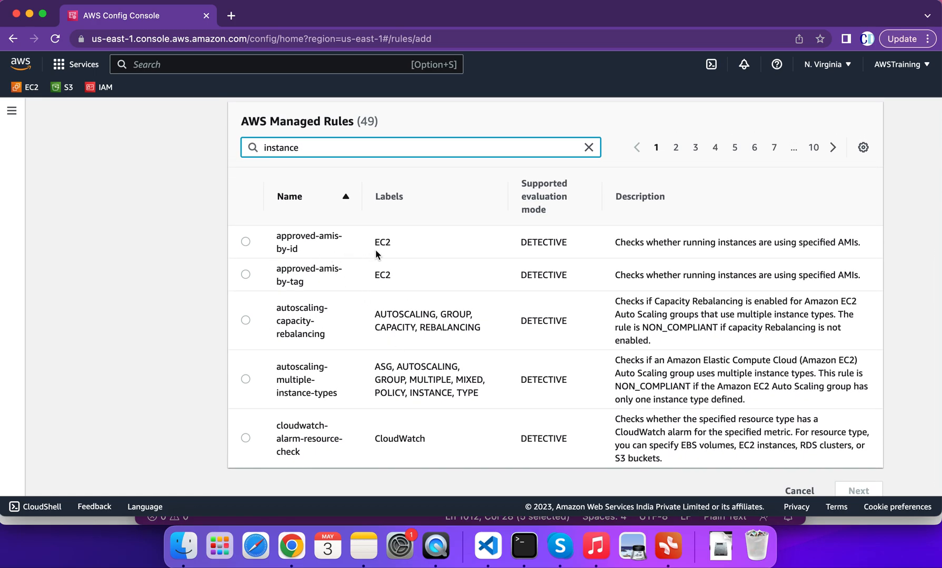
pyautogui.moveTo(346, 287)
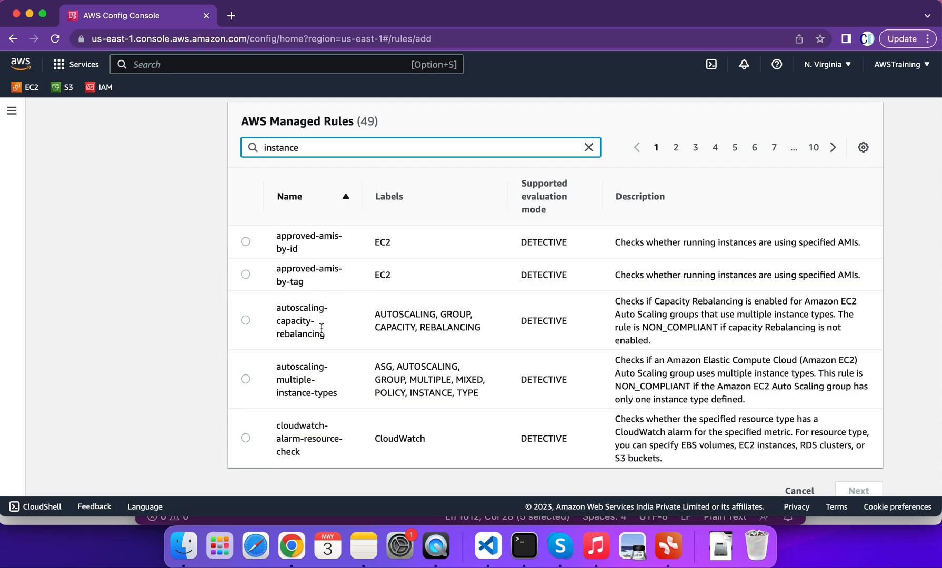
pyautogui.moveTo(290, 388)
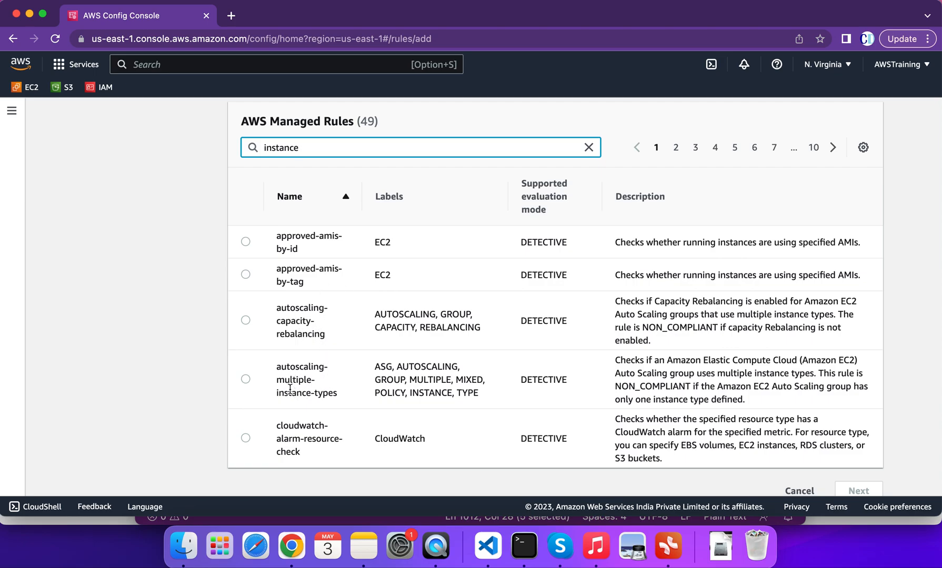
pyautogui.moveTo(312, 426)
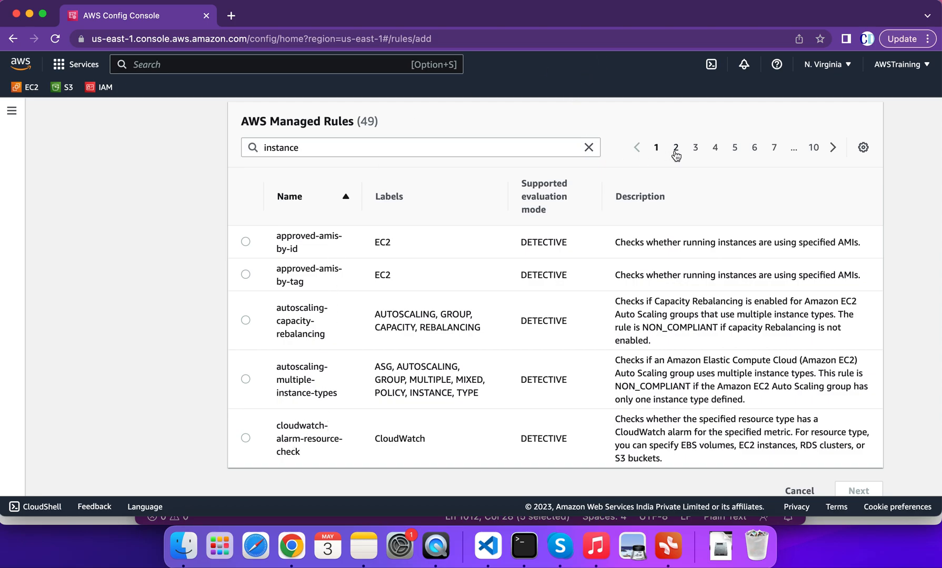
# Select the desired-instance-type managed rule and continue to configuring it
pyautogui.click(676, 148)
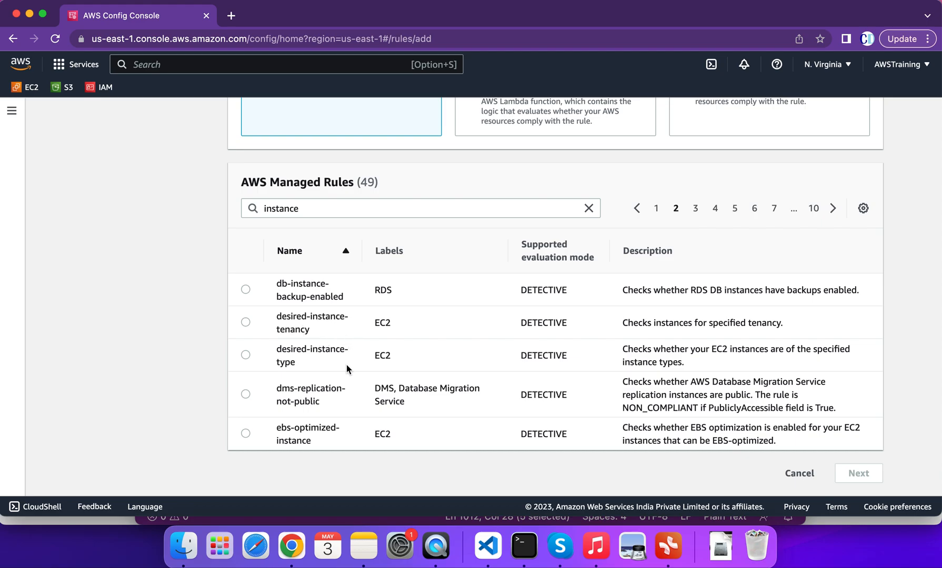
pyautogui.click(246, 355)
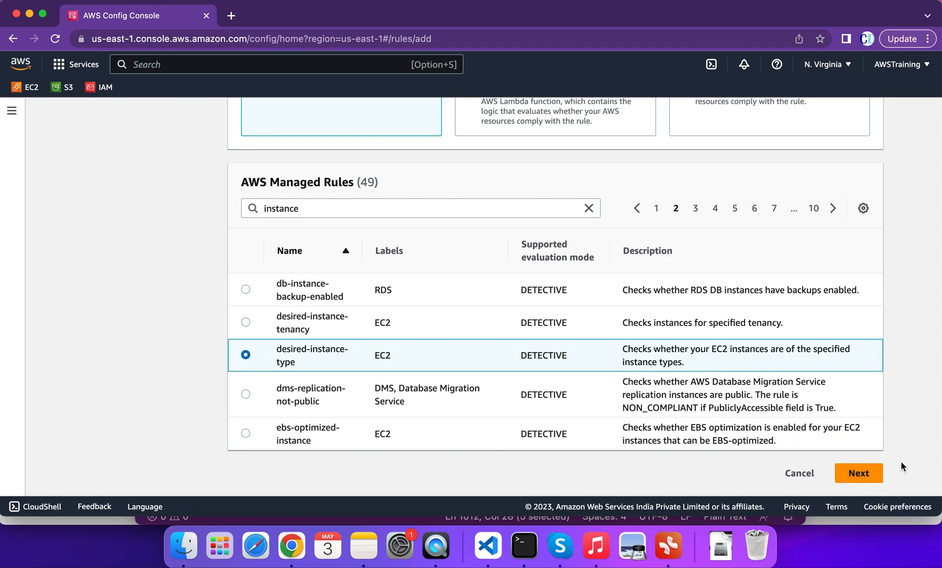
pyautogui.click(858, 473)
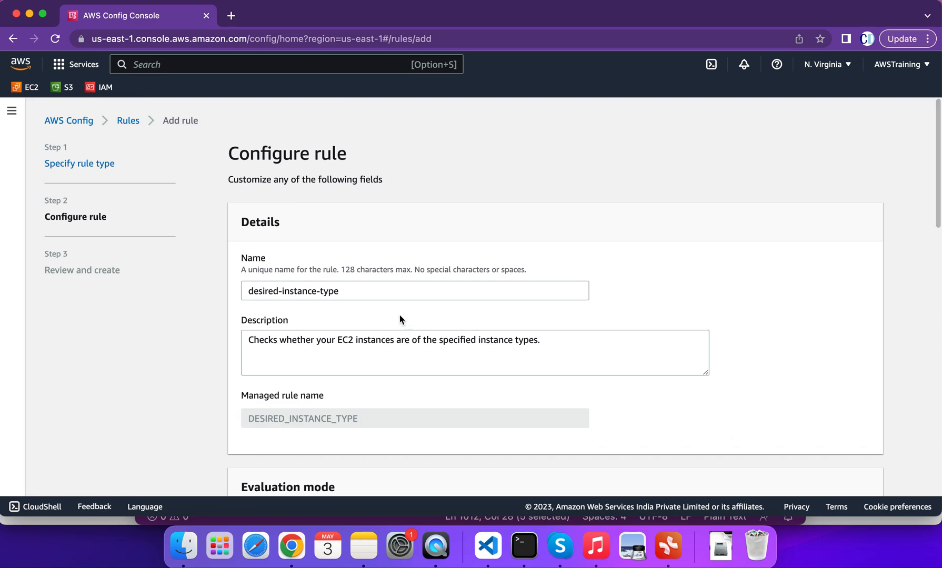
# Scroll the Configure rule page down to the instanceType parameter
pyautogui.scroll(-3)
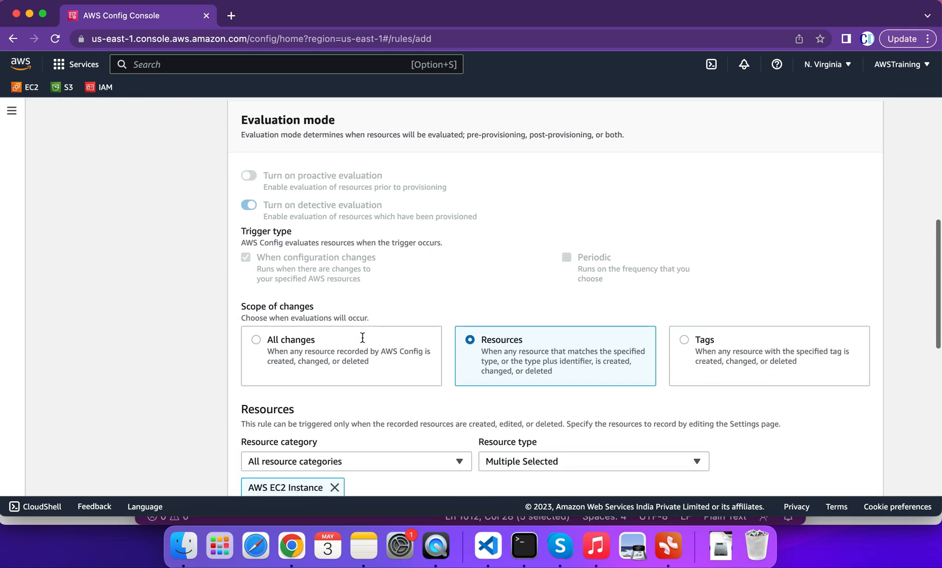
pyautogui.scroll(-3)
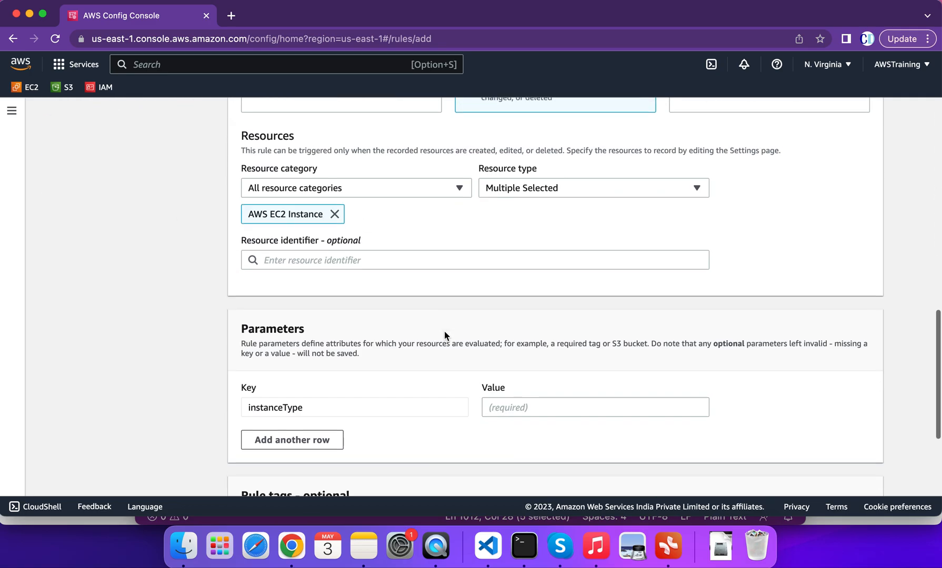
pyautogui.scroll(-3)
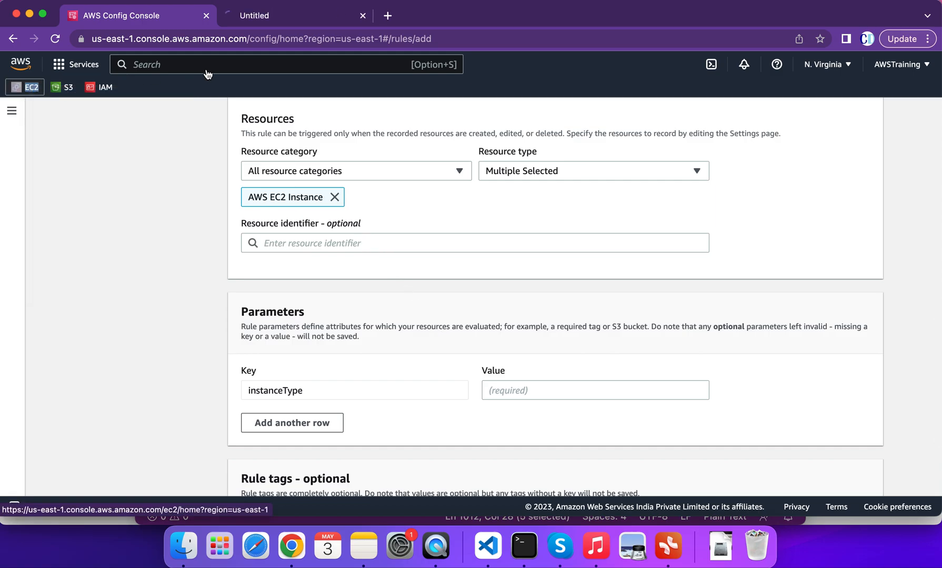
# Bring up the EC2 Instances list to copy instance ID i-0b52b264b805cfeed for the rule scope
pyautogui.click(295, 15)
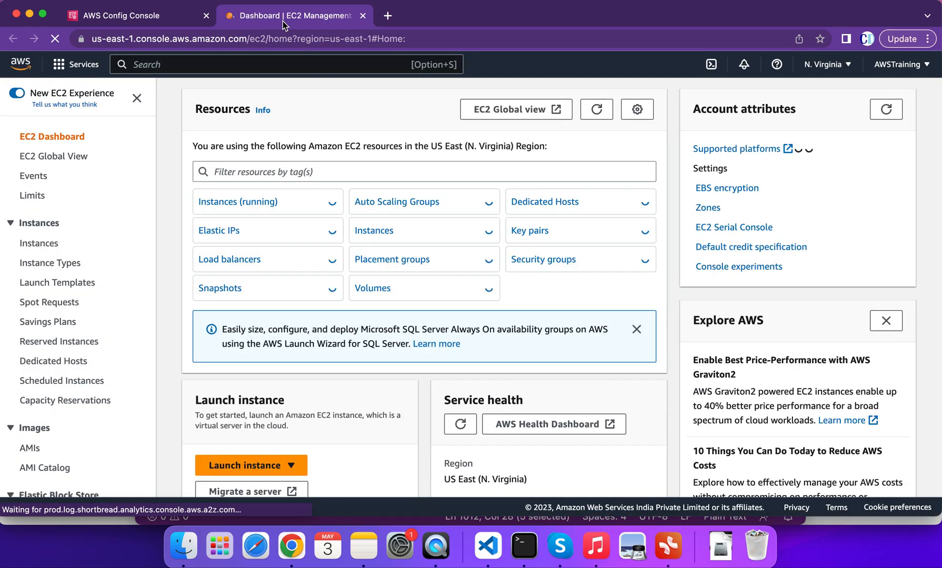
pyautogui.click(237, 202)
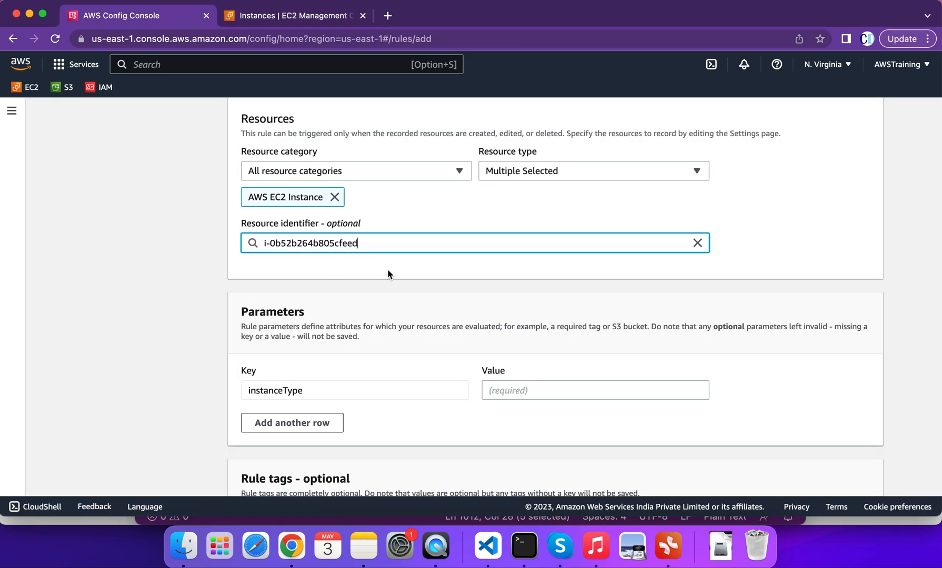
# Fill the instanceType parameter value with t3.micro
pyautogui.click(594, 390)
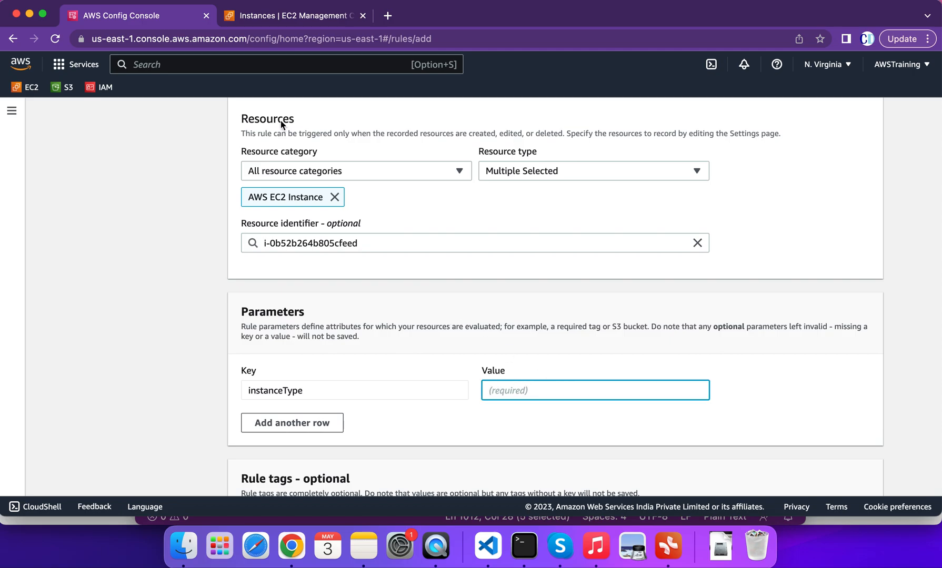
pyautogui.click(295, 15)
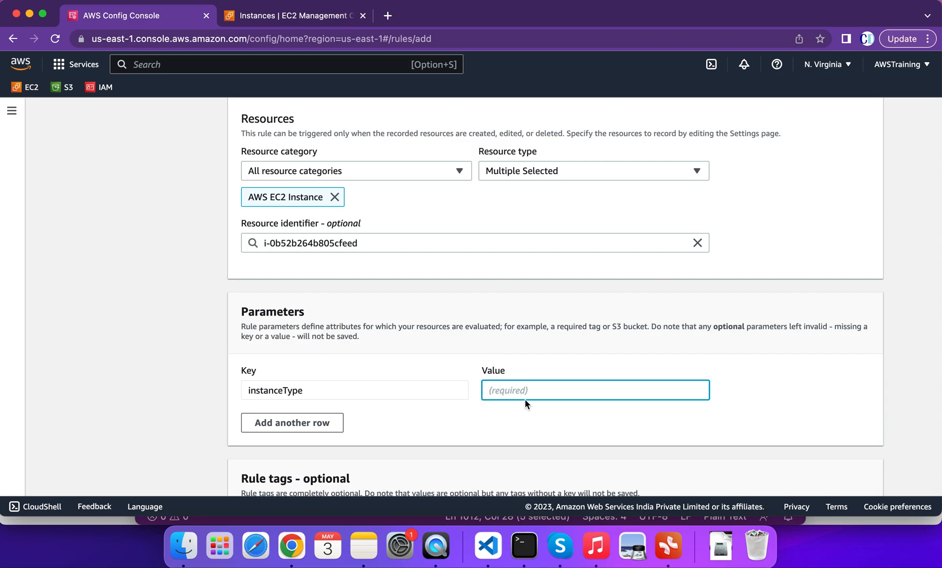
pyautogui.write('t3.micr')
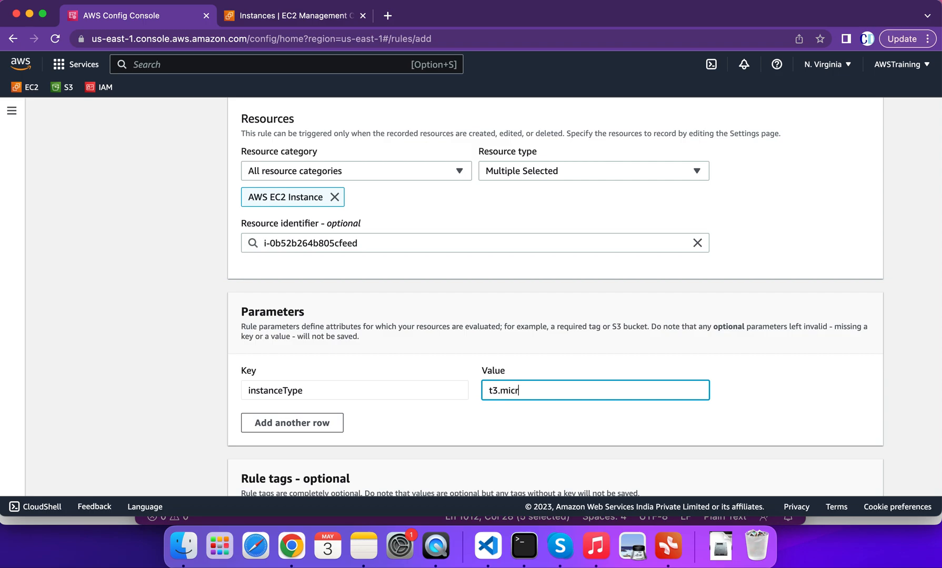
pyautogui.write('o')
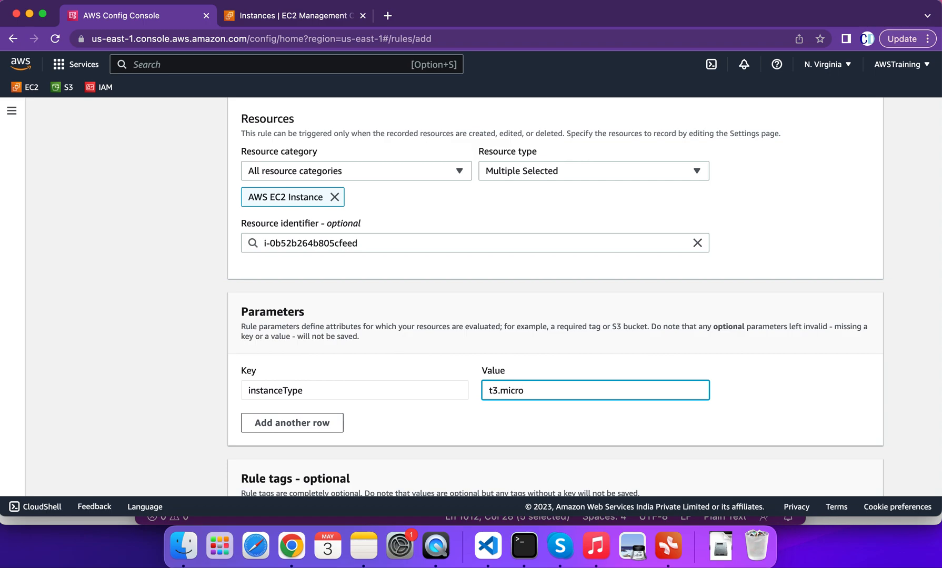
pyautogui.moveTo(520, 296)
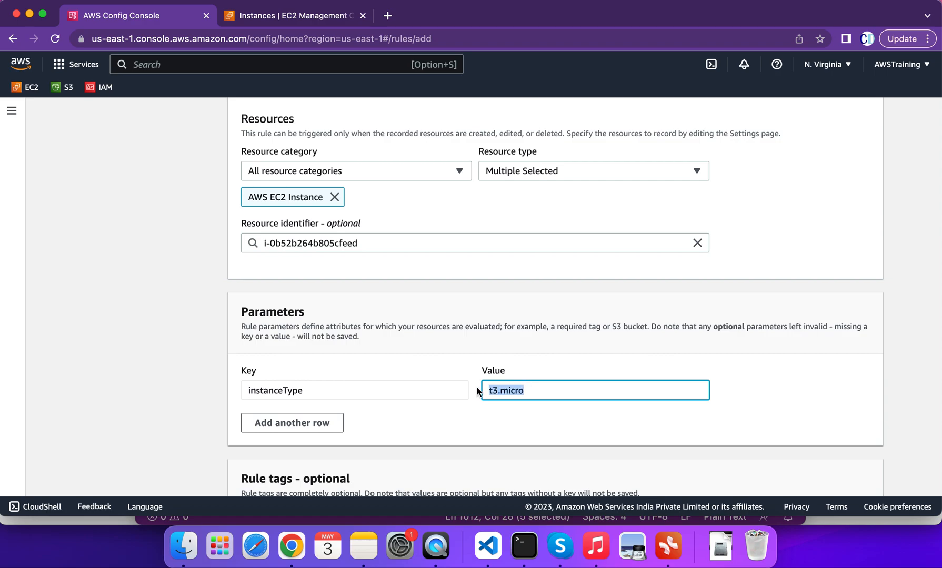
pyautogui.moveTo(537, 392)
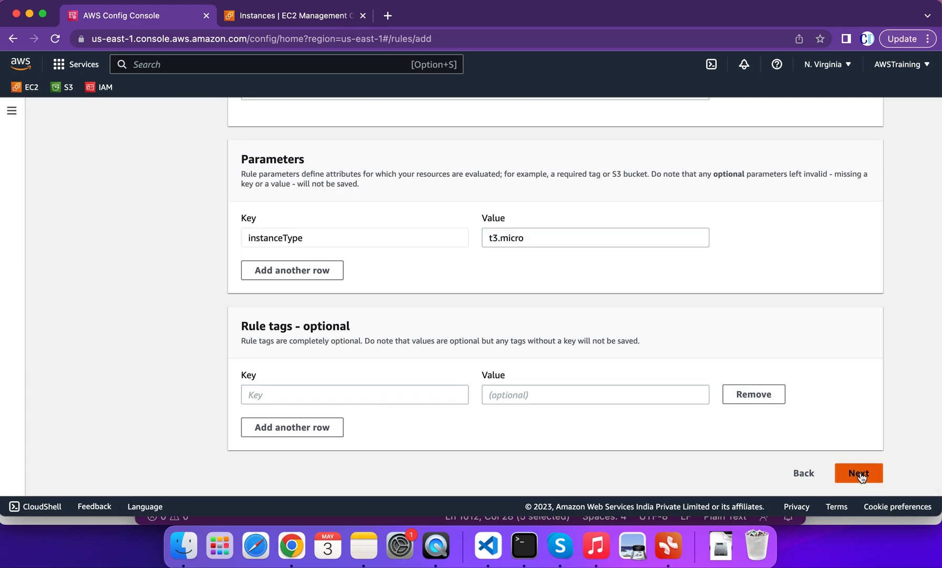
# Review and add the desired-instance-type rule so it appears in the Config rules list
pyautogui.click(858, 474)
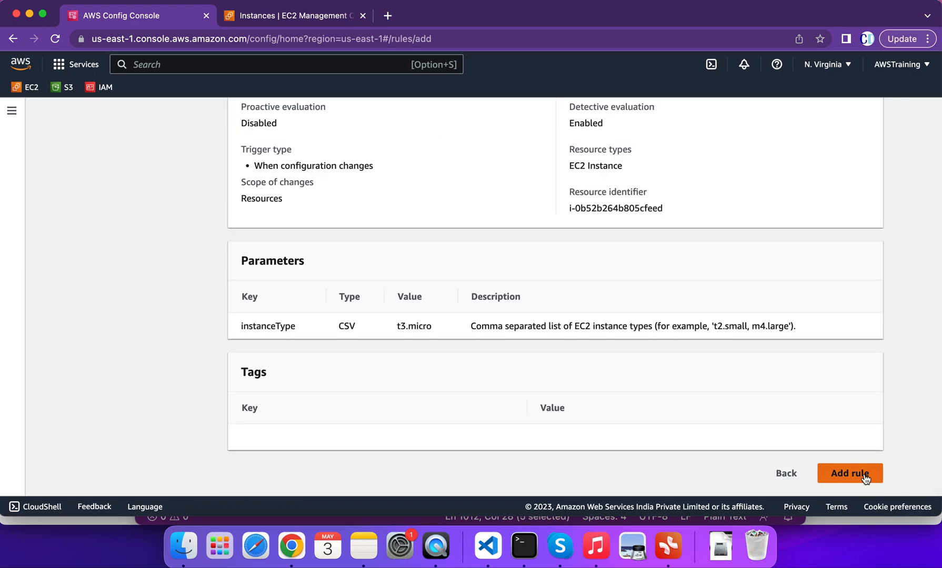
pyautogui.click(849, 474)
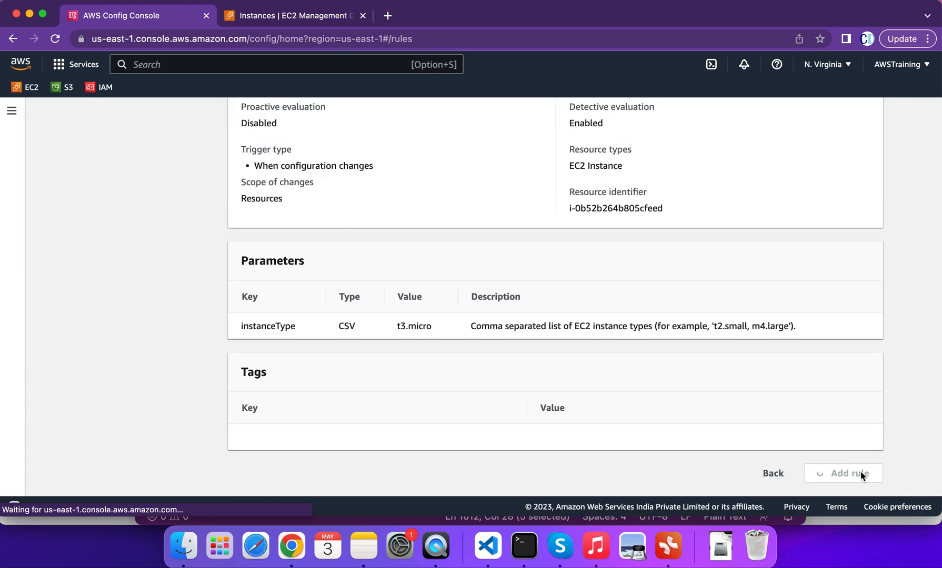
pyautogui.click(843, 473)
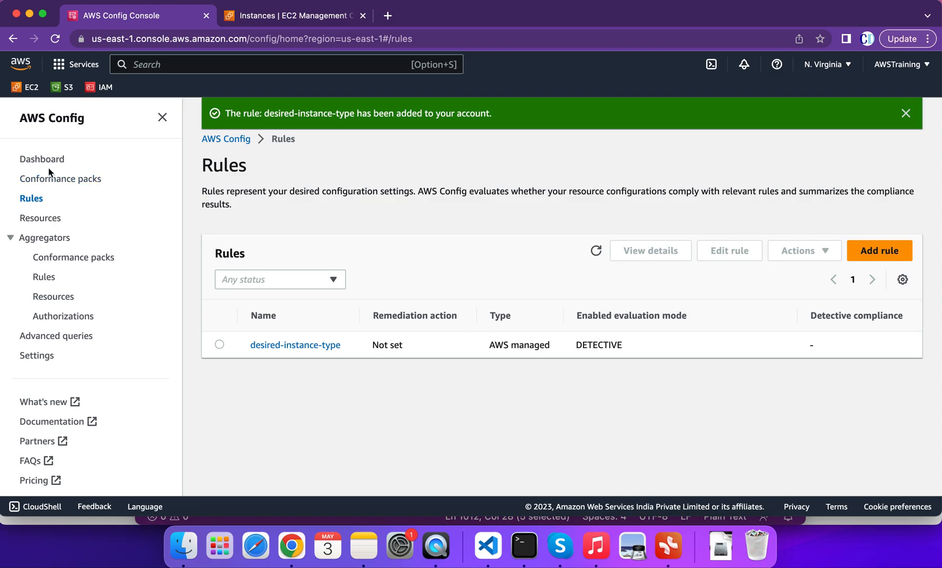
# Check the Config Settings page confirms the recorder is on for all resources
pyautogui.click(42, 158)
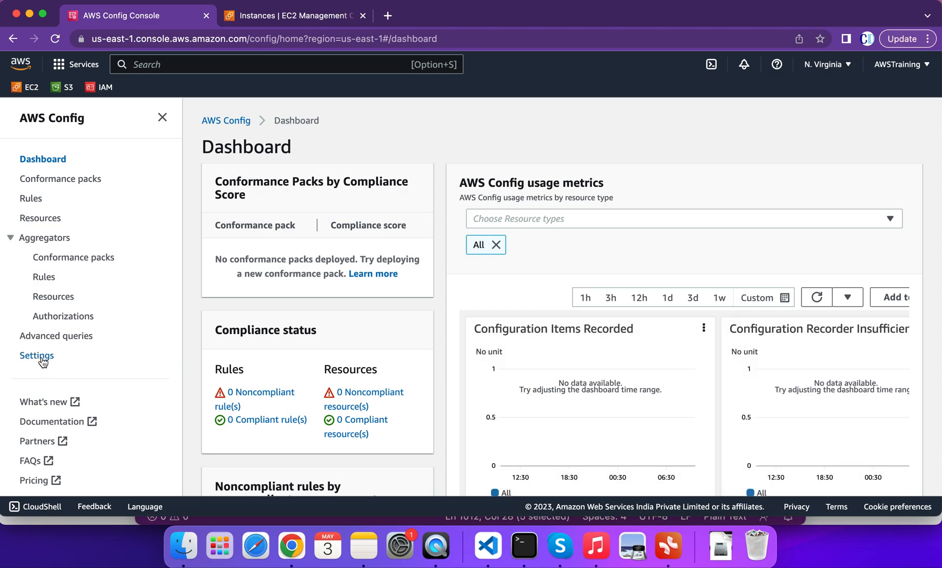
pyautogui.click(37, 356)
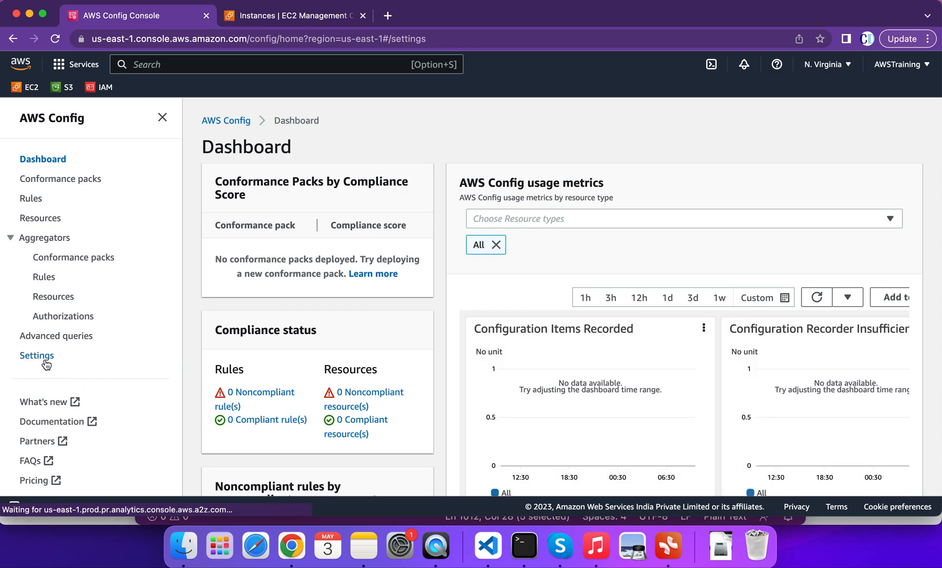
pyautogui.click(37, 355)
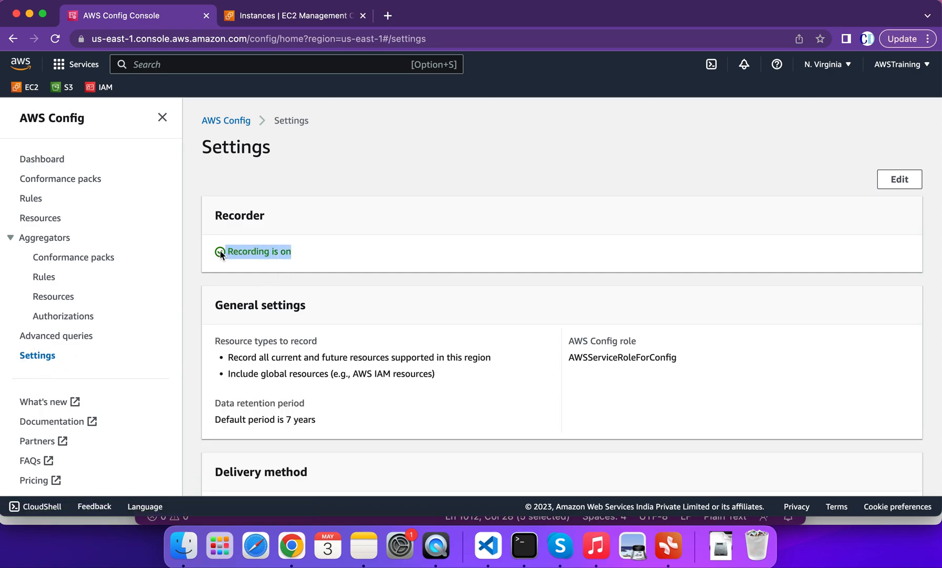
pyautogui.scroll(-3)
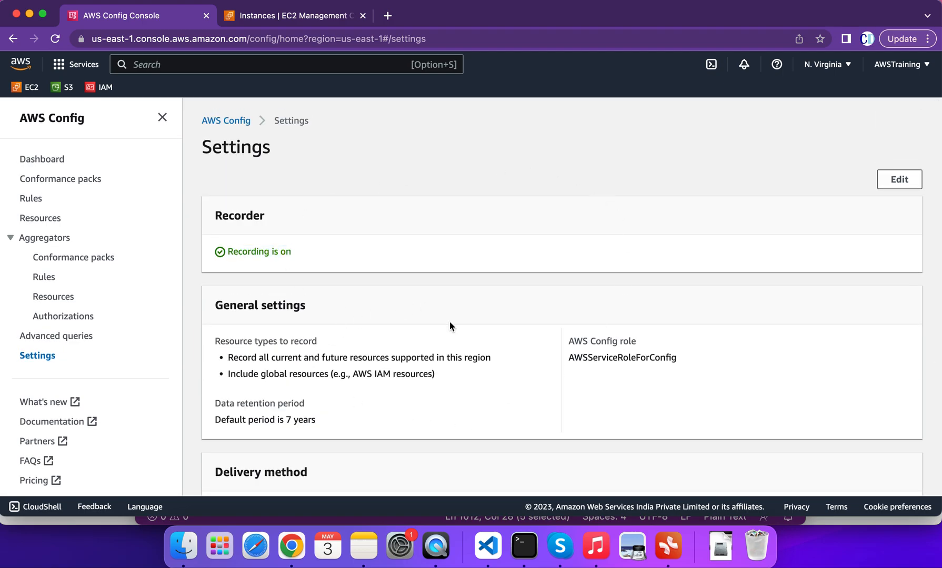
pyautogui.moveTo(856, 225)
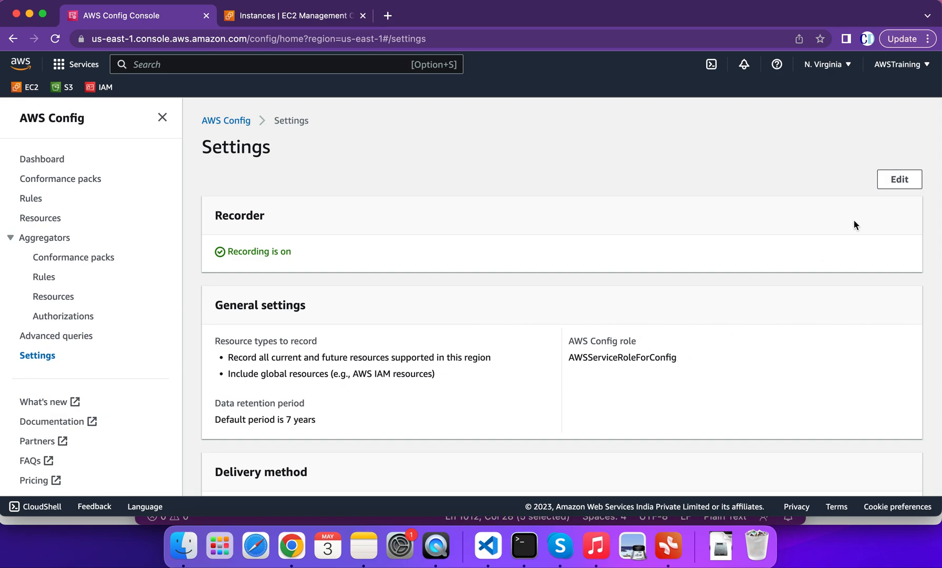
pyautogui.moveTo(428, 360)
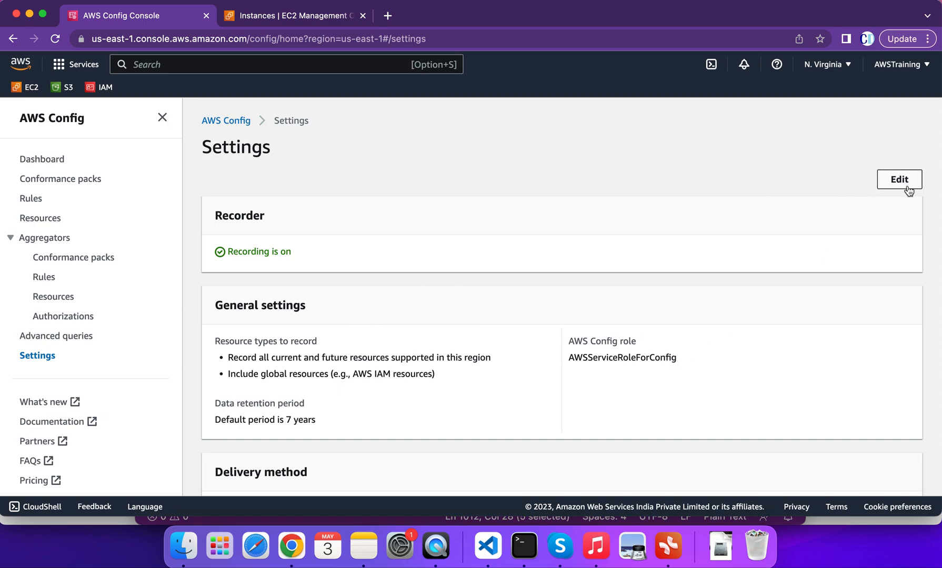
pyautogui.moveTo(42, 171)
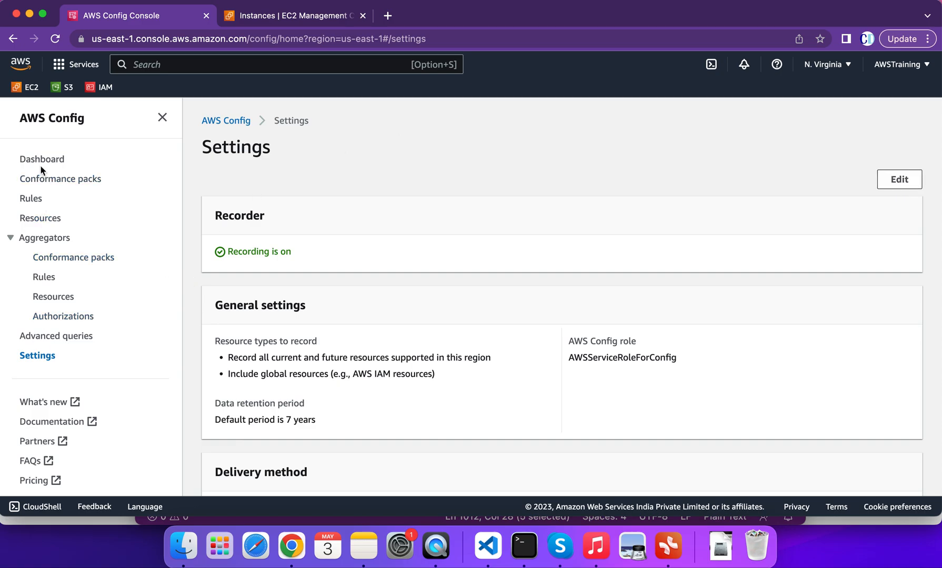
# List the noncompliant resources from the dashboard and filter by i-0b52b264b805cfeed
pyautogui.click(42, 159)
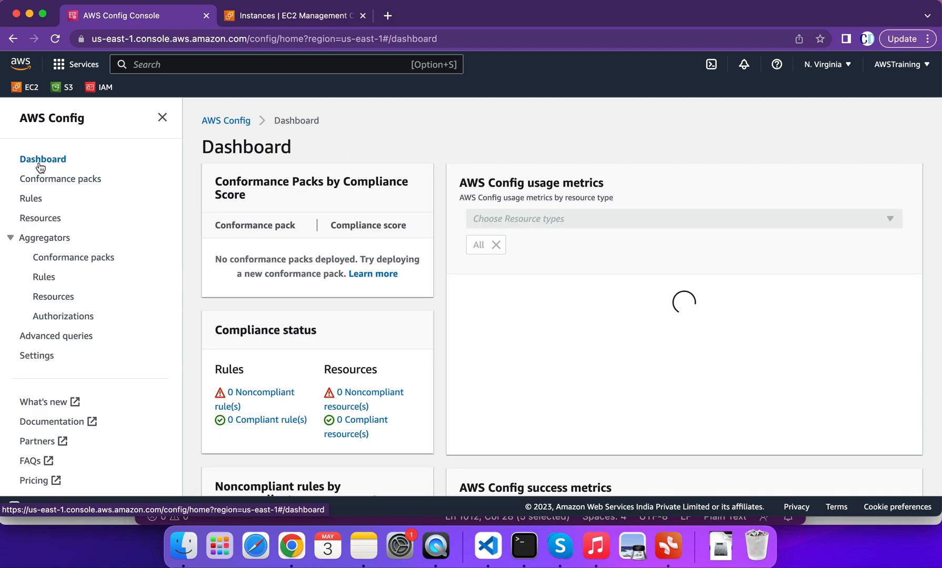
pyautogui.click(367, 392)
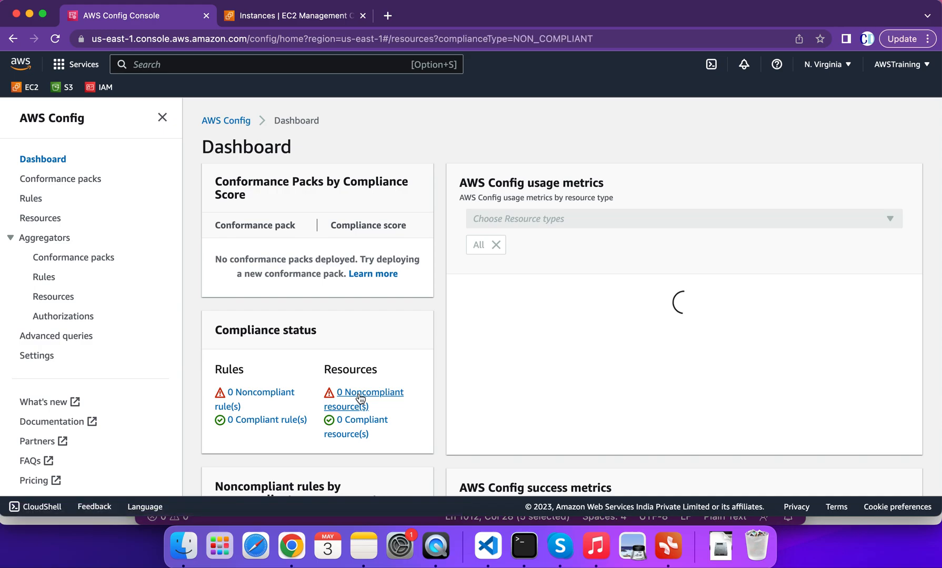
pyautogui.click(363, 393)
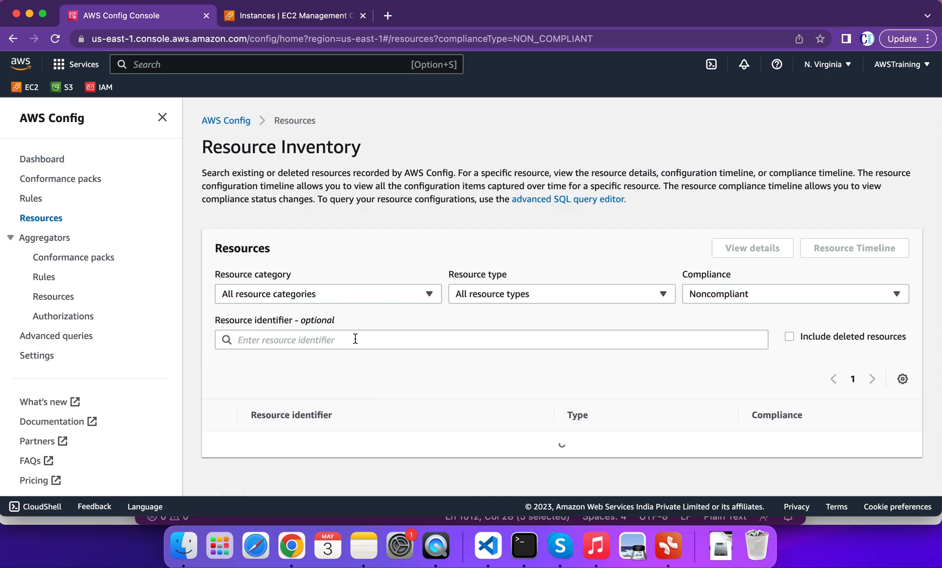
pyautogui.write('i-0b52b264b805cfeed')
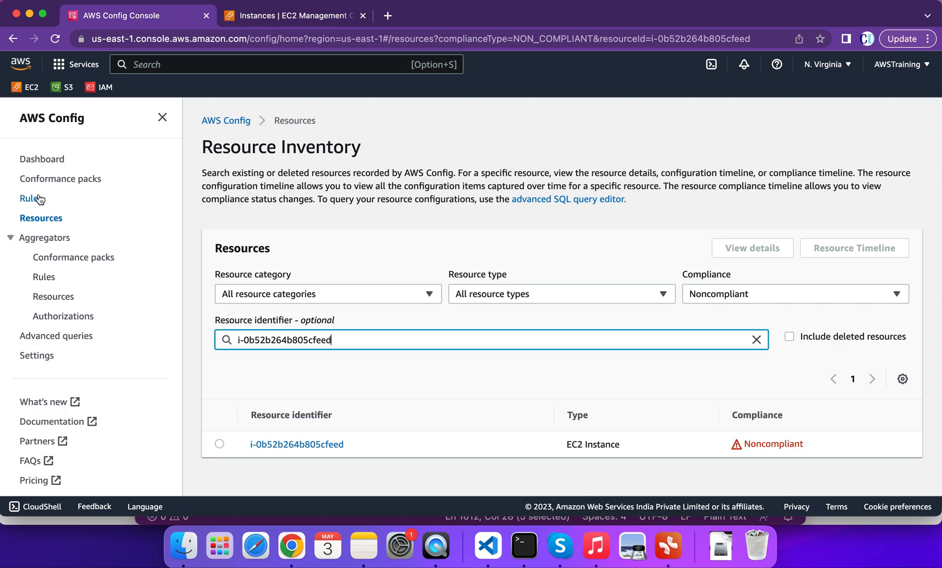
# Reconfirm from the dashboard that one noncompliant resource, instance i-0b52b264b805cfeed, is listed
pyautogui.click(43, 159)
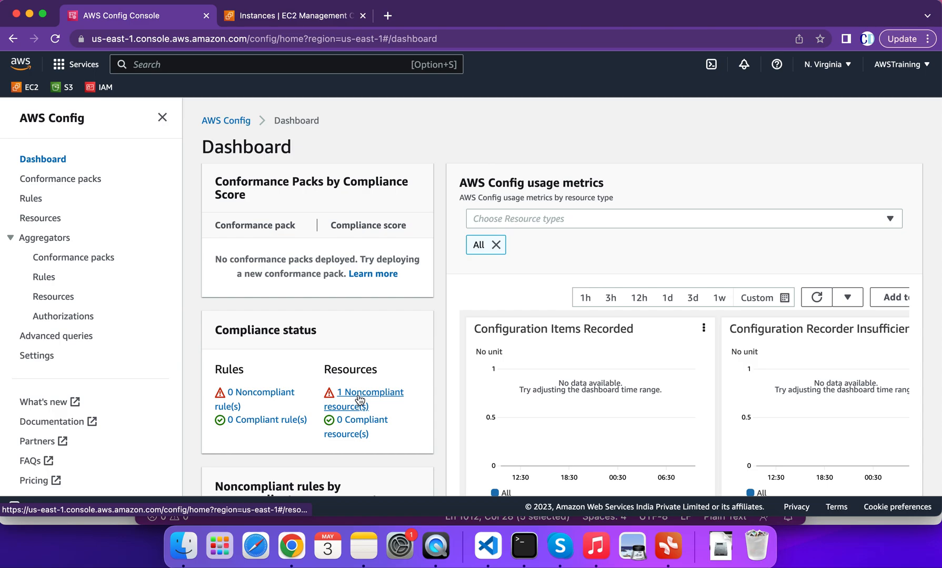
pyautogui.click(364, 392)
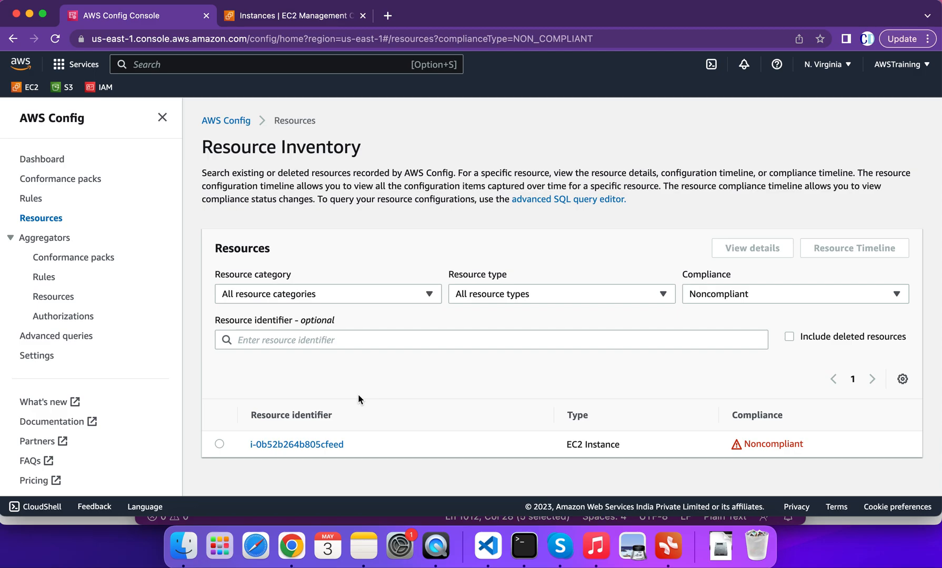
pyautogui.moveTo(296, 444)
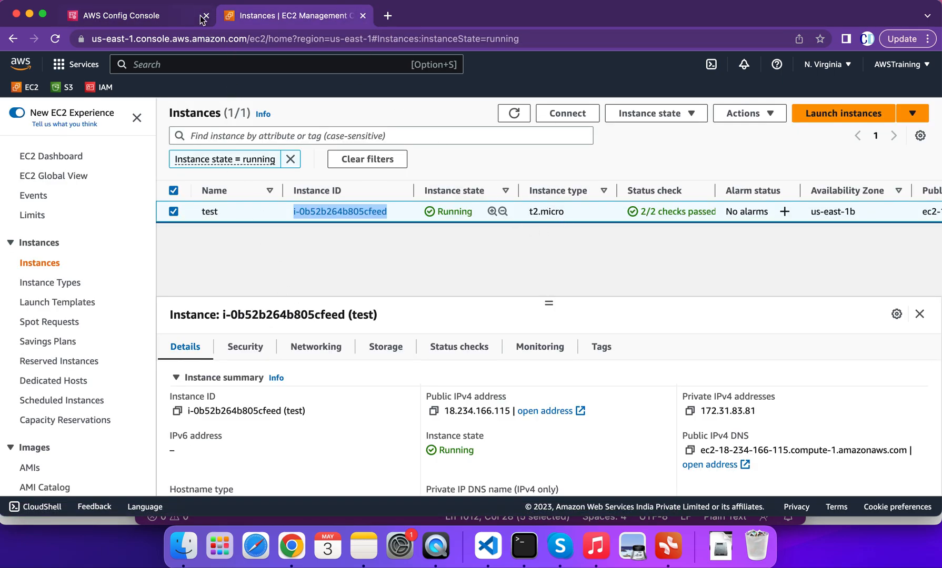
# From the instance's Rules applied, view desired-instance-type details showing required type t3.micro
pyautogui.click(126, 15)
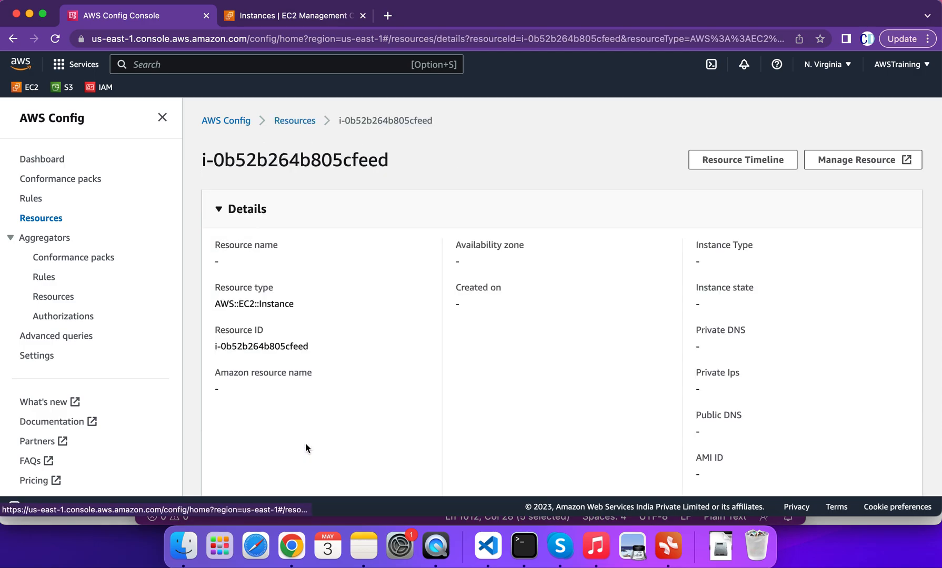
pyautogui.scroll(-3)
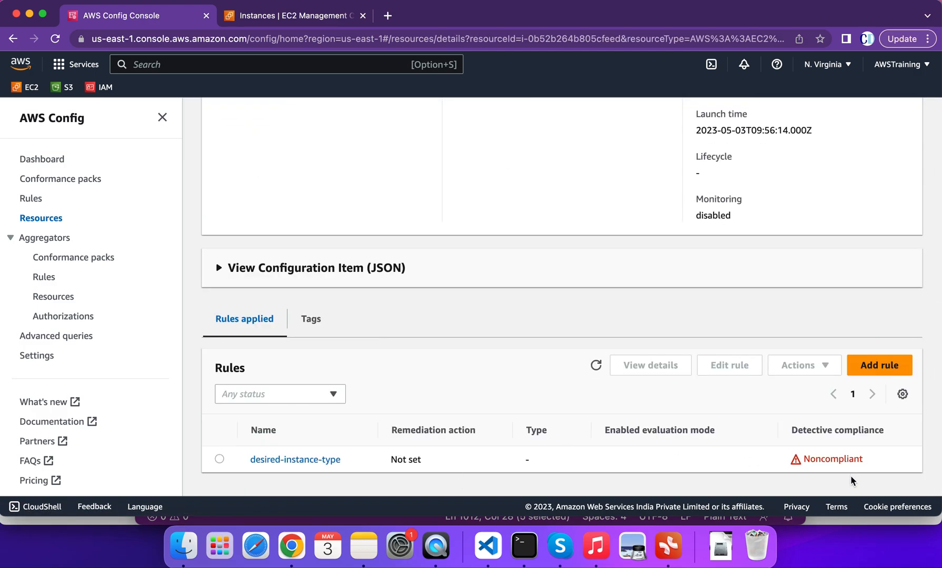
pyautogui.click(294, 460)
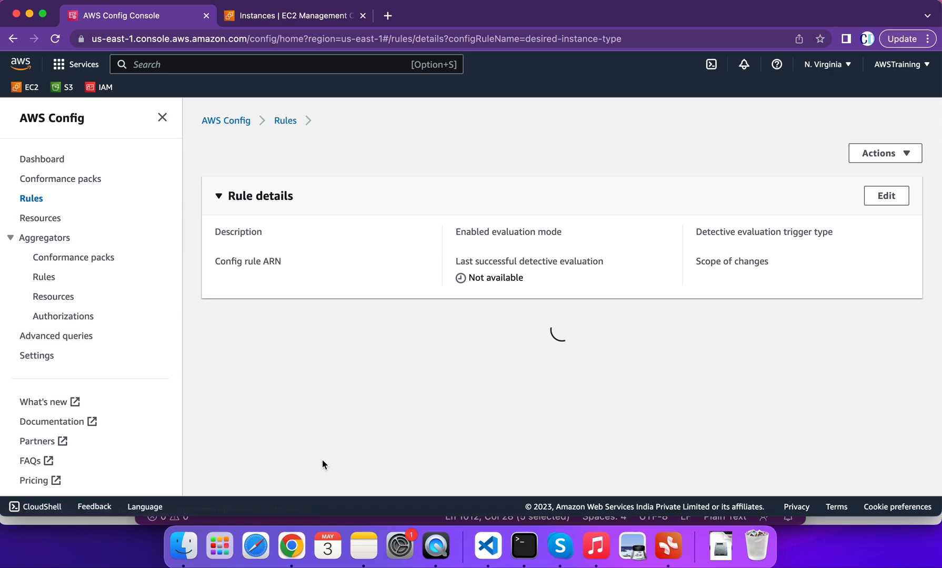
pyautogui.scroll(-3)
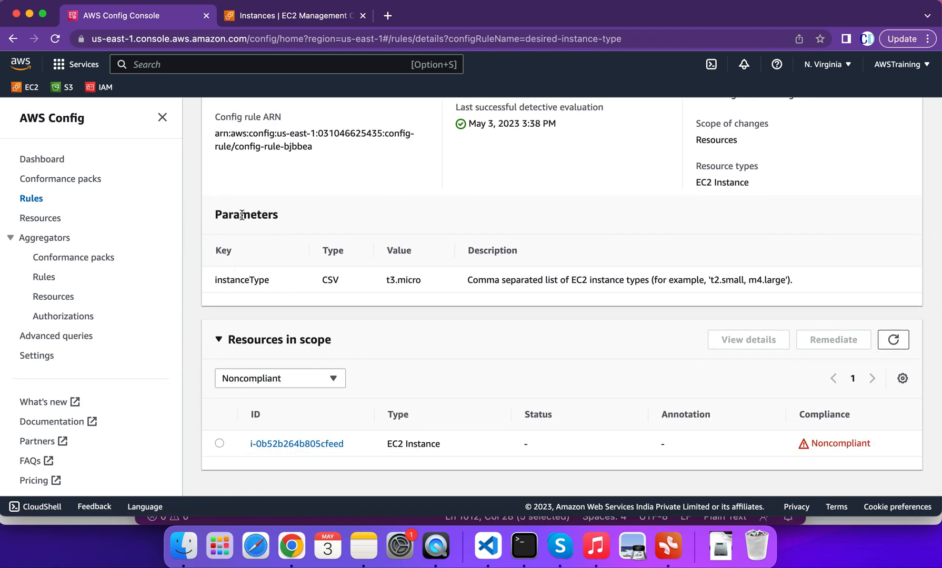
pyautogui.doubleClick(403, 280)
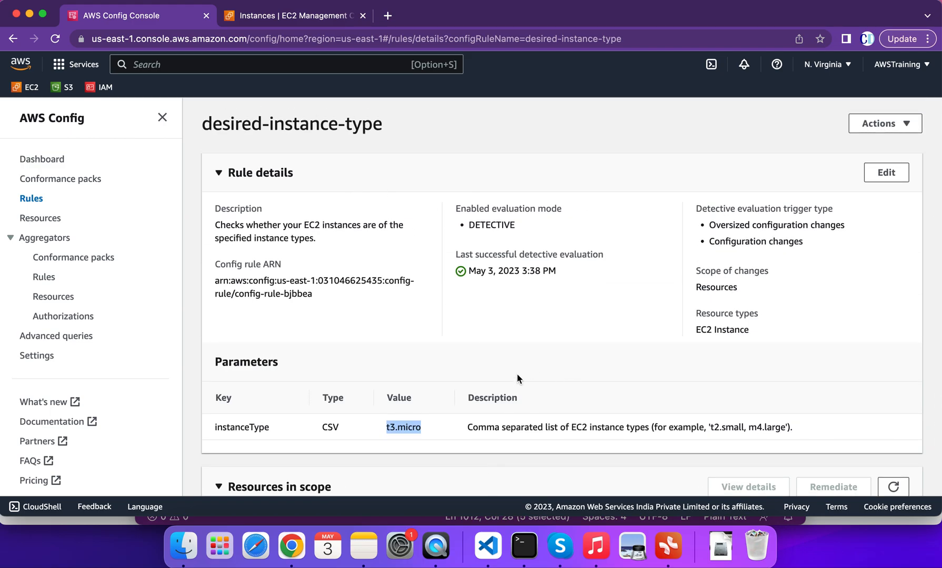
pyautogui.moveTo(63, 316)
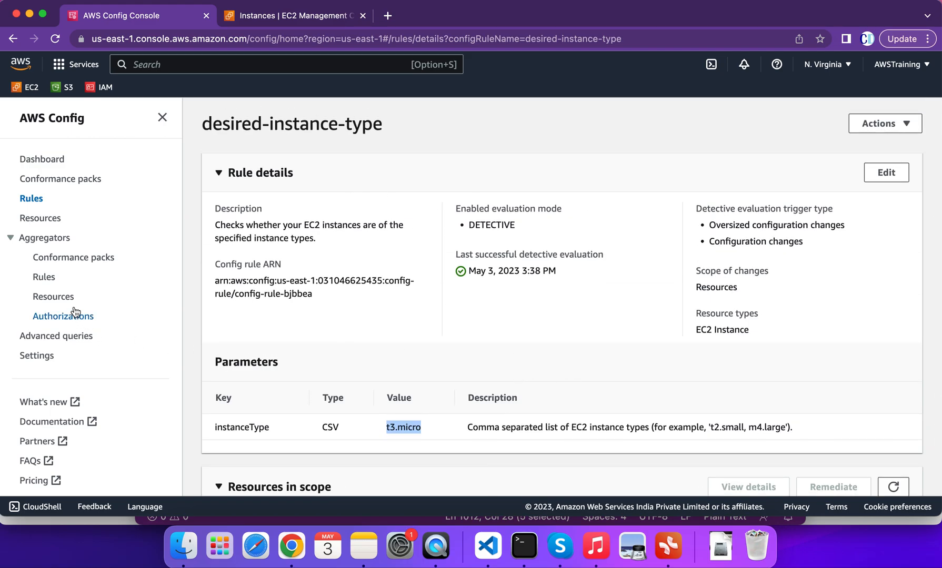
# Search the aggregated resources for instance i-0b52b264b805cfeed
pyautogui.click(52, 296)
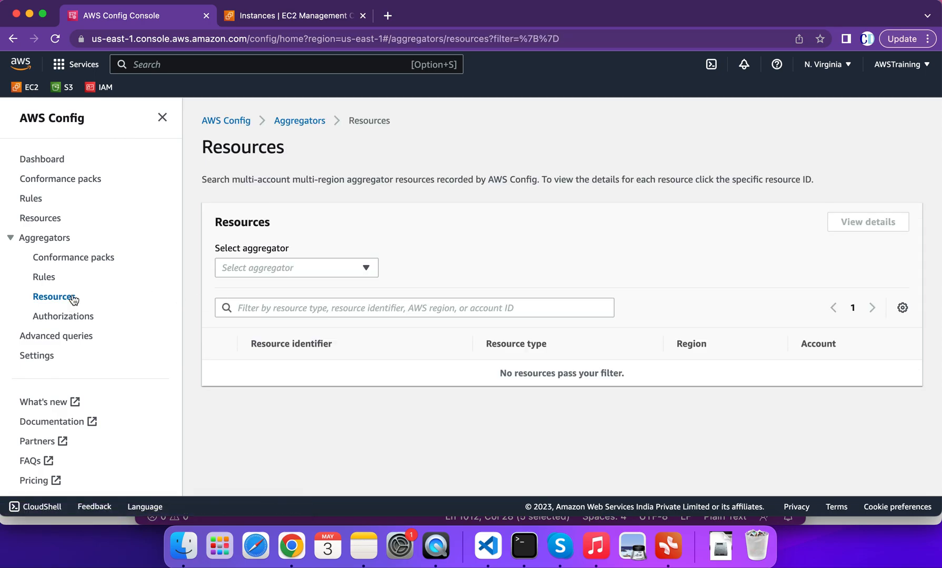
pyautogui.moveTo(81, 168)
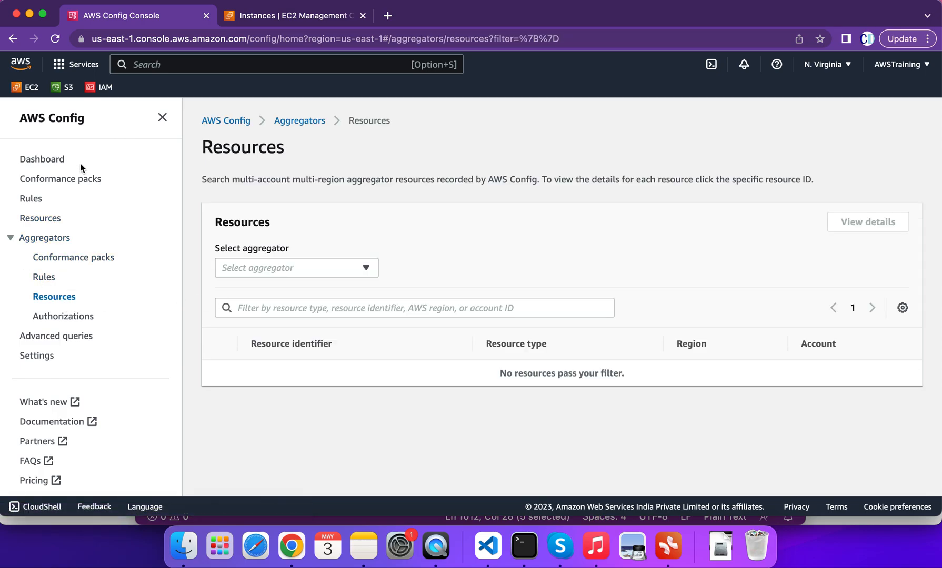
pyautogui.moveTo(336, 272)
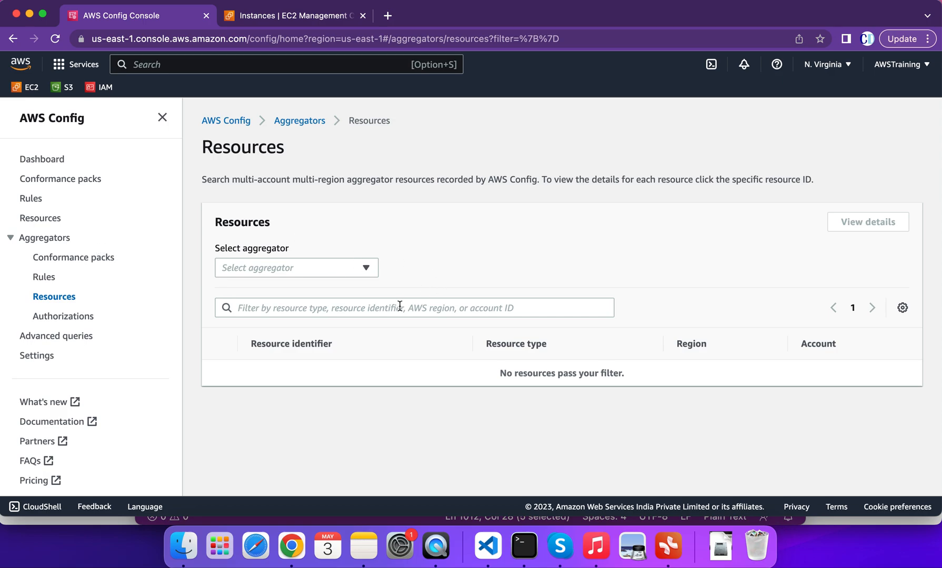
pyautogui.write('i-0b52b264b805cfeed')
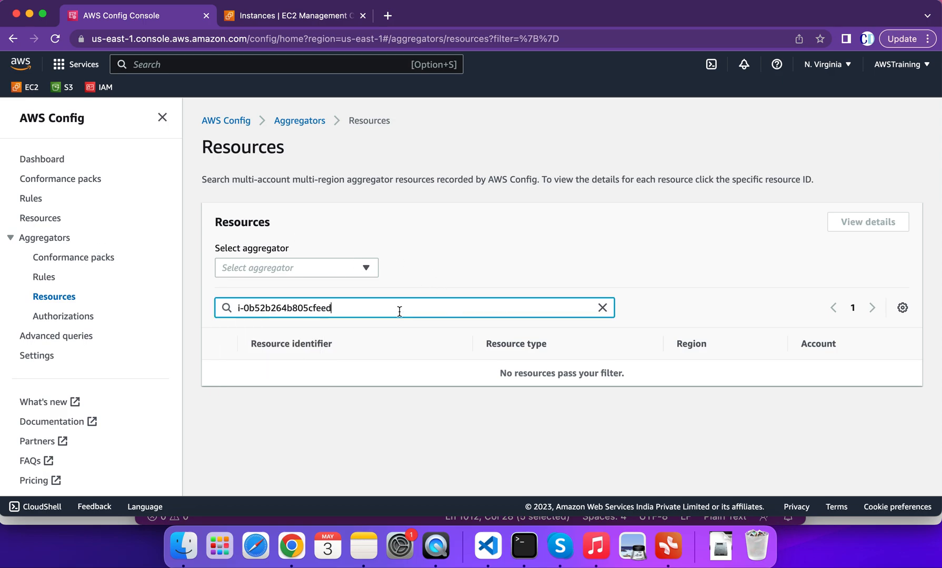
pyautogui.press('Enter')
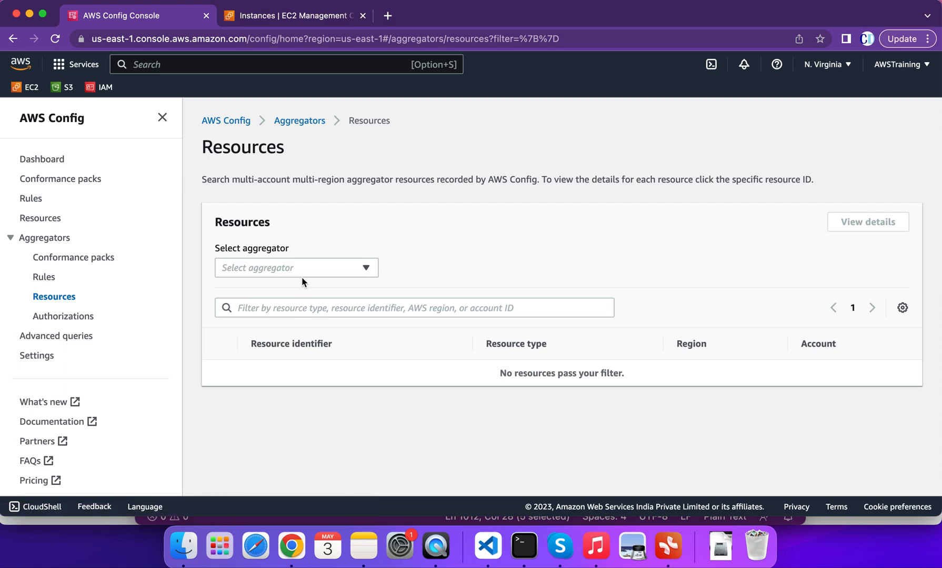
# Browse Config rules and aggregated rules with no aggregator available, ending on the empty aggregated Resources page
pyautogui.click(30, 199)
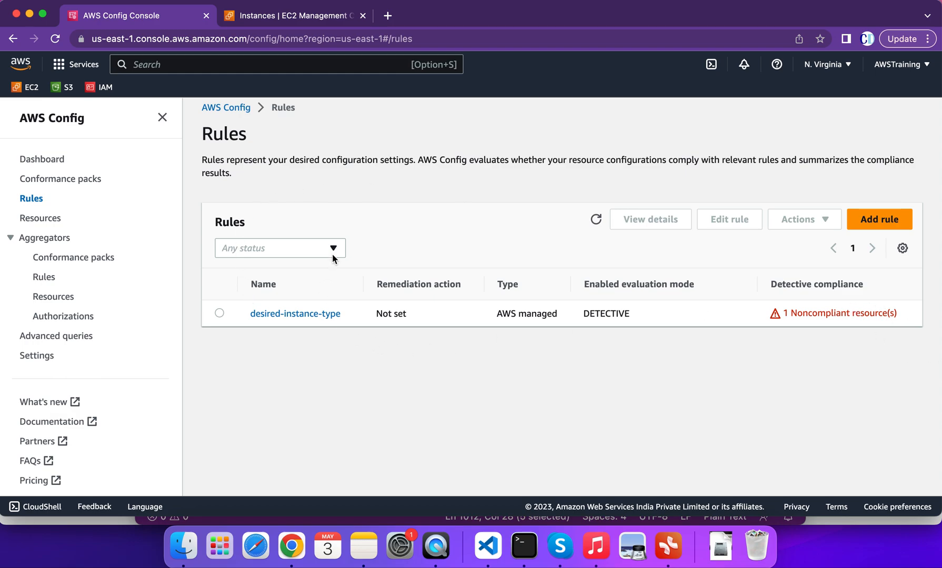
pyautogui.moveTo(294, 325)
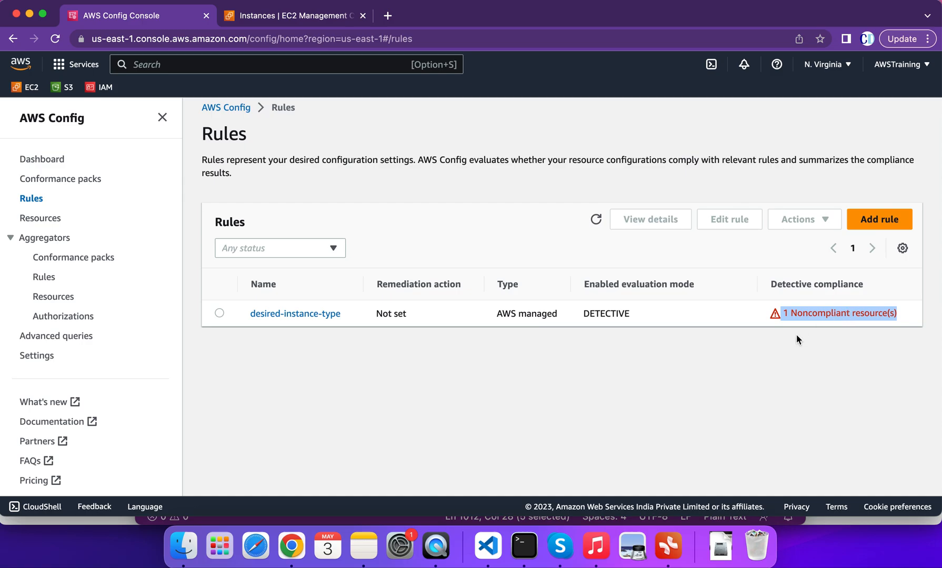
pyautogui.click(43, 276)
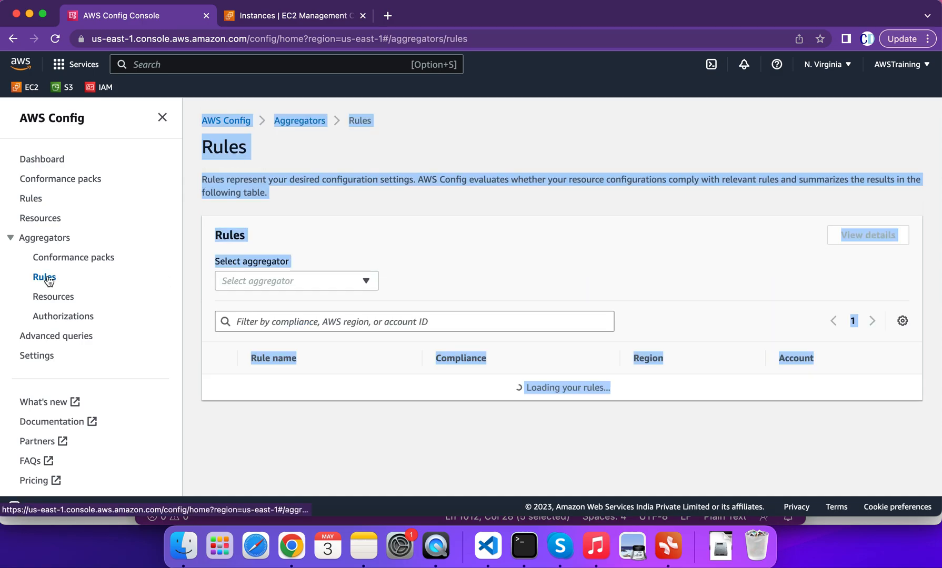
pyautogui.click(296, 281)
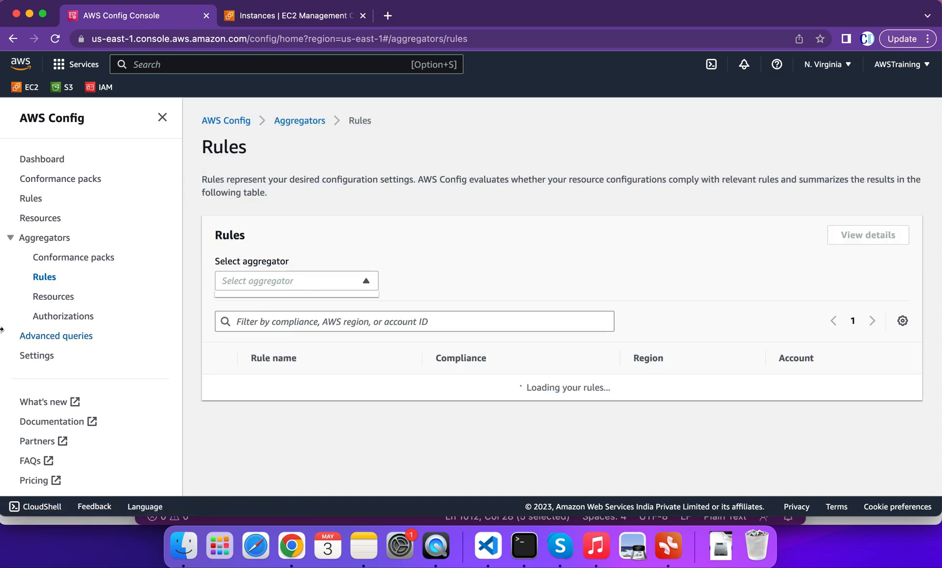
pyautogui.click(52, 296)
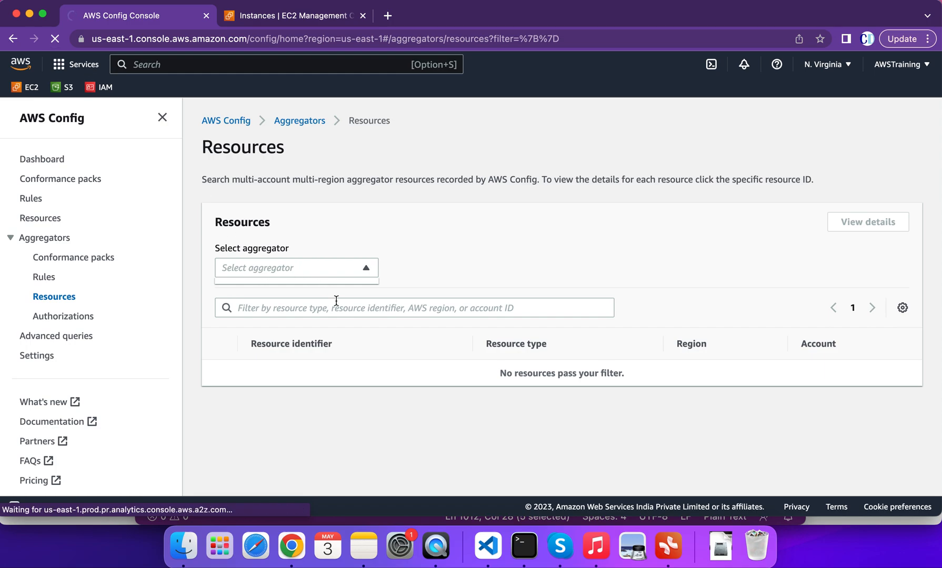
pyautogui.moveTo(330, 206)
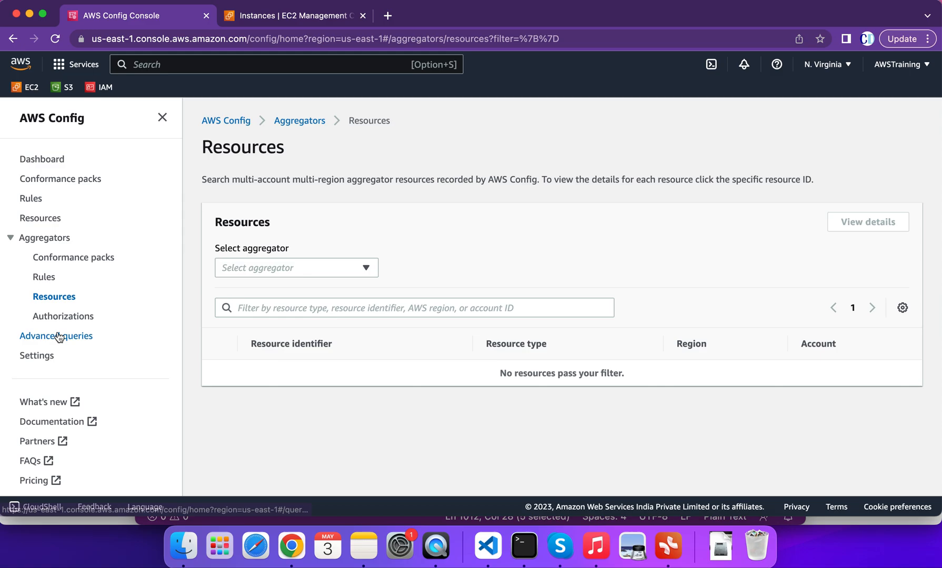
# Pass through Advanced queries and Settings back to the dashboard's Compliance status: one noncompliant rule, one noncompliant resource
pyautogui.click(56, 335)
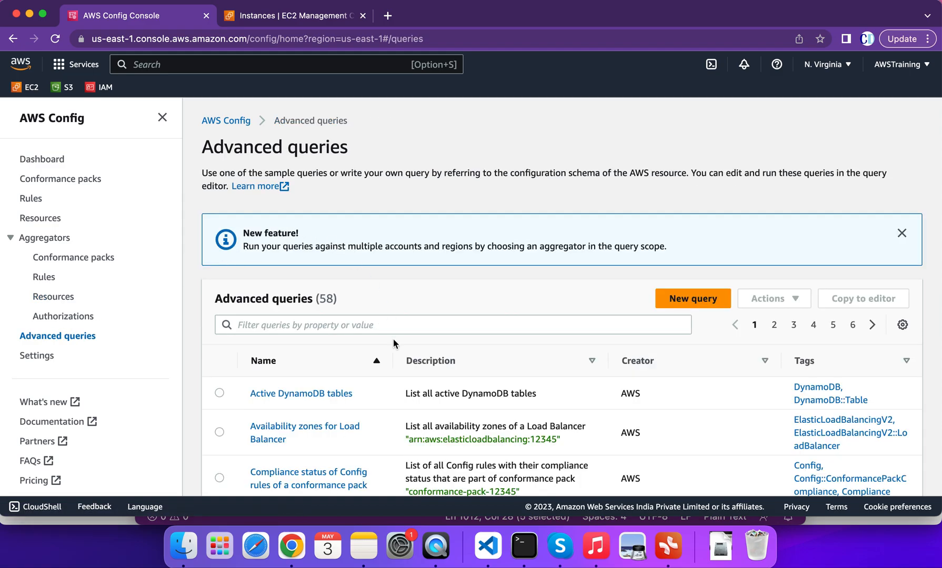
pyautogui.scroll(-3)
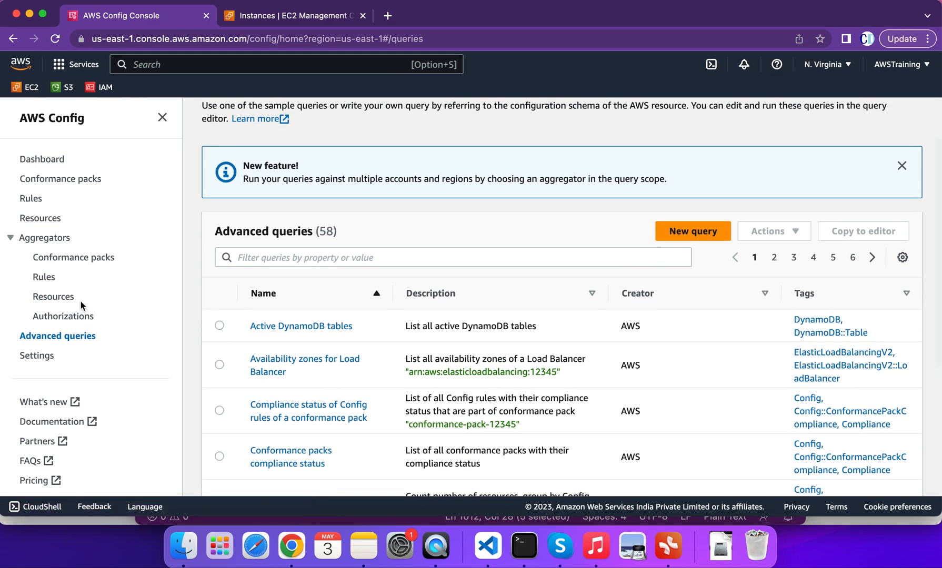
pyautogui.click(37, 355)
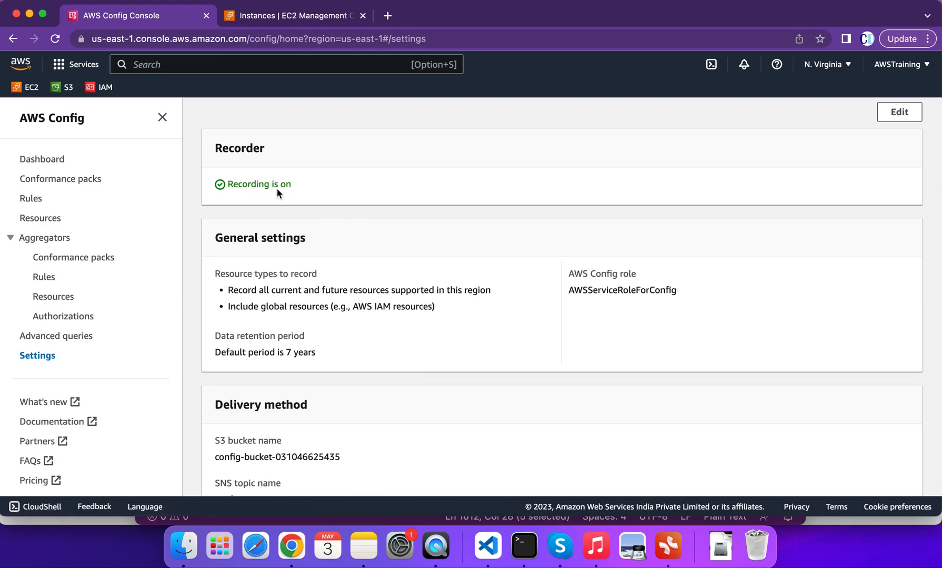
pyautogui.click(41, 159)
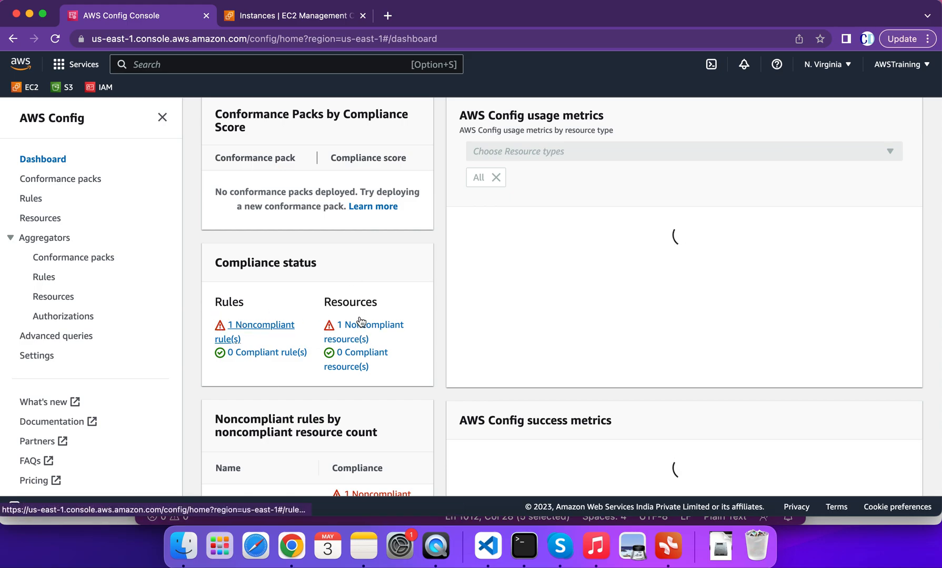
pyautogui.scroll(-3)
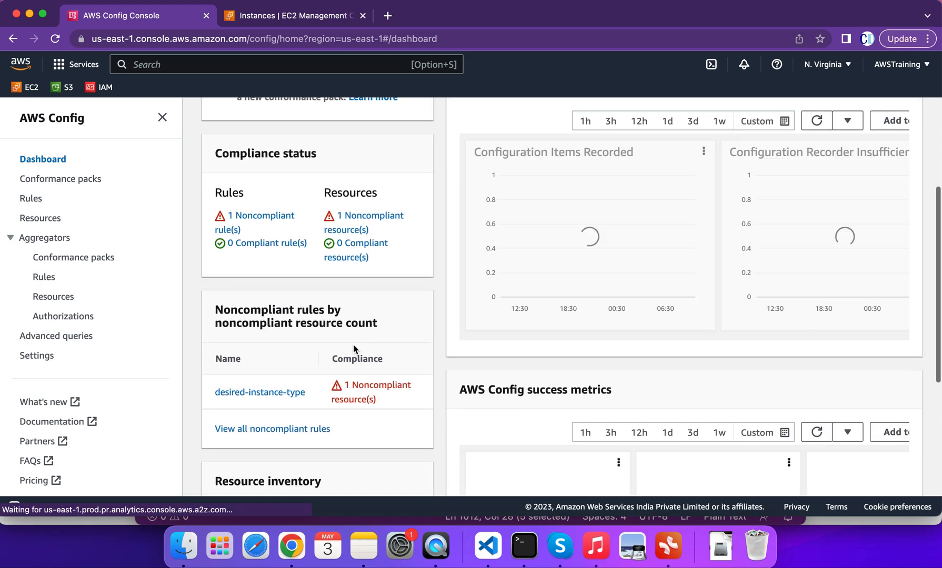
pyautogui.scroll(3)
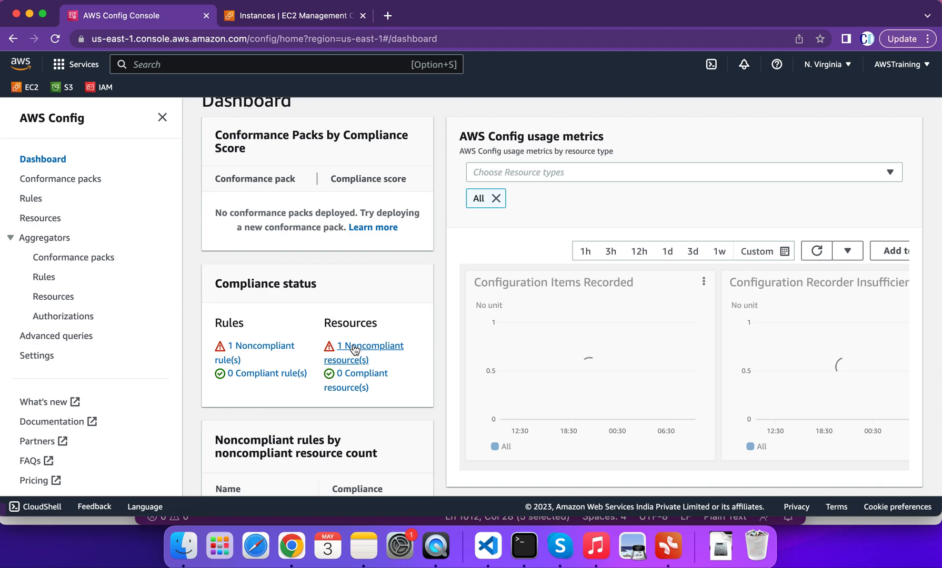